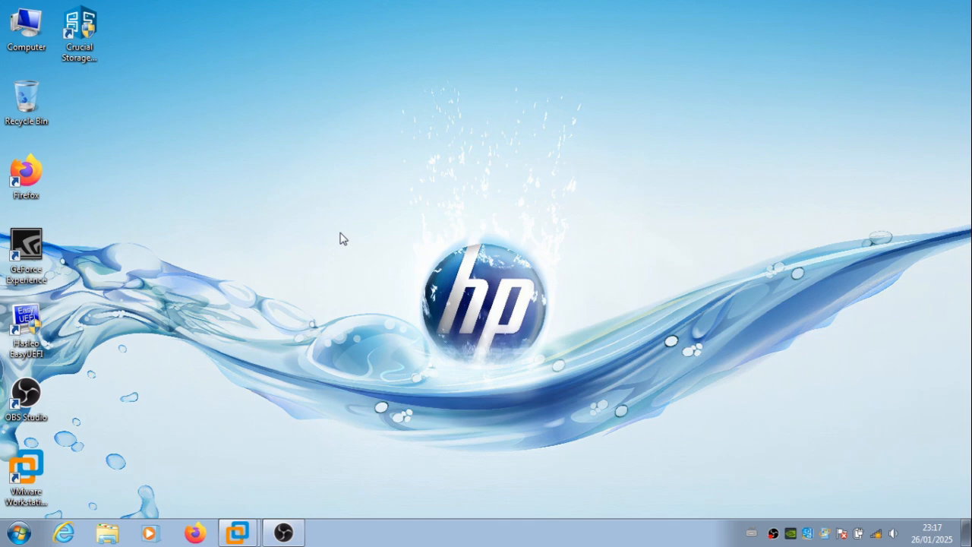
# Launch VMware Workstation and show the powered-off Windows 10 x64 VM with 8 GB memory and 60 GB disk.
pyautogui.click(237, 532)
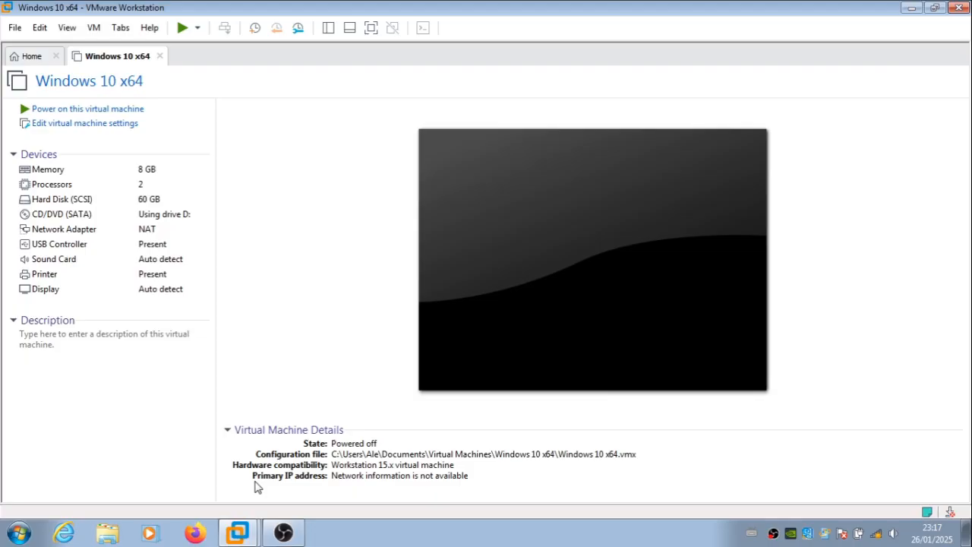
pyautogui.moveTo(317, 280)
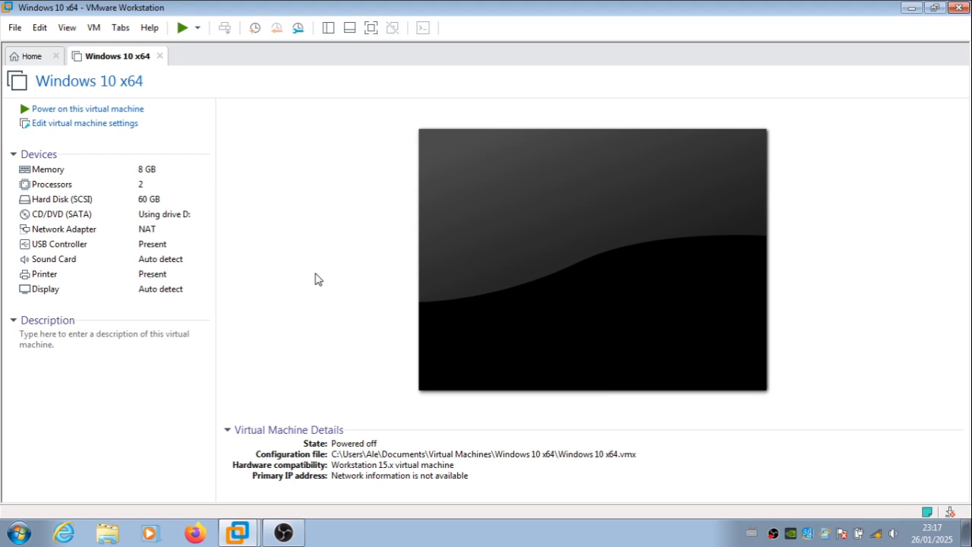
pyautogui.moveTo(204, 113)
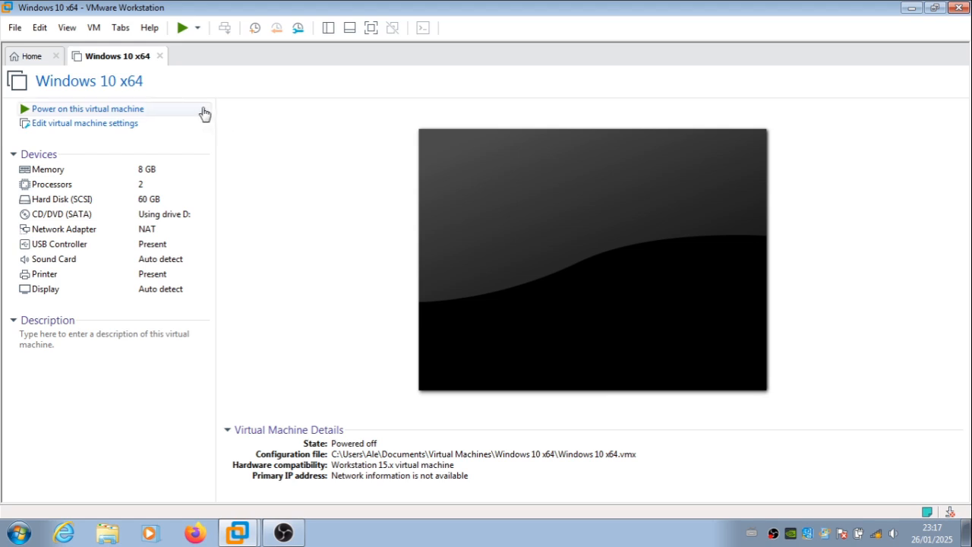
# Power on the Windows 10 x64 virtual machine and wait for its desktop.
pyautogui.click(87, 110)
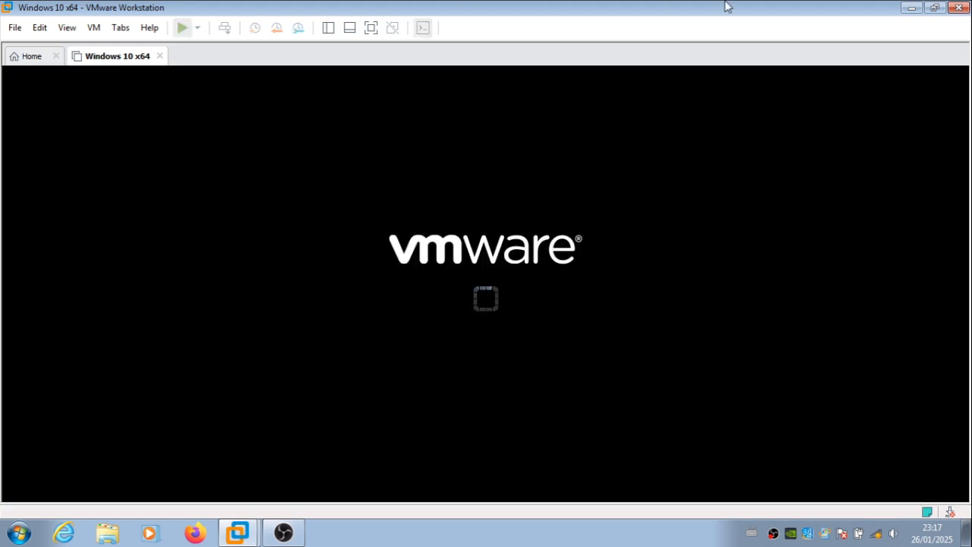
pyautogui.click(183, 28)
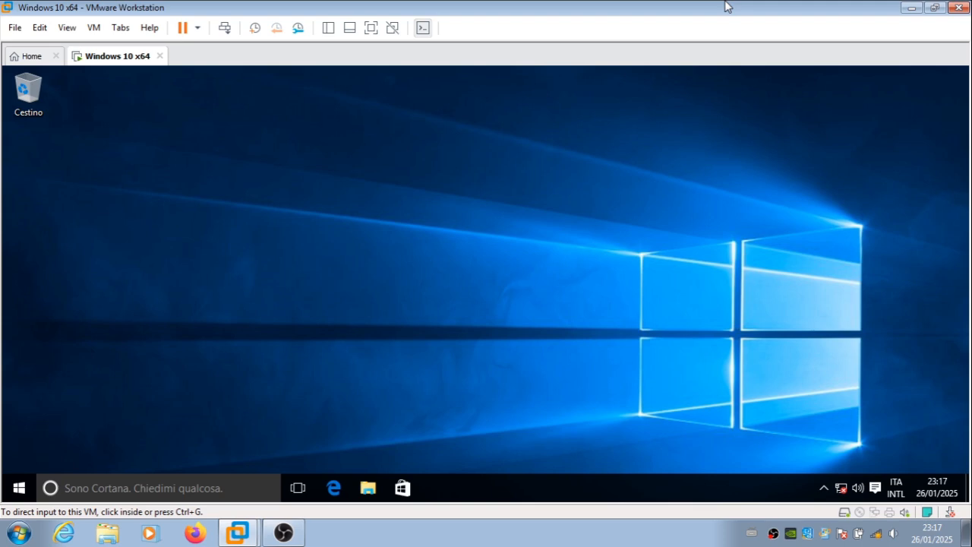
# Launch Microsoft Virtual PC from the programs list and cancel its new-machine wizard.
pyautogui.click(18, 488)
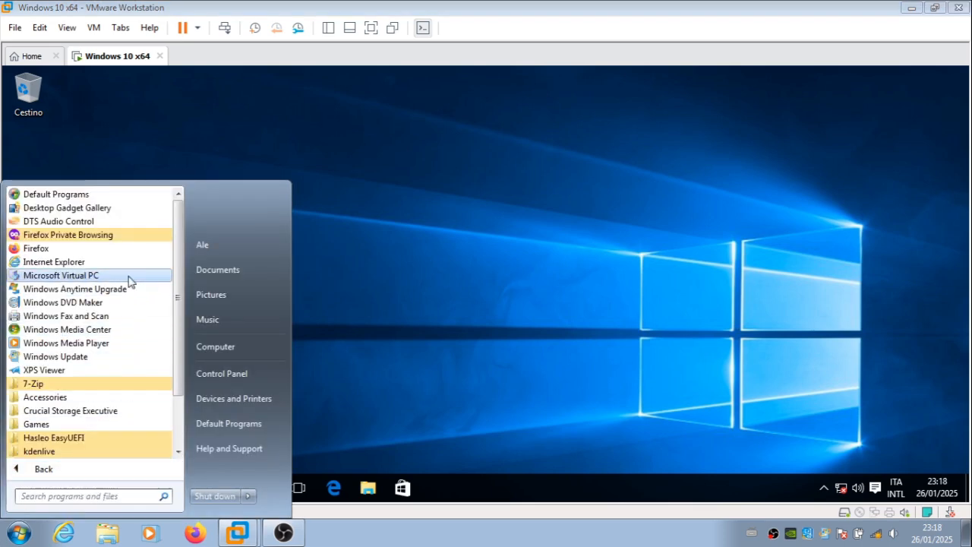
pyautogui.click(60, 275)
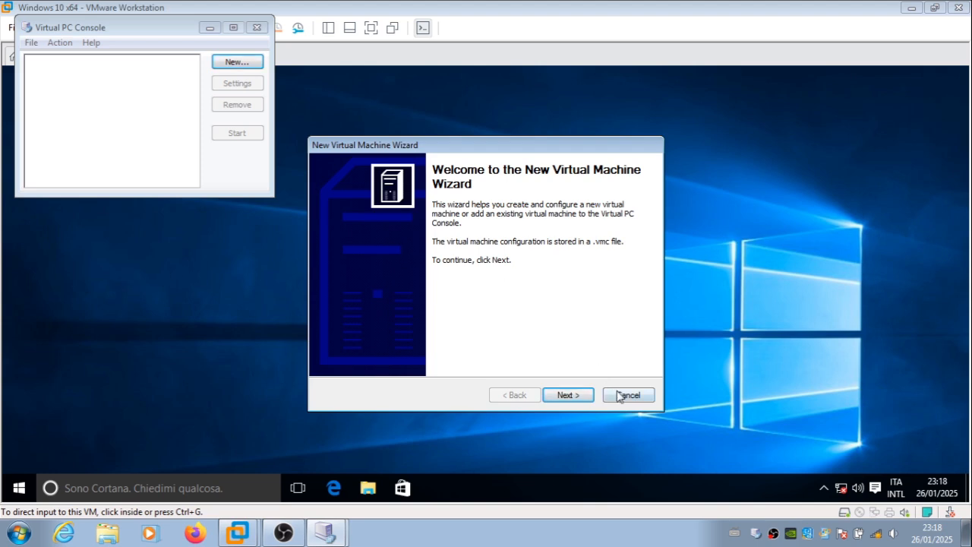
pyautogui.click(628, 395)
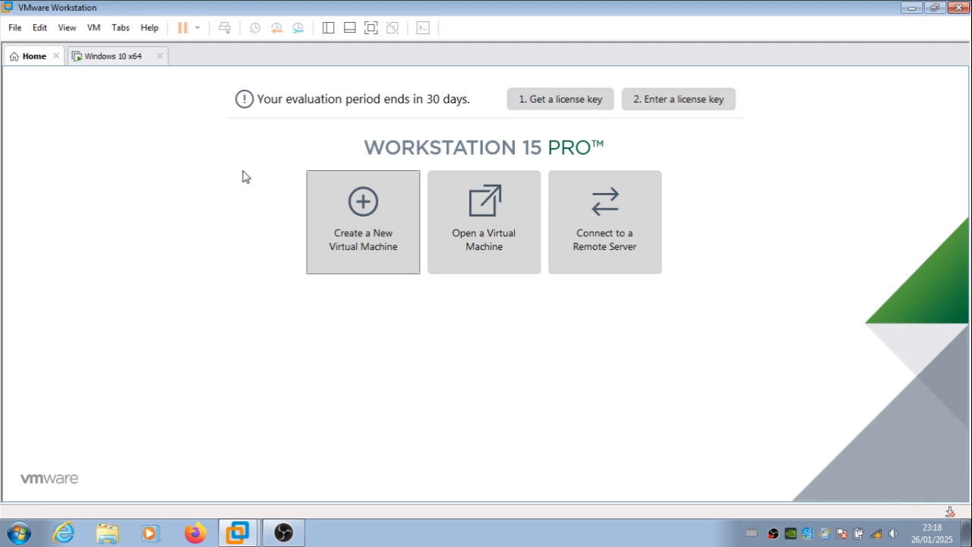
# Return to the guest and show its System / About details maximized (Windows 10 Pro, version 1511, 8 GB RAM).
pyautogui.click(117, 54)
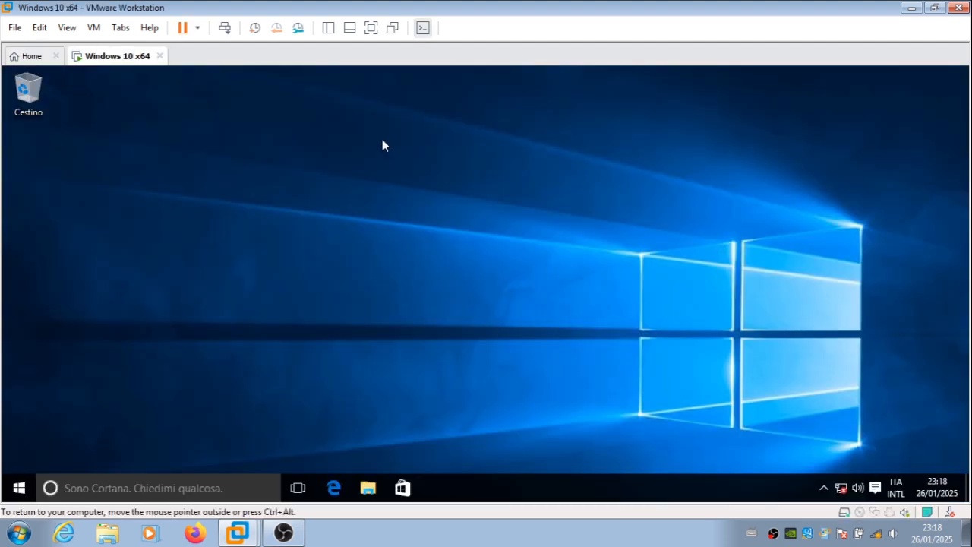
pyautogui.moveTo(110, 377)
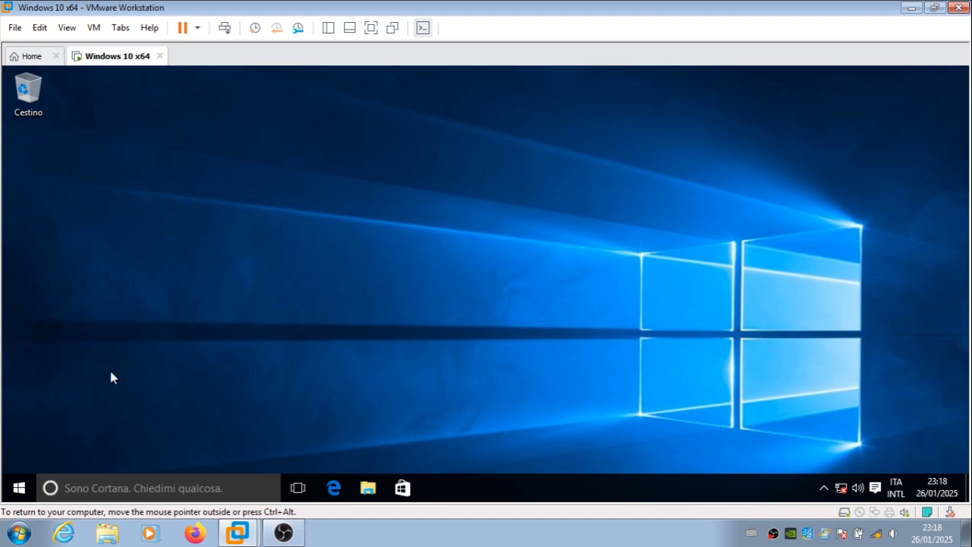
pyautogui.moveTo(60, 407)
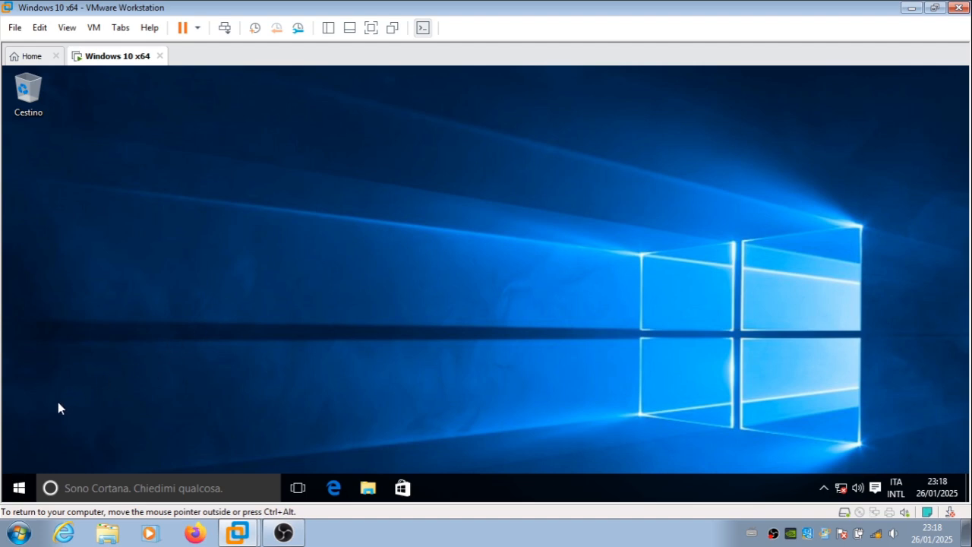
pyautogui.rightClick(18, 488)
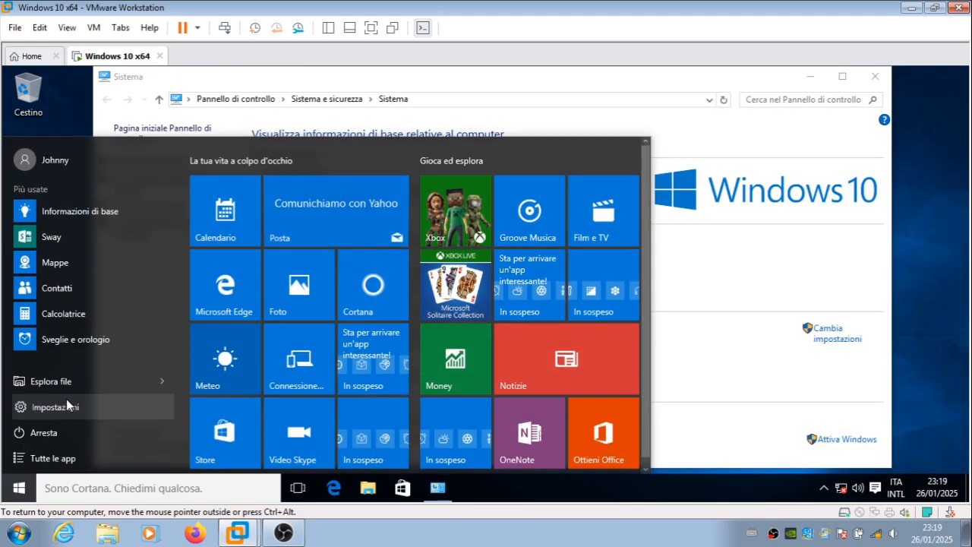
pyautogui.click(55, 407)
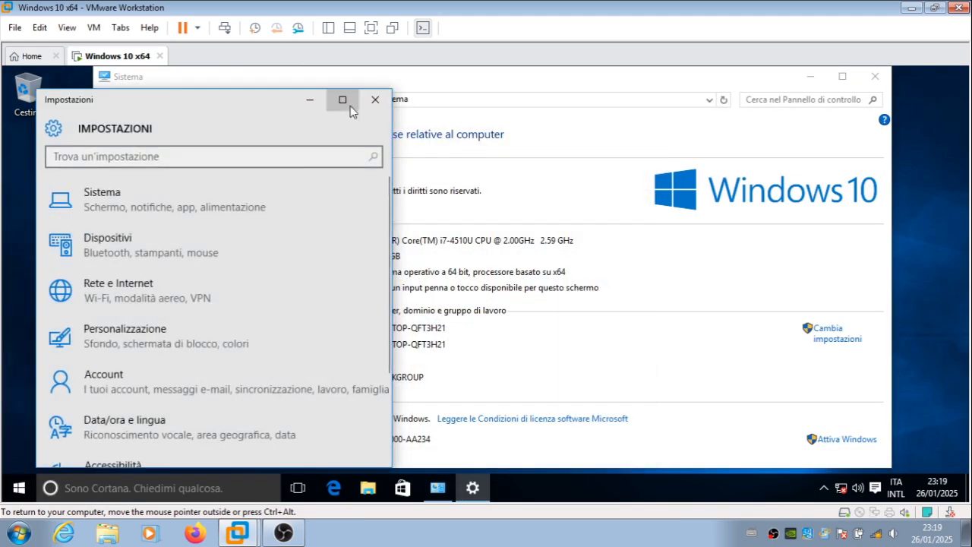
pyautogui.click(344, 100)
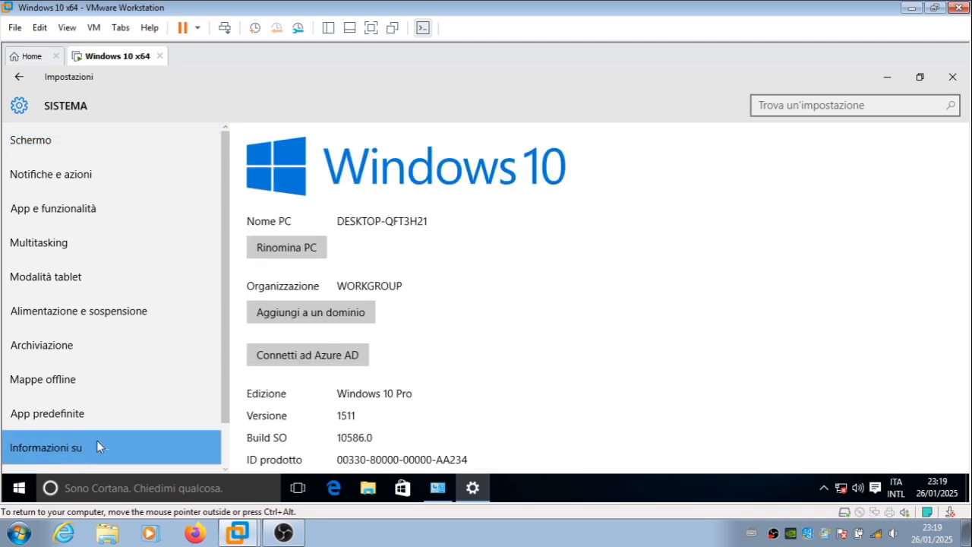
pyautogui.moveTo(414, 423)
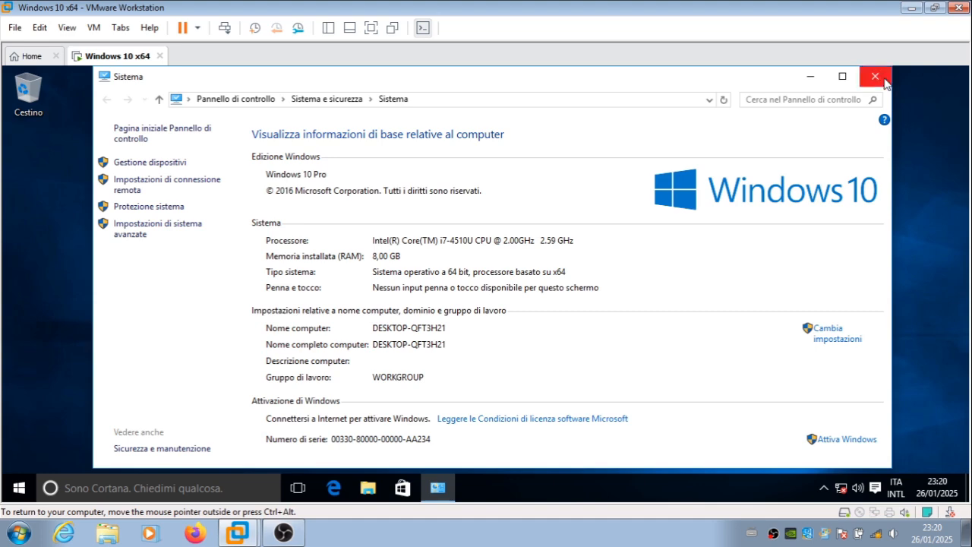
# Close the system information window and bring up the Start menu's power options.
pyautogui.click(875, 76)
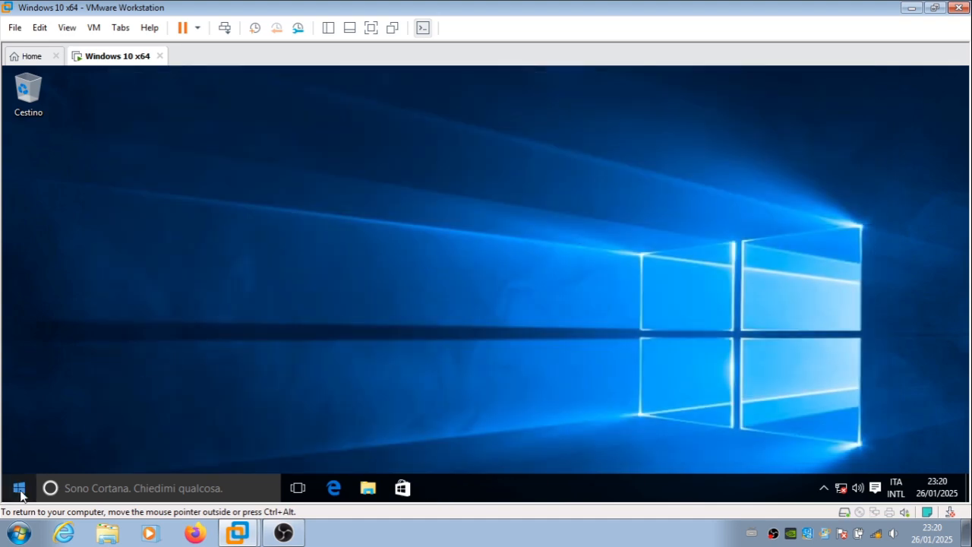
pyautogui.click(18, 488)
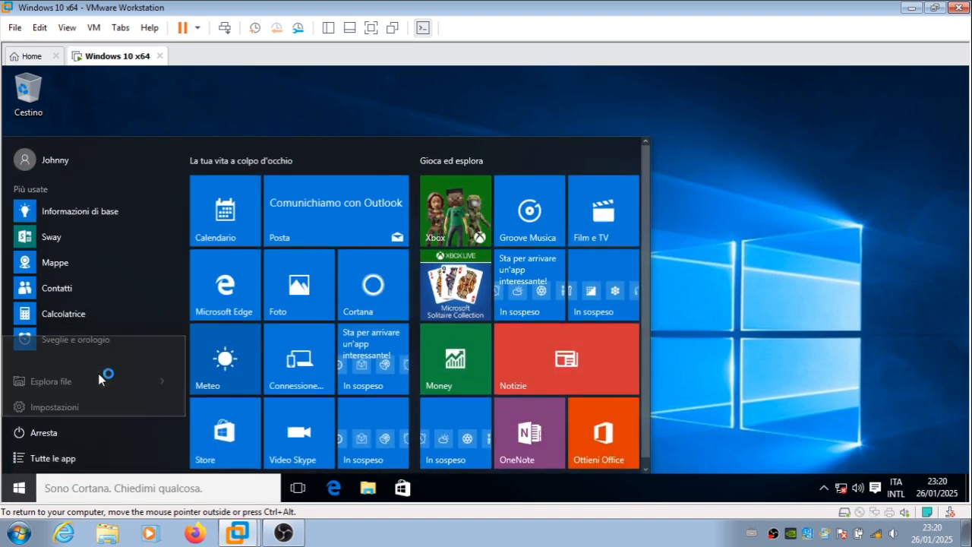
# Shut down the guest and map its 60 GB virtual disk as host drive Z:.
pyautogui.click(43, 431)
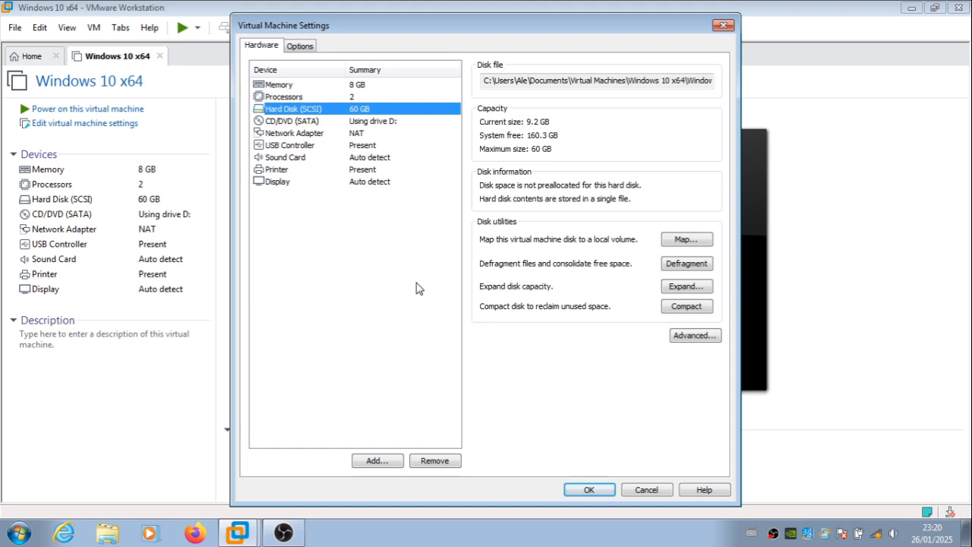
pyautogui.moveTo(617, 255)
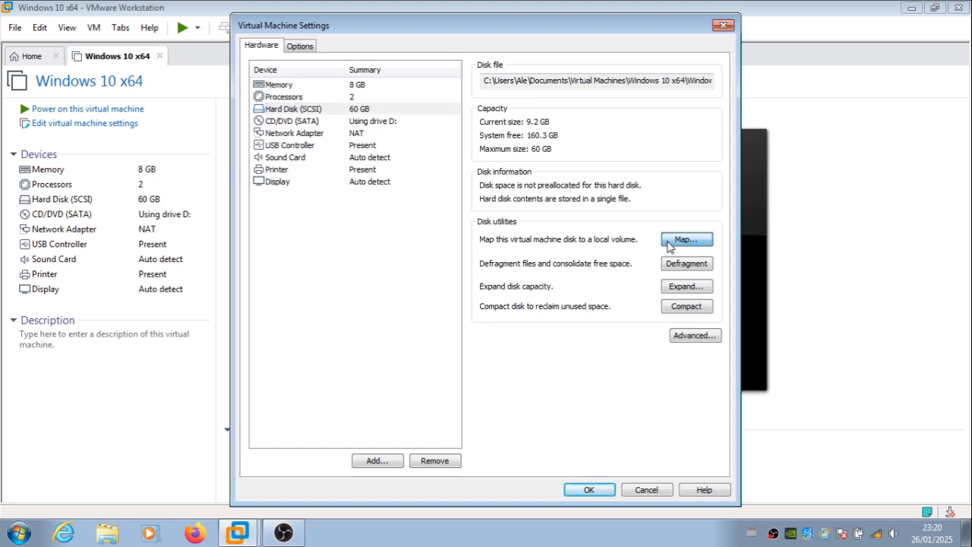
pyautogui.click(686, 240)
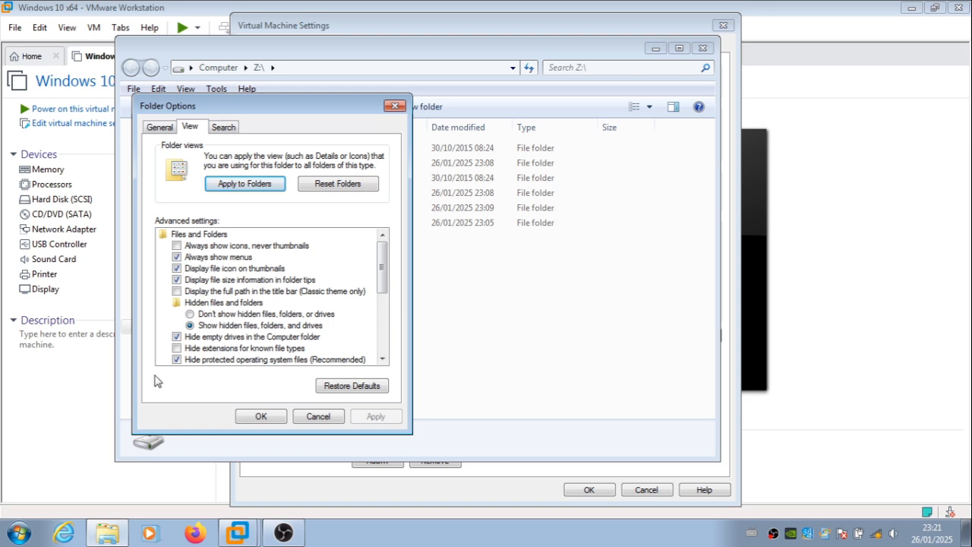
# In Folder Options stop hiding protected operating system files and apply the change.
pyautogui.click(176, 358)
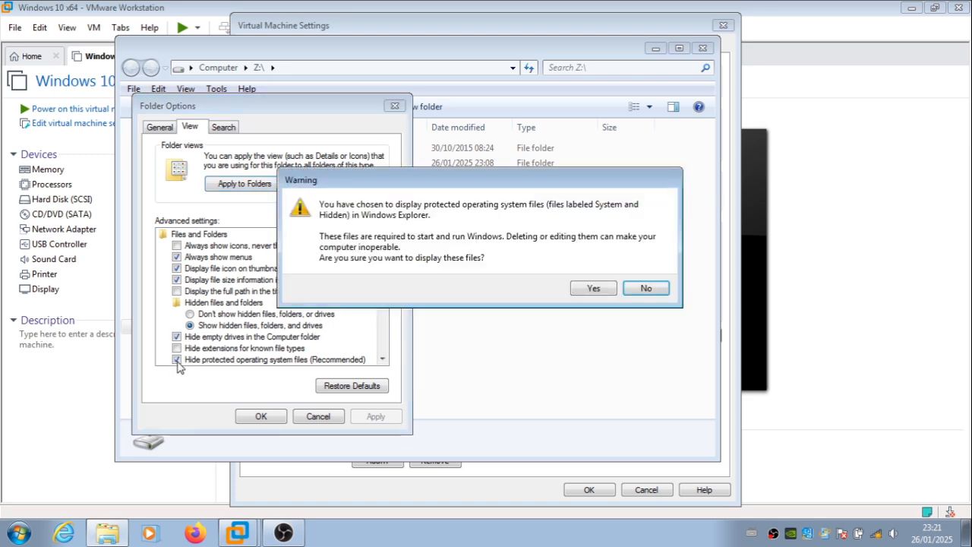
pyautogui.click(593, 288)
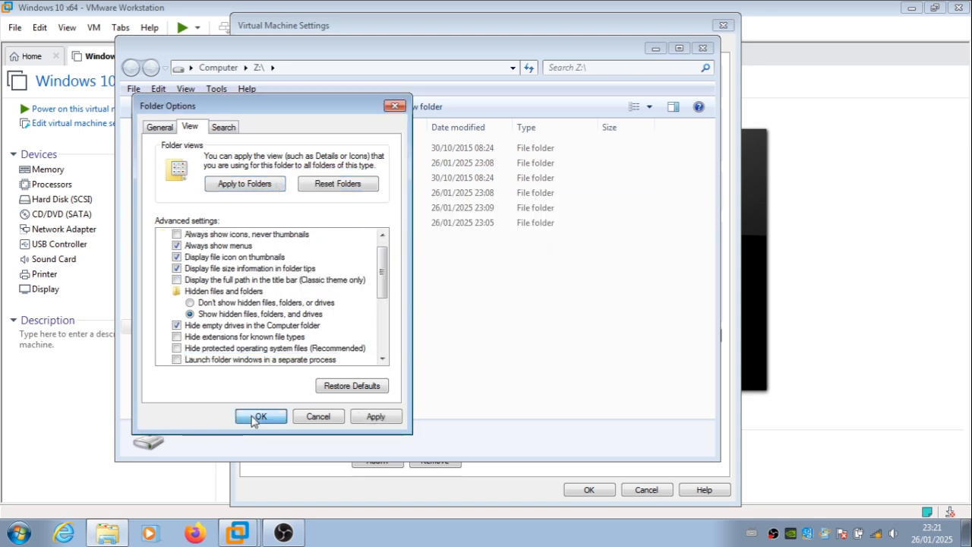
pyautogui.click(259, 416)
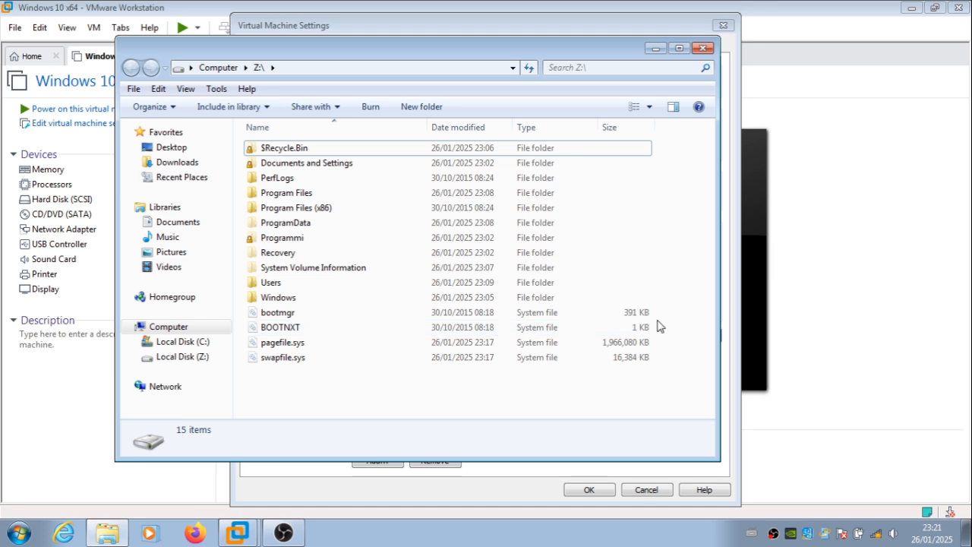
# Copy the selected Z: contents and create a new 'vm backup' folder in Documents.
pyautogui.rightClick(307, 177)
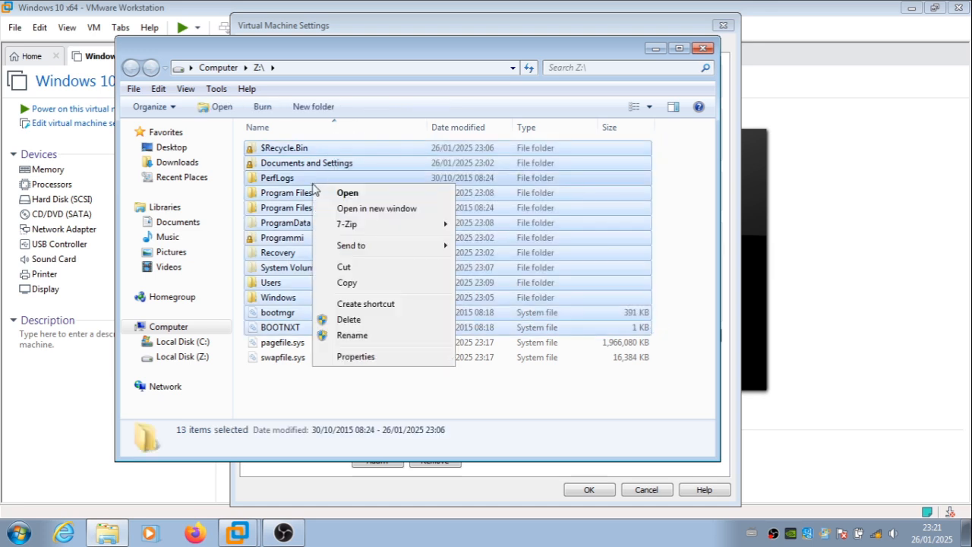
pyautogui.click(178, 222)
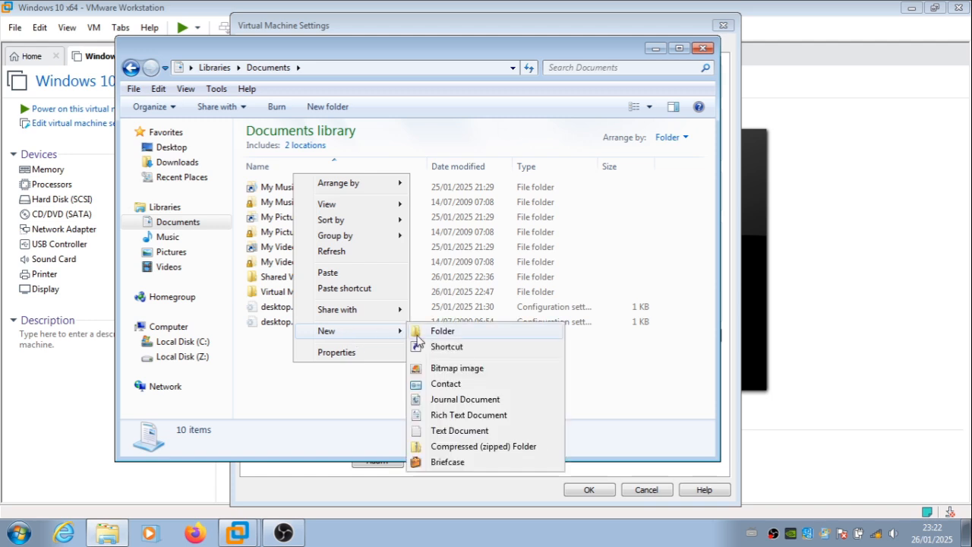
pyautogui.click(442, 331)
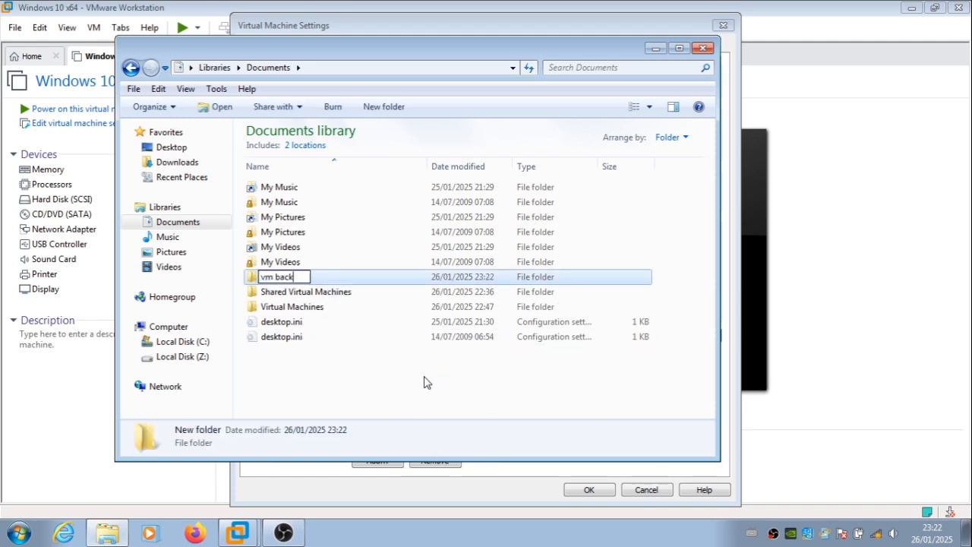
pyautogui.doubleClick(276, 277)
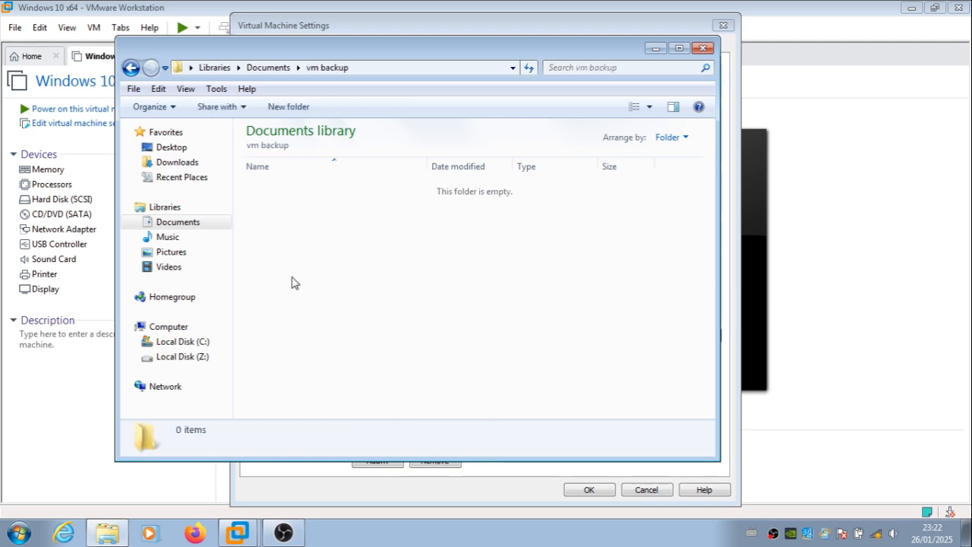
pyautogui.moveTo(313, 377)
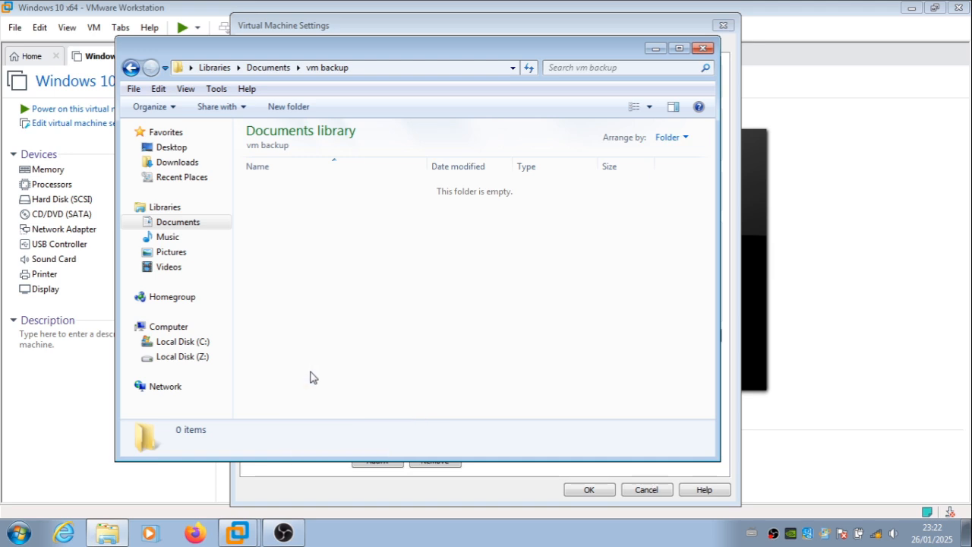
pyautogui.moveTo(312, 398)
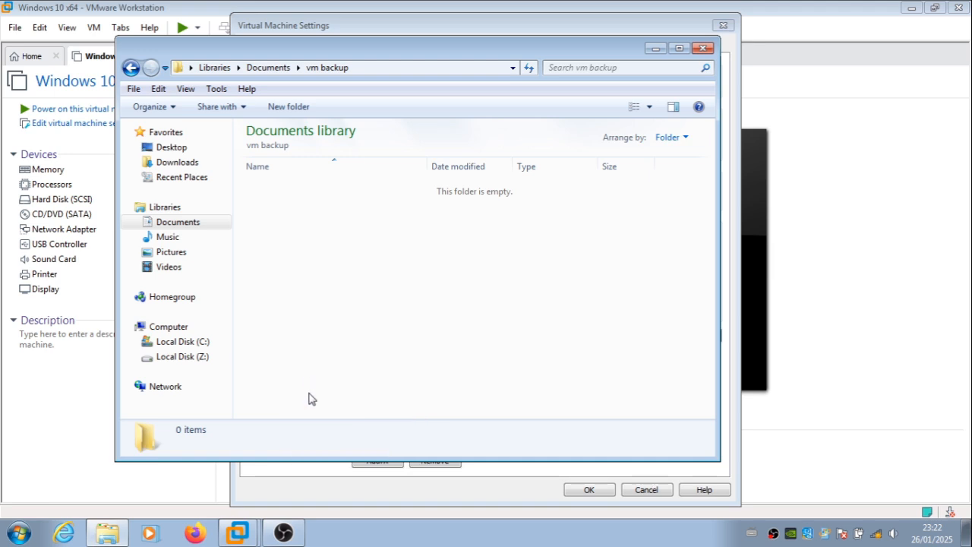
# Paste the Windows folder into vm backup, granting admin permission and dismissing the location error.
pyautogui.click(182, 355)
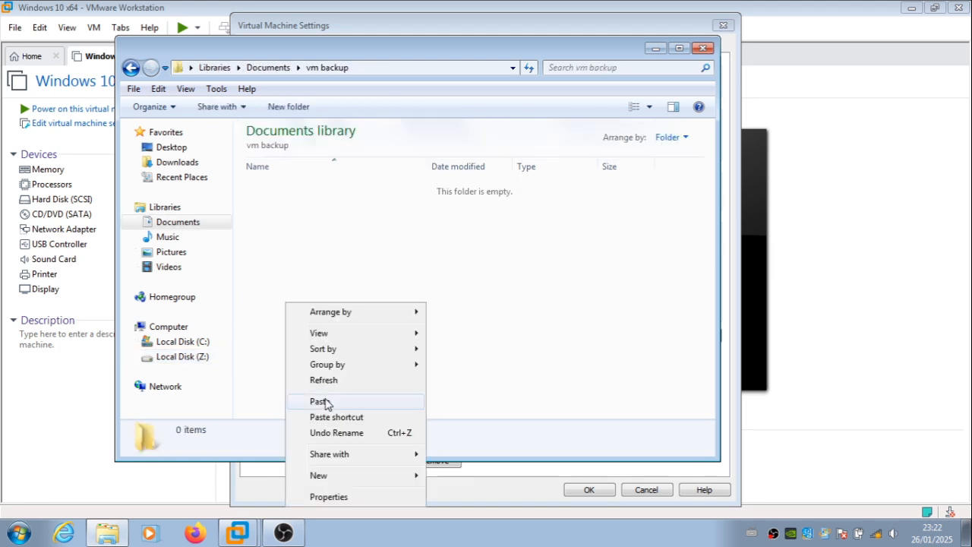
pyautogui.click(319, 401)
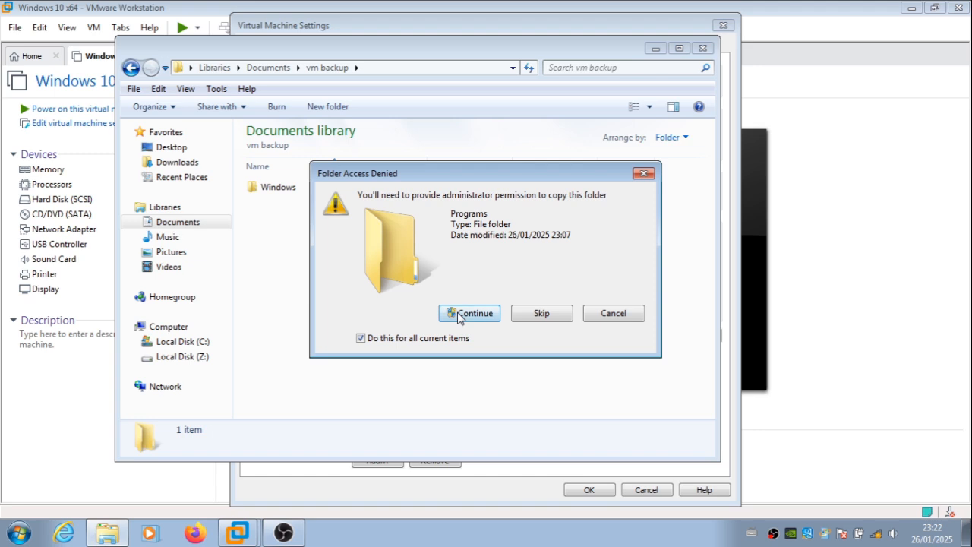
pyautogui.click(469, 313)
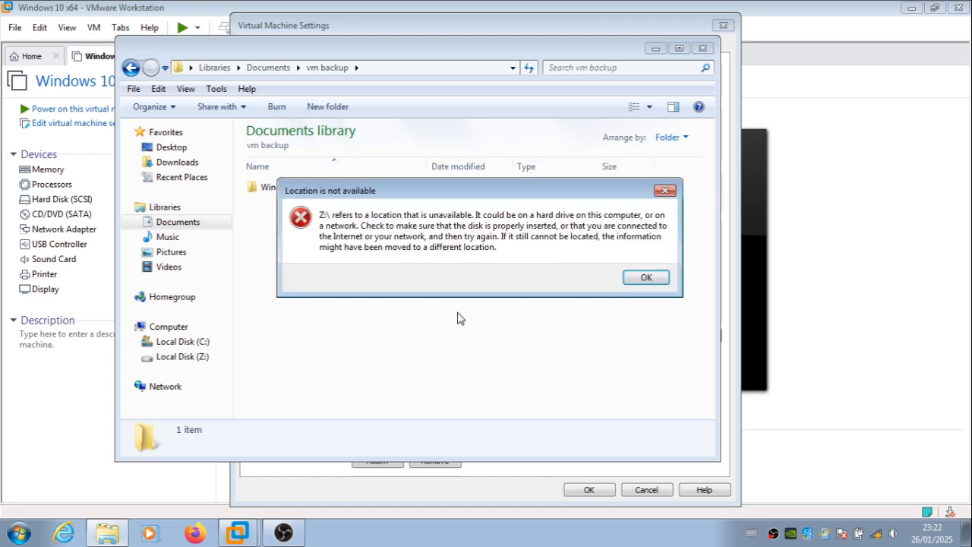
pyautogui.click(646, 277)
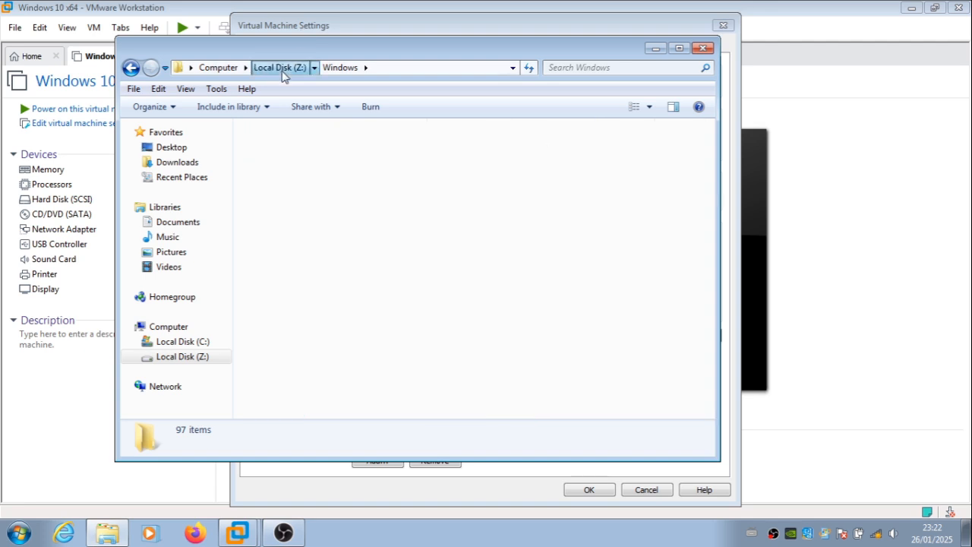
# Start and cancel a quick compression, then archive the Windows folder as Windows.zip in vm backup.
pyautogui.rightClick(278, 297)
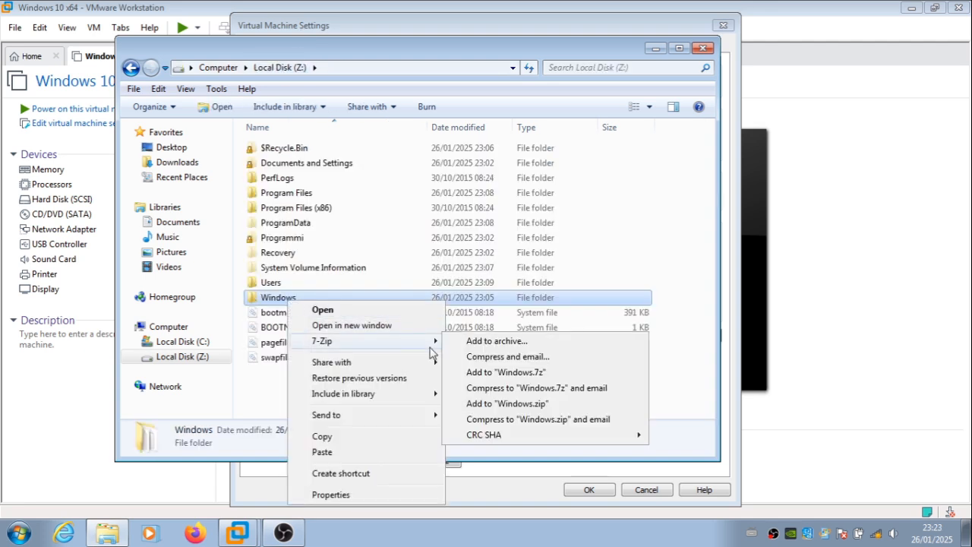
pyautogui.click(497, 340)
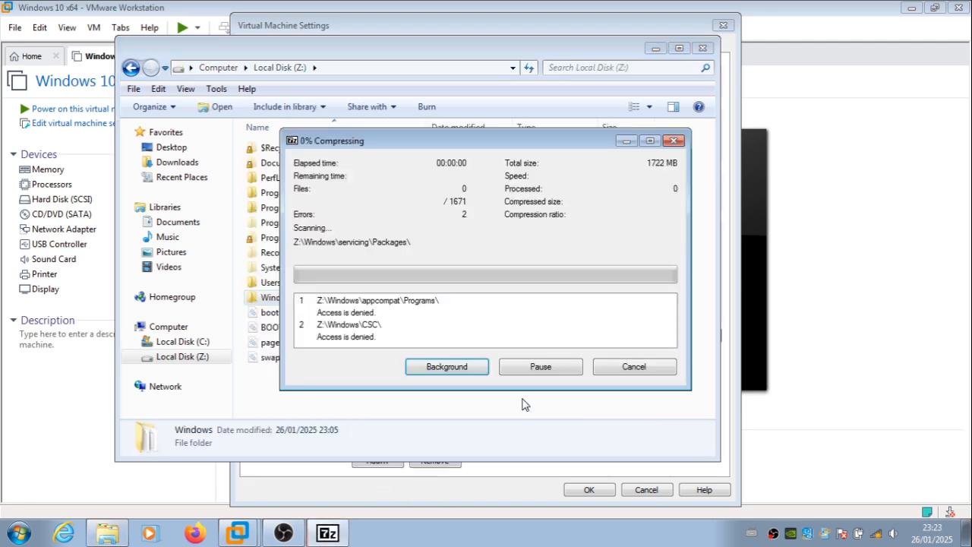
pyautogui.click(634, 366)
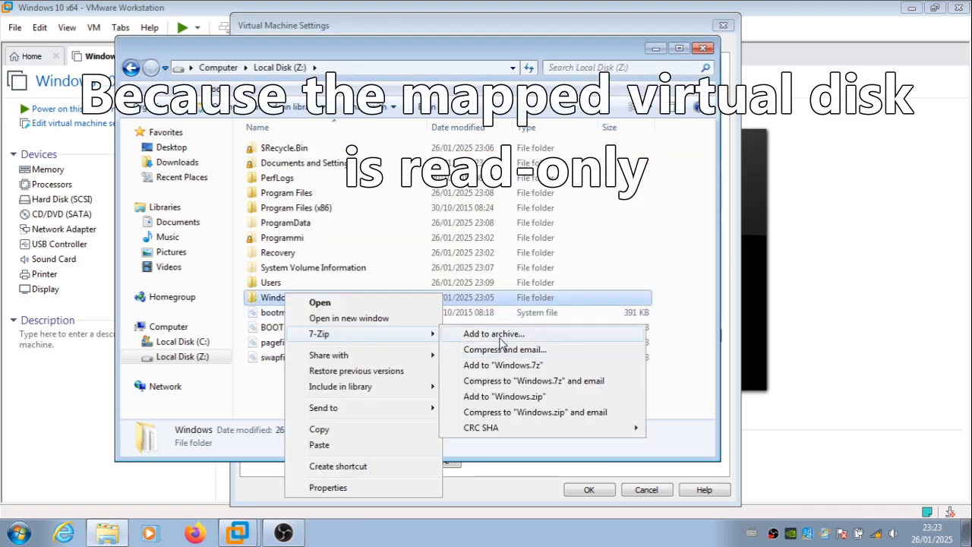
pyautogui.click(494, 335)
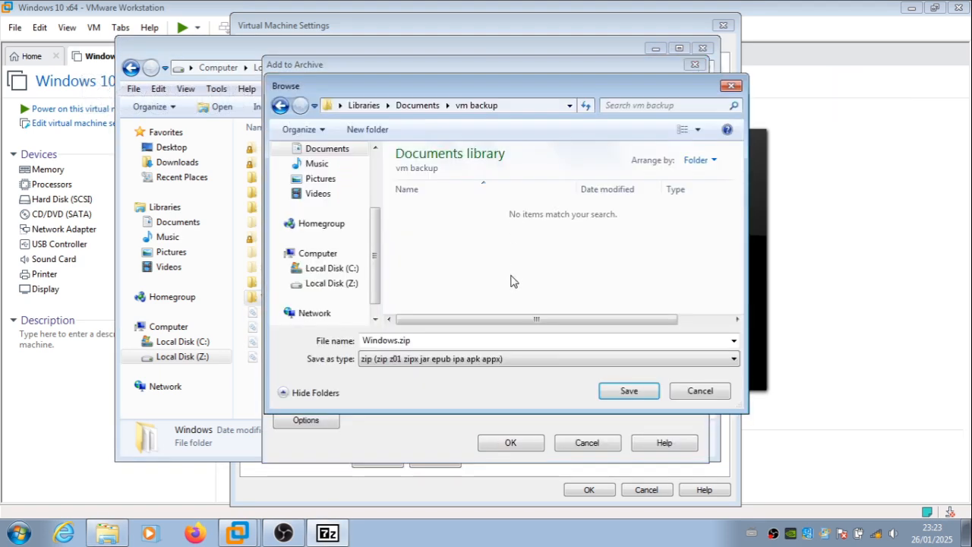
pyautogui.click(629, 390)
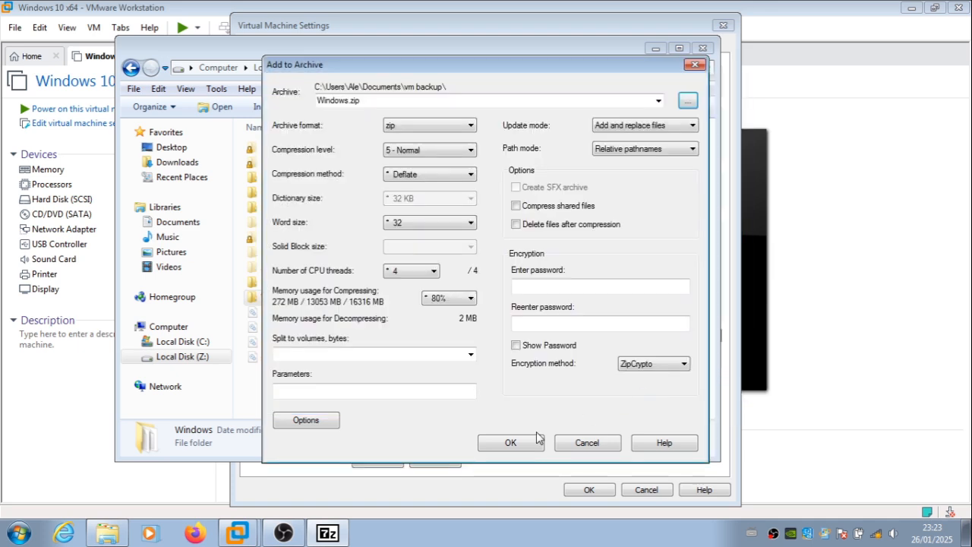
pyautogui.click(511, 444)
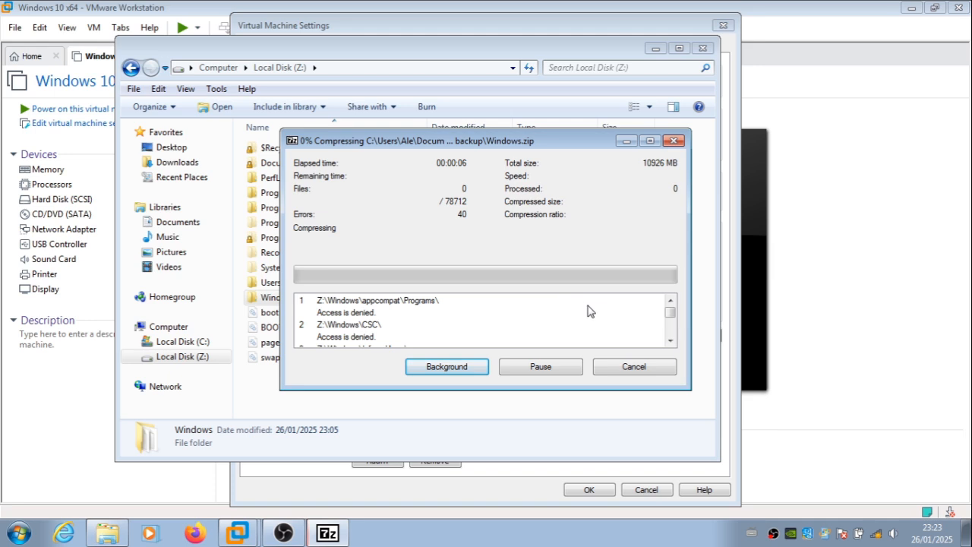
pyautogui.moveTo(614, 313)
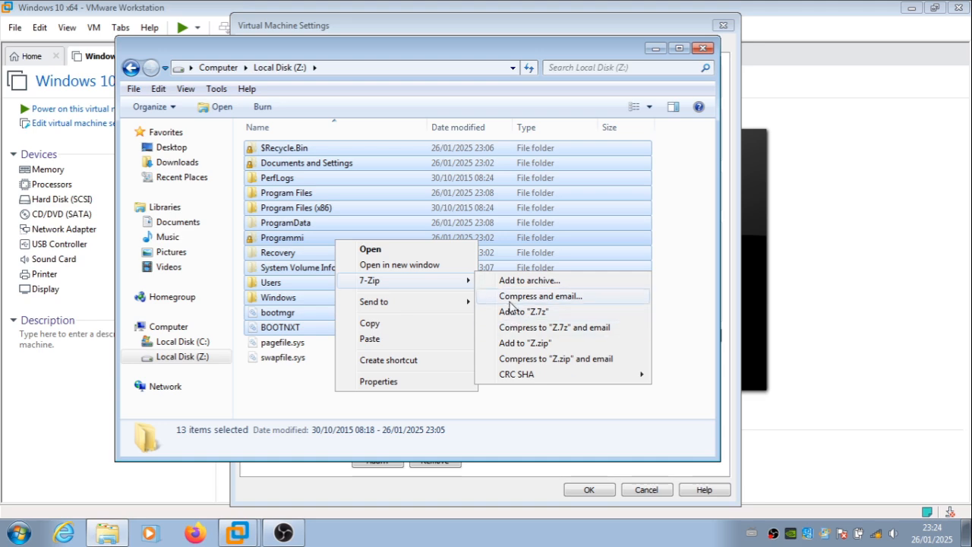
# Archive all thirteen items of disk Z: as Z.zip in the vm backup folder.
pyautogui.click(528, 279)
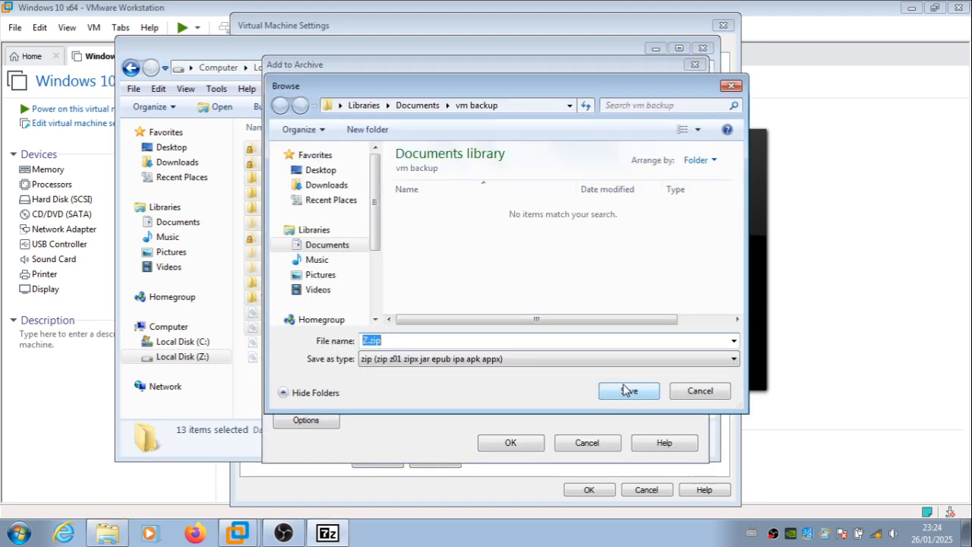
pyautogui.click(628, 391)
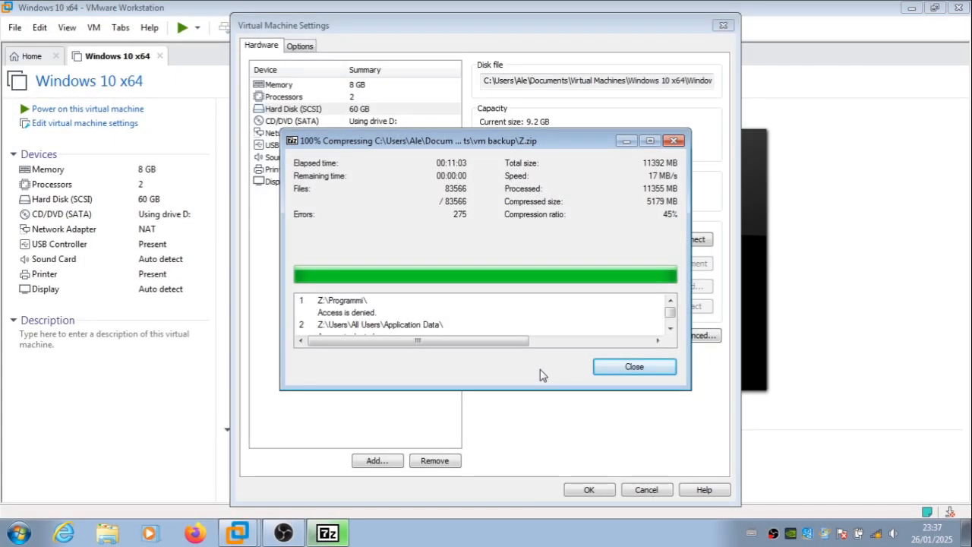
# Close the compression window and take a snapshot of the VM named Snapshot 1.
pyautogui.click(635, 366)
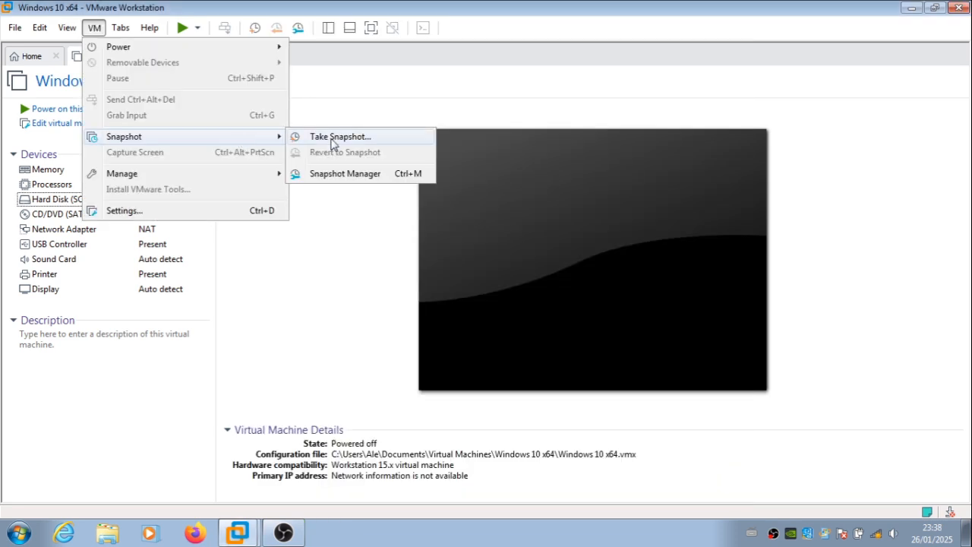
pyautogui.click(340, 136)
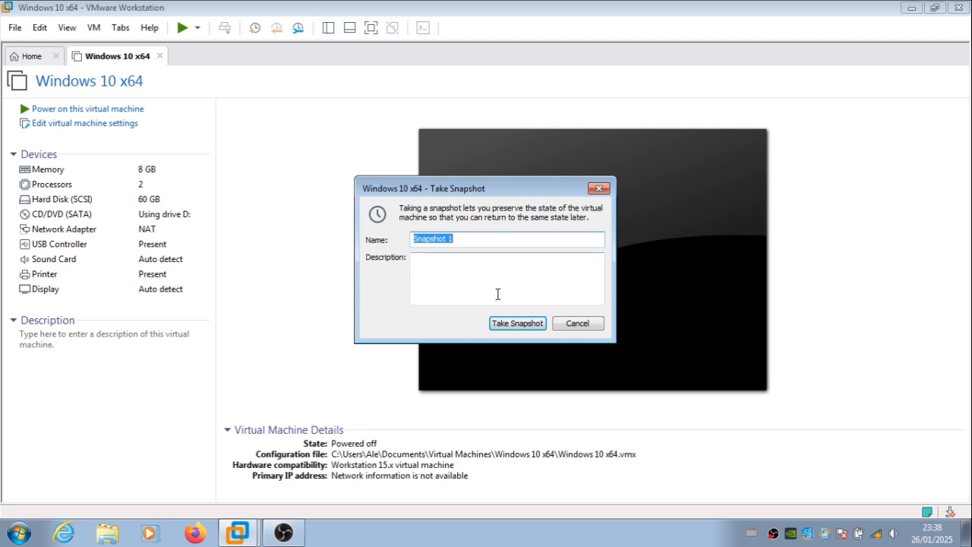
pyautogui.click(516, 322)
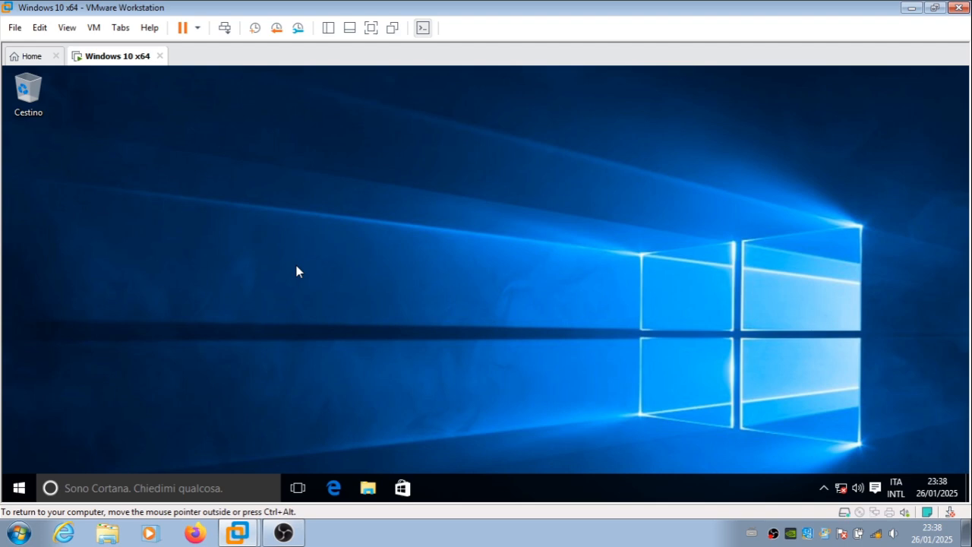
# From the guest's Shared Folders Z:\vm backup, run the 7z2409-x64 installer and install 7-Zip.
pyautogui.click(368, 488)
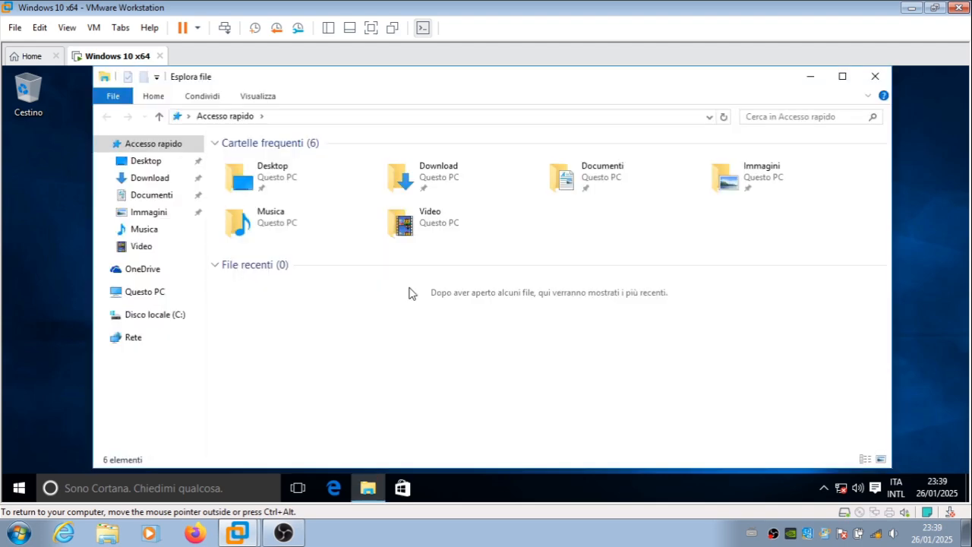
pyautogui.click(146, 292)
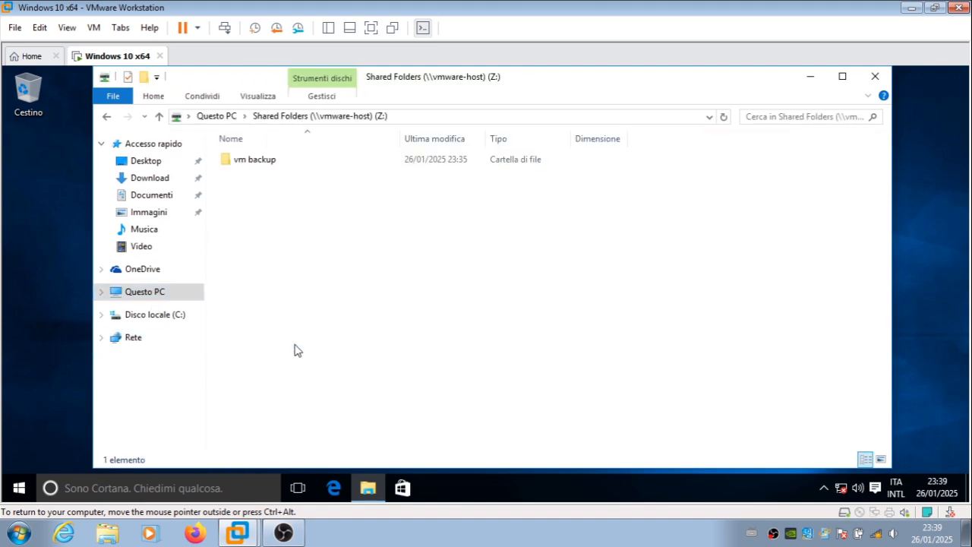
pyautogui.doubleClick(255, 160)
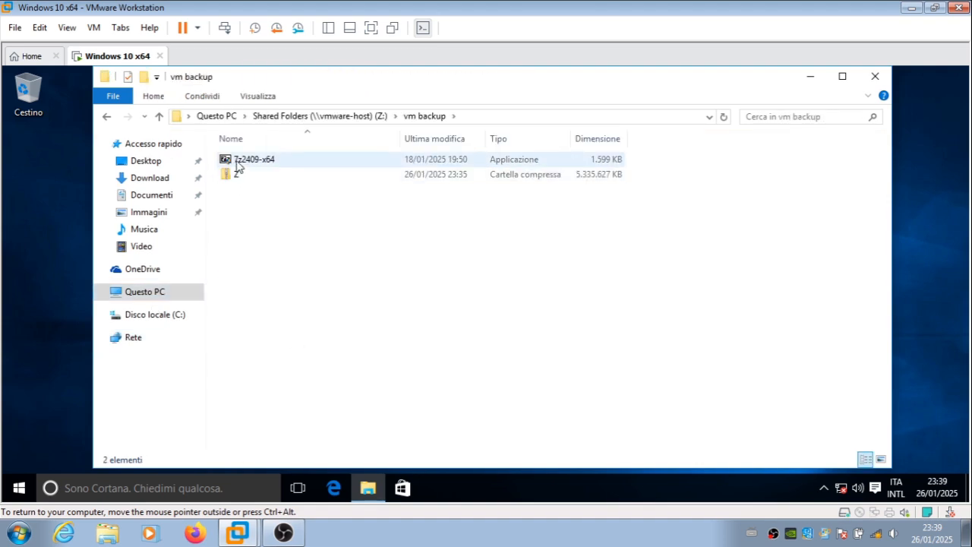
pyautogui.doubleClick(254, 160)
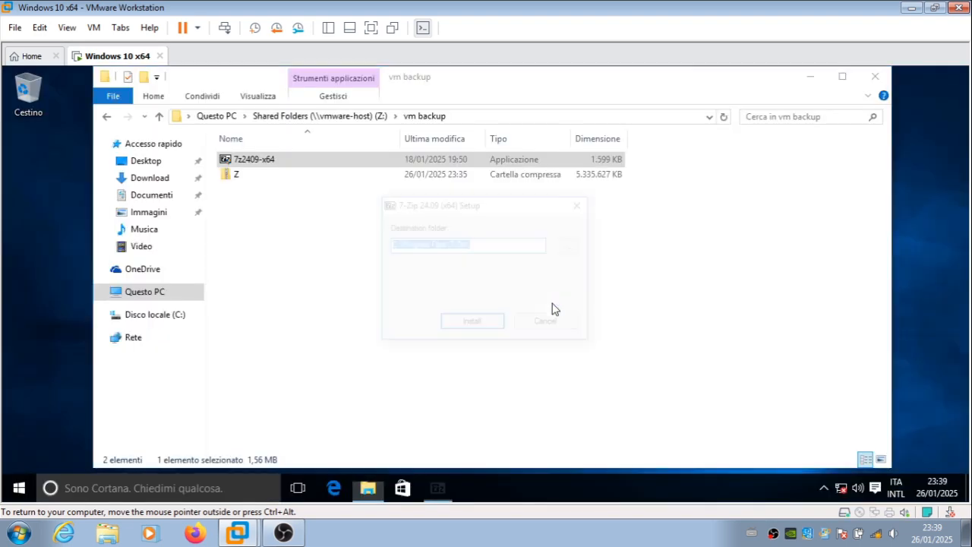
pyautogui.click(471, 320)
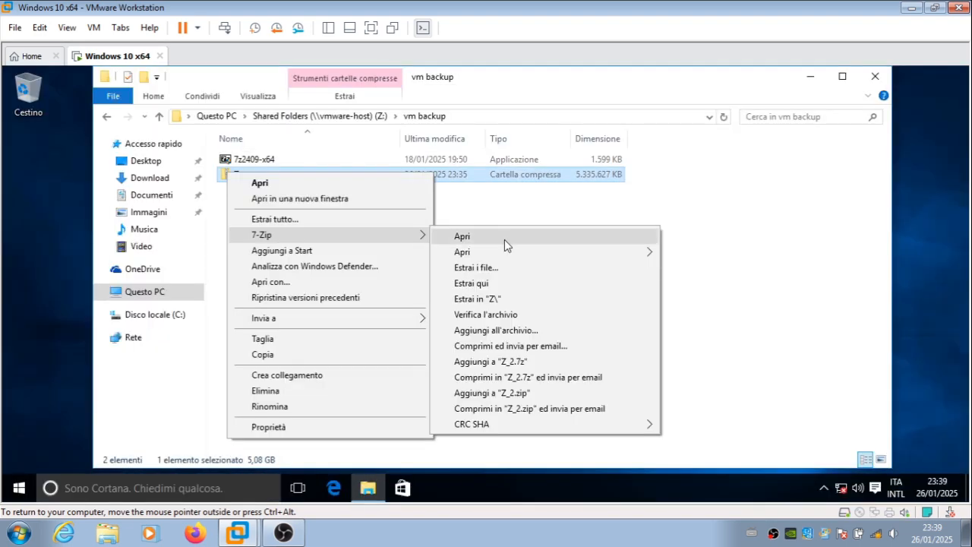
# Extract every item of Z.zip into Z:\vm backup\ with 7-Zip File Manager.
pyautogui.click(462, 235)
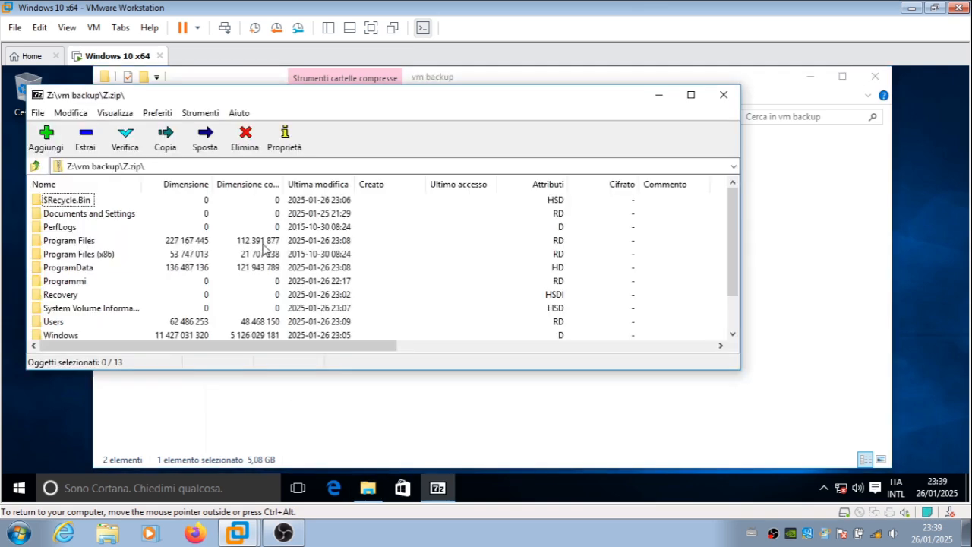
pyautogui.press('ctrl+a')
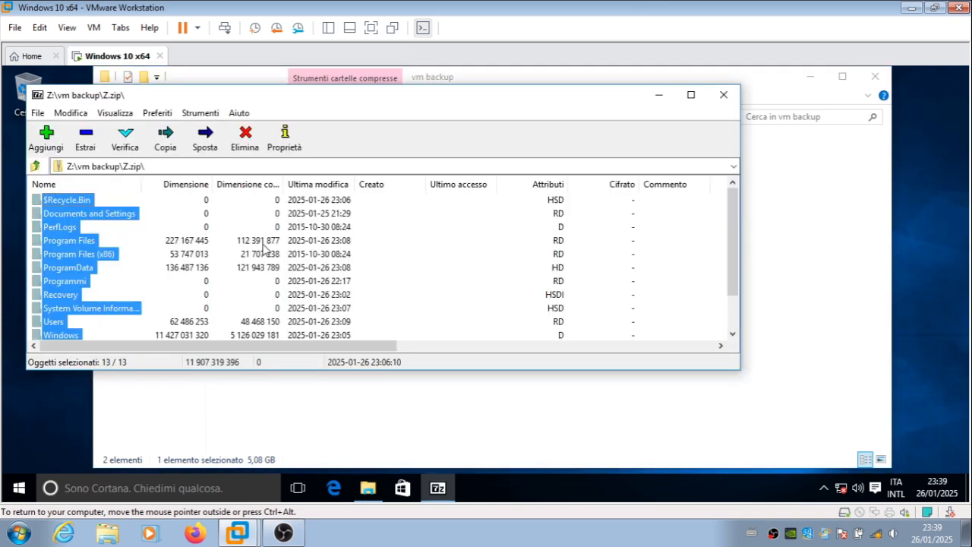
pyautogui.click(164, 137)
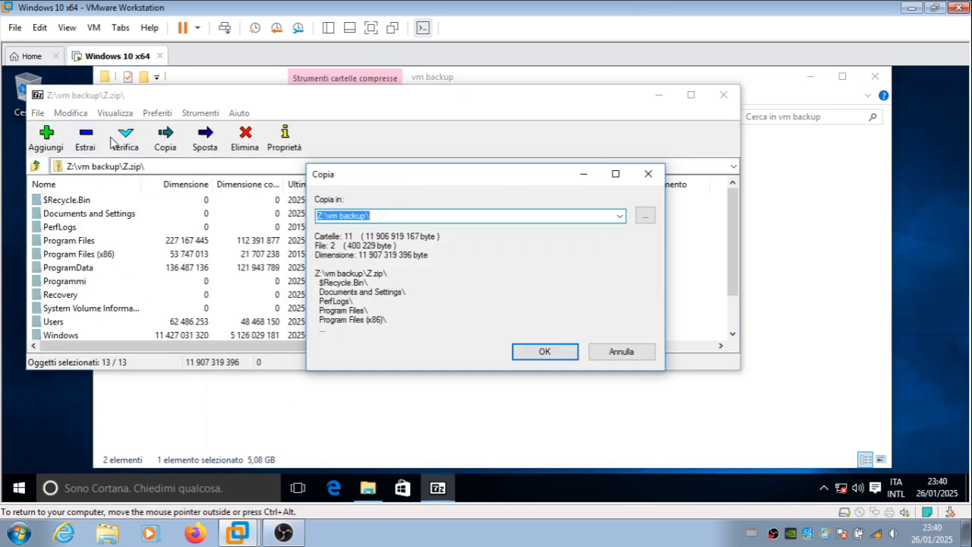
pyautogui.click(544, 351)
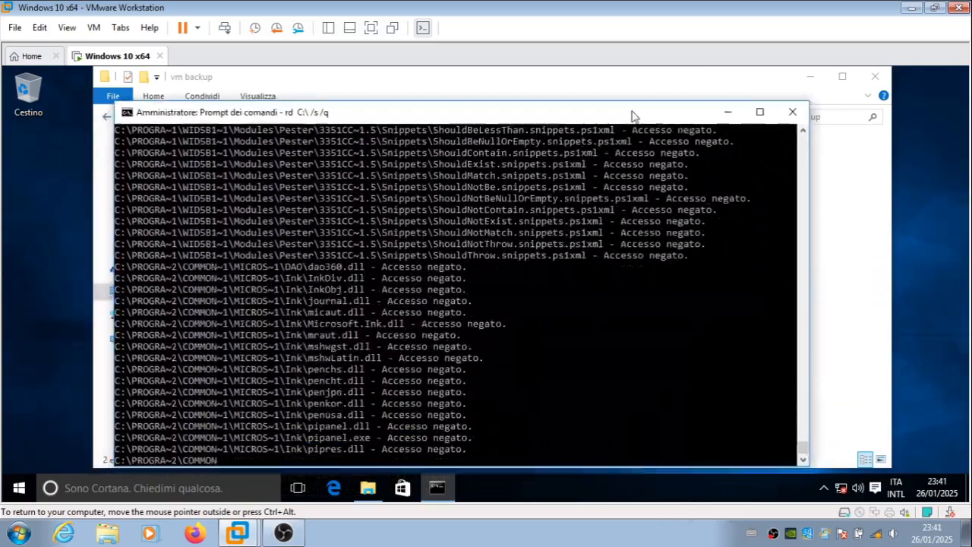
# Let rd /s /q C:\ run in the guest's administrator prompt while many system files refuse access.
pyautogui.click(18, 488)
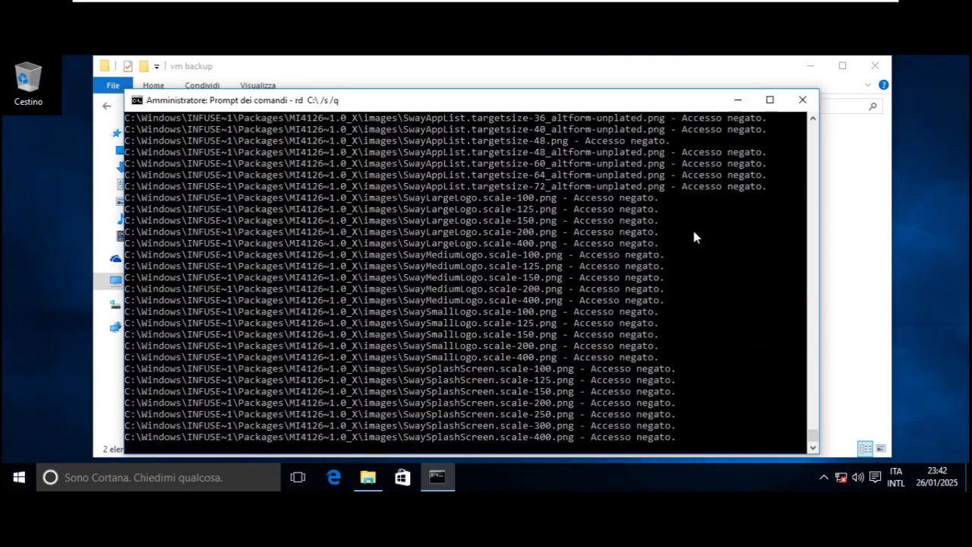
# Install 7-Zip from 7z2409-x64 to the default folder and open the Z archive in it.
pyautogui.rightClick(237, 164)
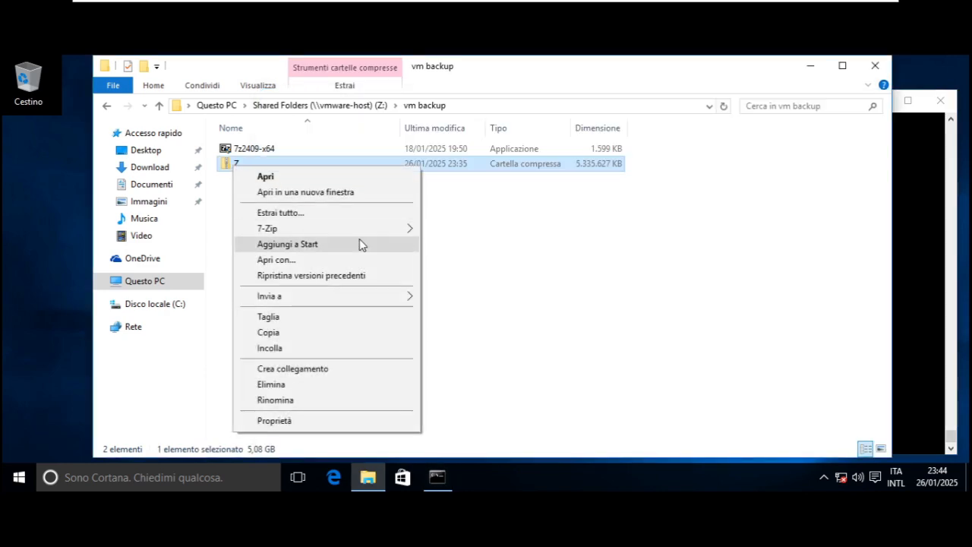
pyautogui.click(452, 231)
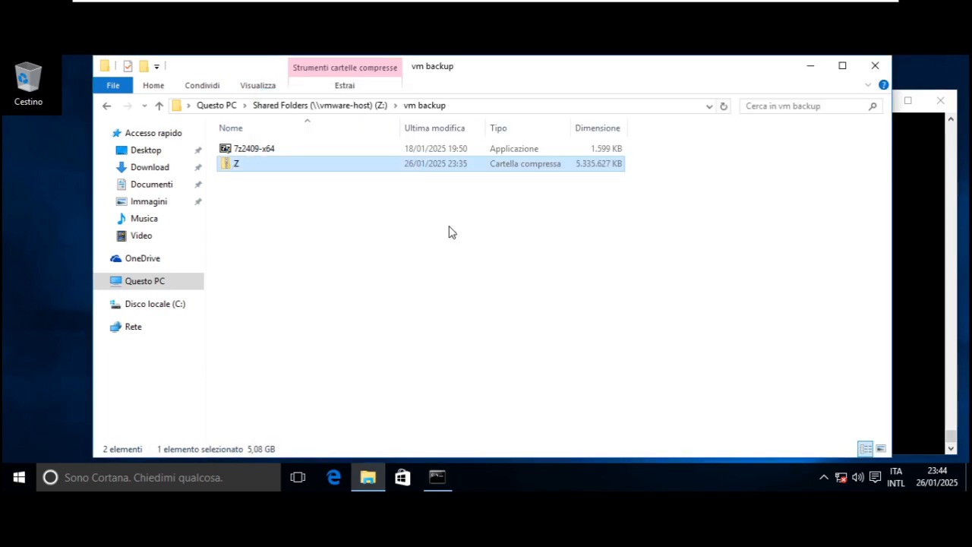
pyautogui.moveTo(402, 170)
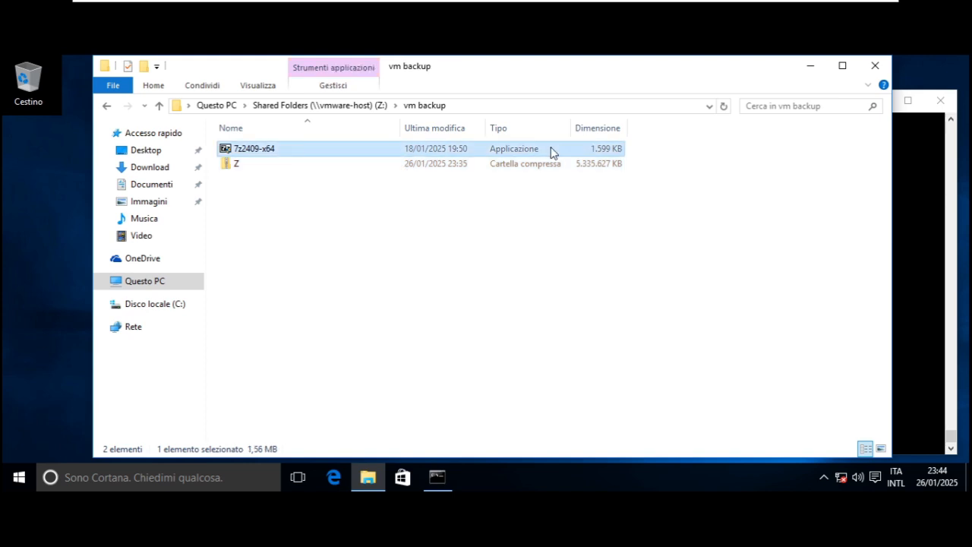
pyautogui.doubleClick(254, 149)
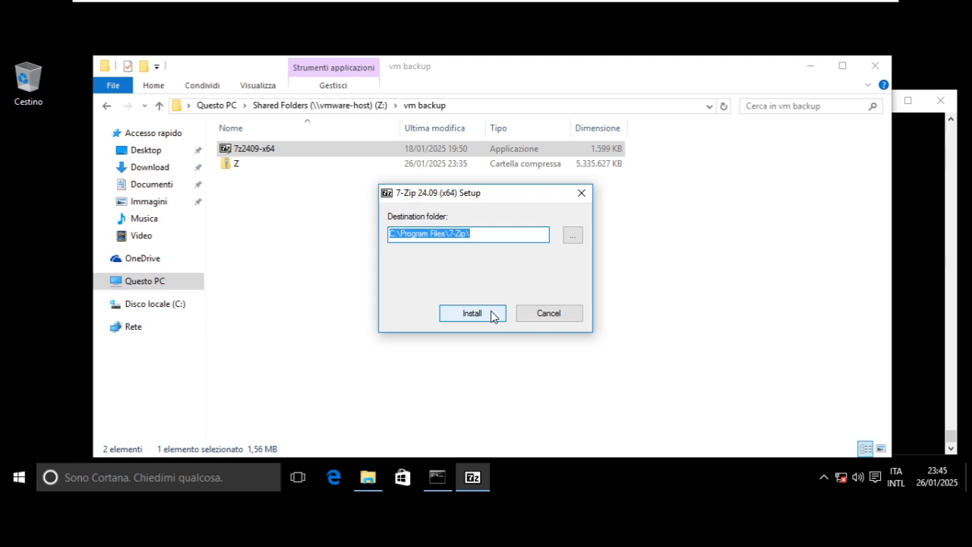
pyautogui.click(471, 313)
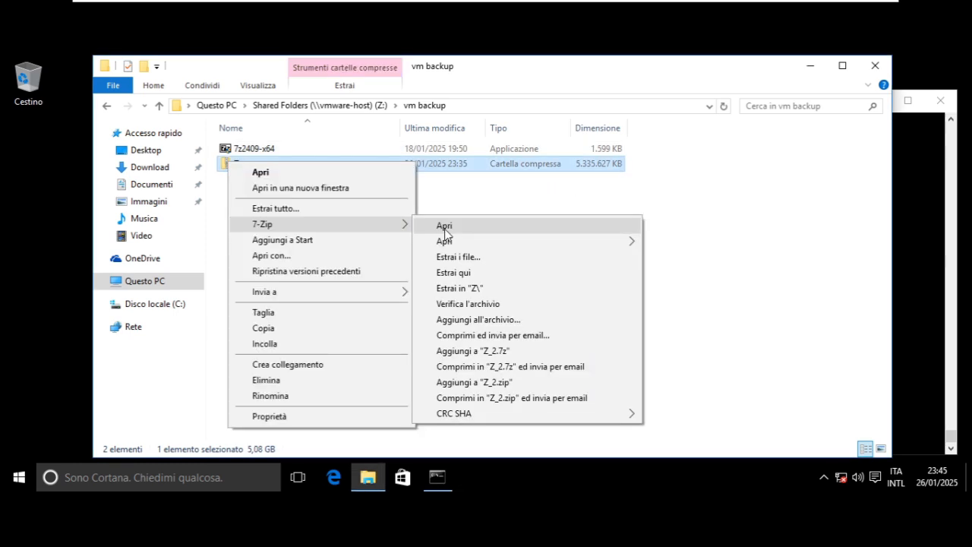
pyautogui.click(444, 225)
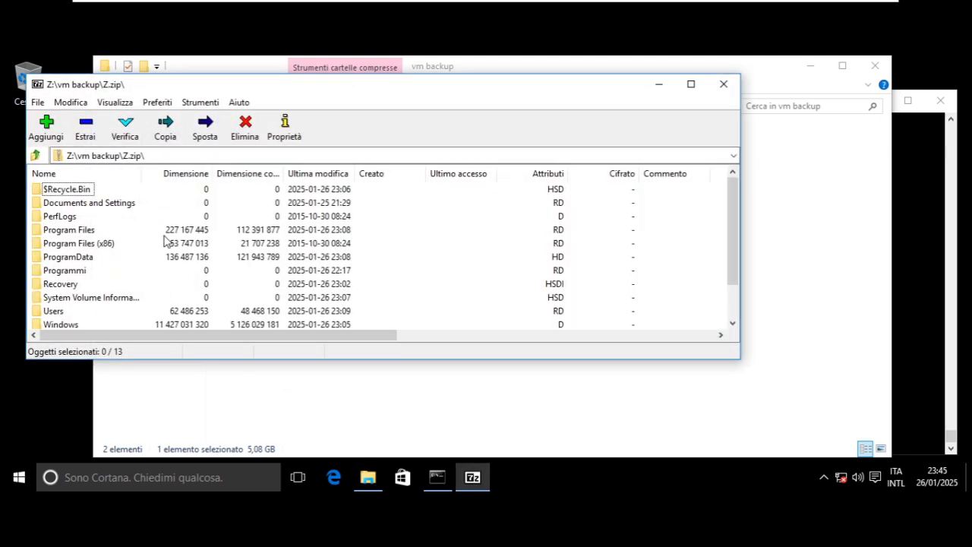
pyautogui.moveTo(623, 119)
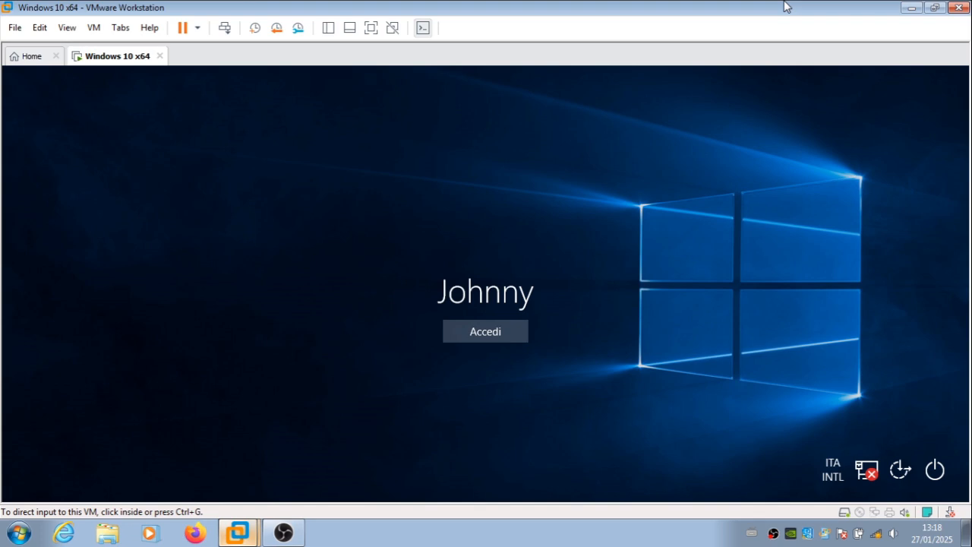
pyautogui.moveTo(644, 429)
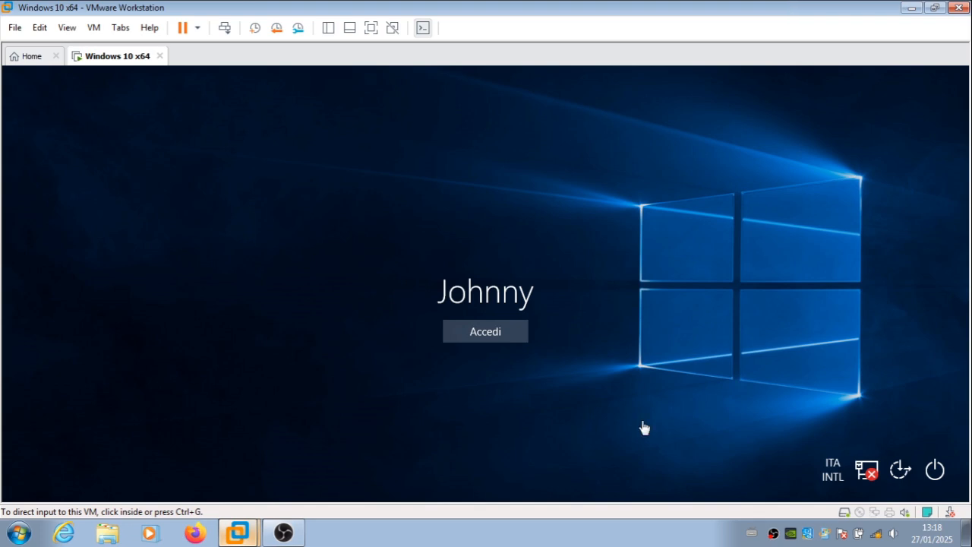
# Sign back into the guest via Accedi, with the C:\ forced delete finished at the prompt.
pyautogui.click(484, 331)
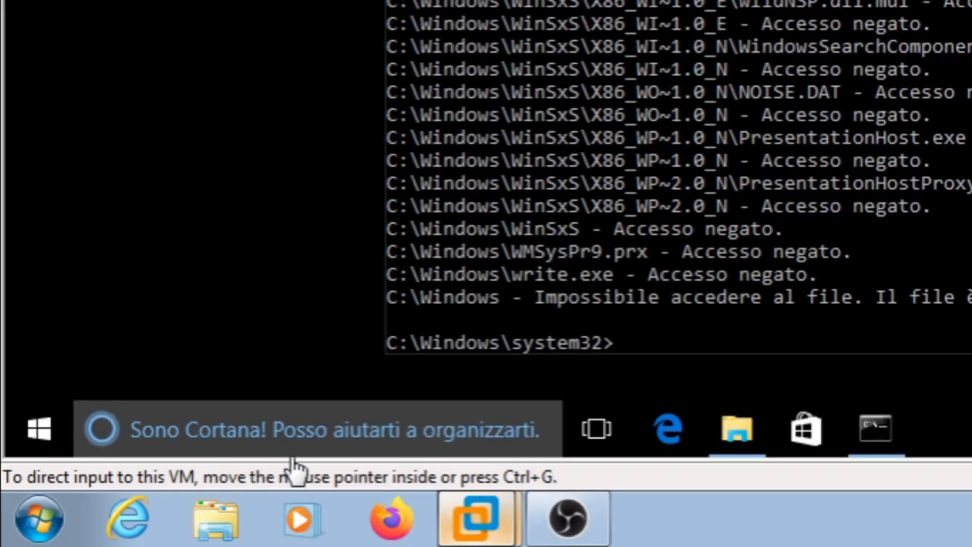
pyautogui.moveTo(332, 468)
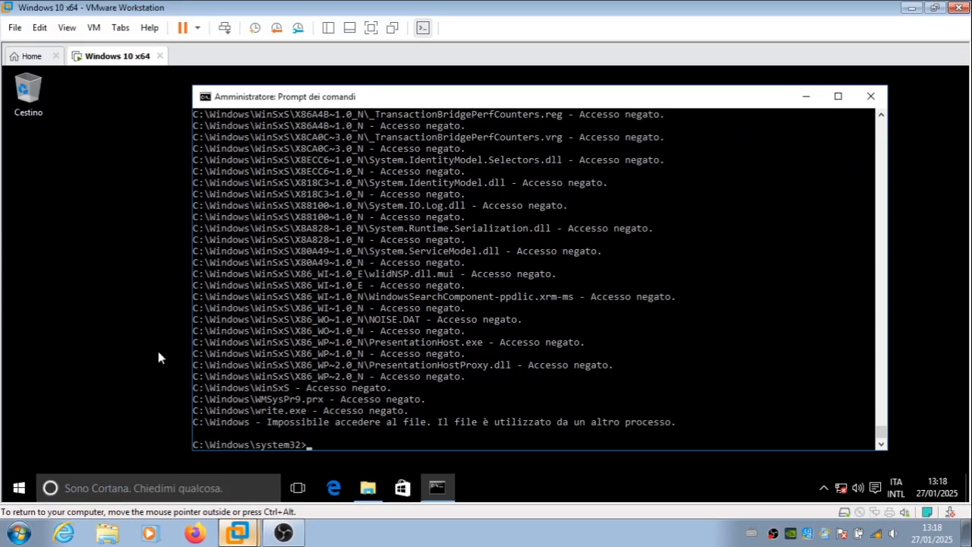
pyautogui.click(94, 28)
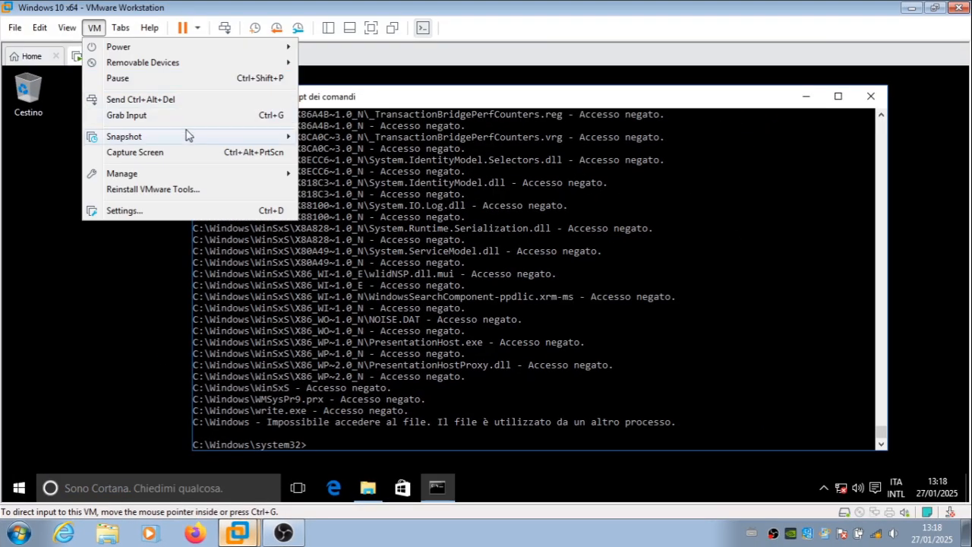
# Use the VM menu so the guest drops to a CRITICAL_SERVICE_FAILED blue screen.
pyautogui.click(125, 137)
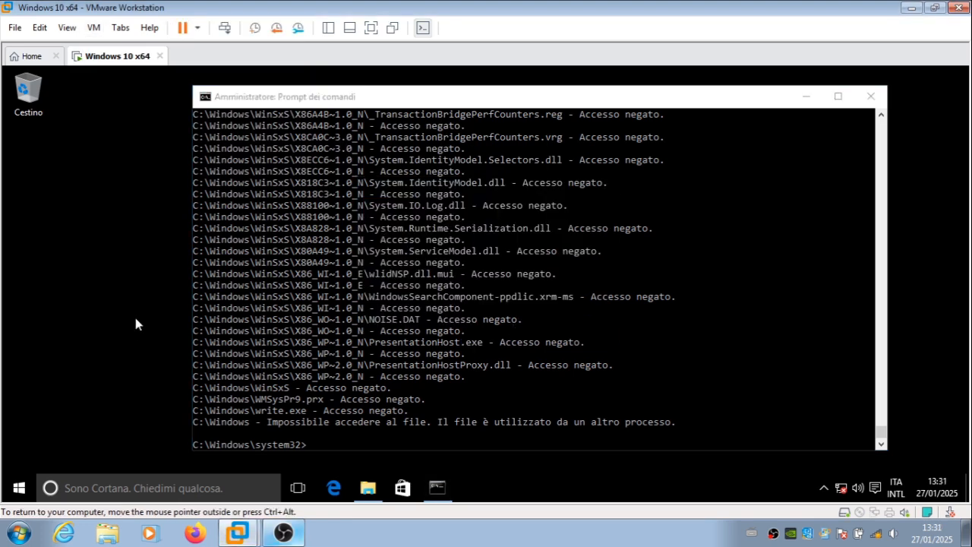
pyautogui.click(18, 487)
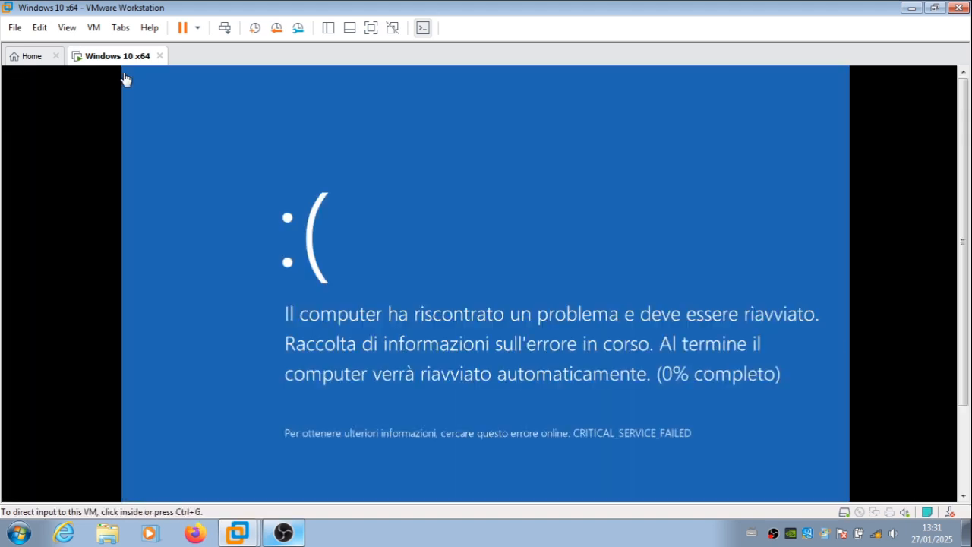
pyautogui.moveTo(623, 453)
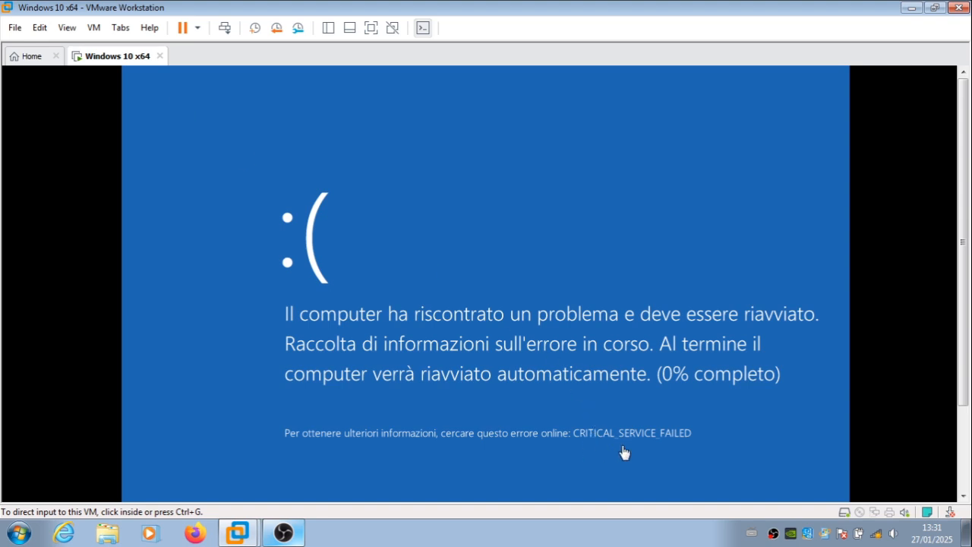
pyautogui.click(94, 27)
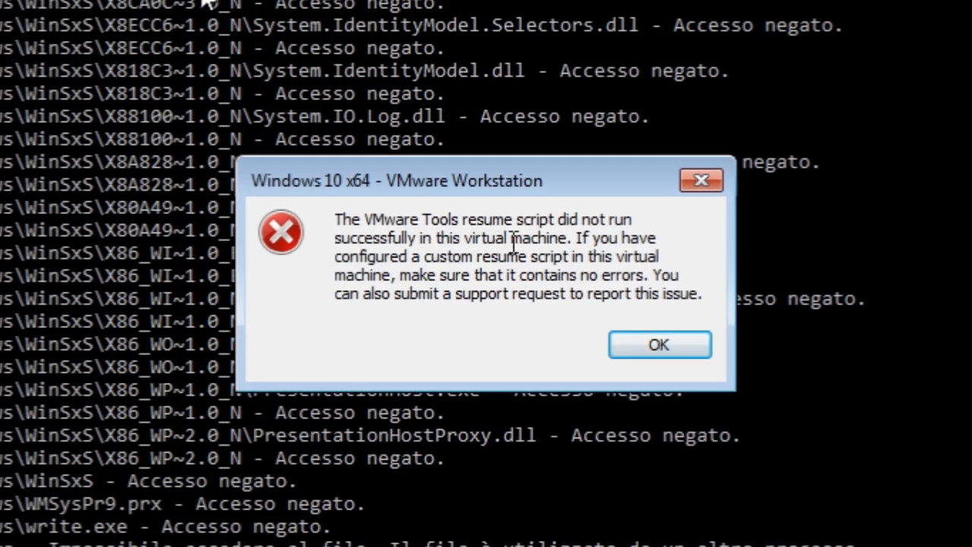
pyautogui.moveTo(489, 286)
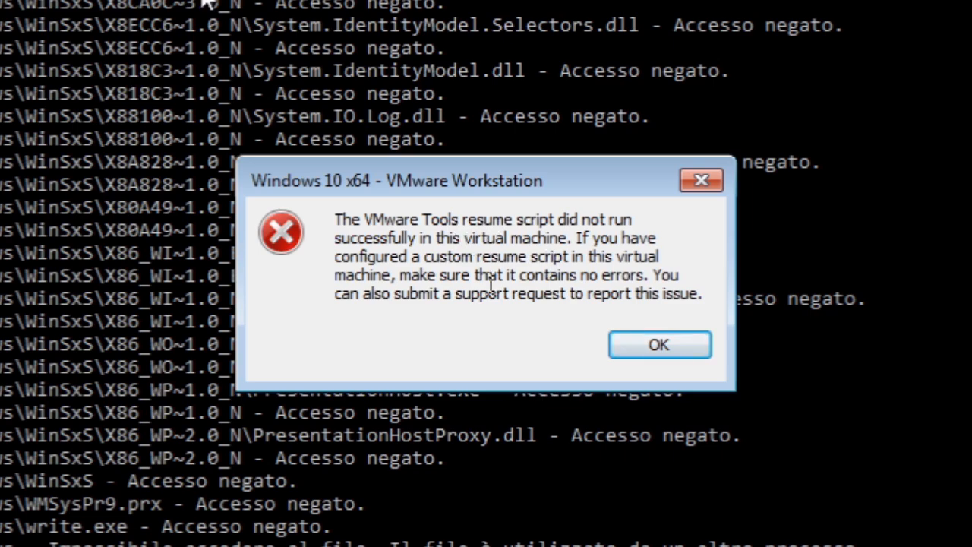
# Acknowledge the resume-script and monitor-layout errors, then reopen Z in 7-Zip.
pyautogui.click(659, 343)
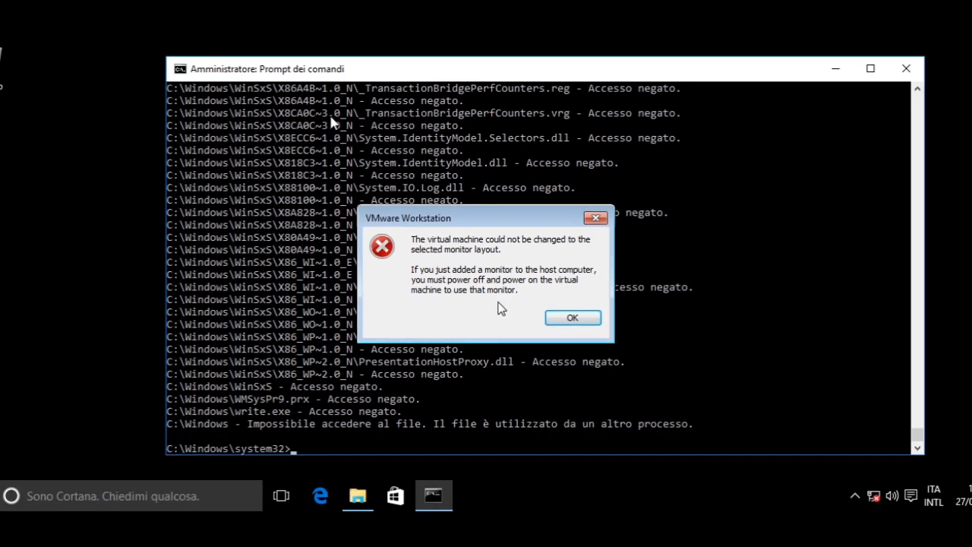
pyautogui.click(571, 318)
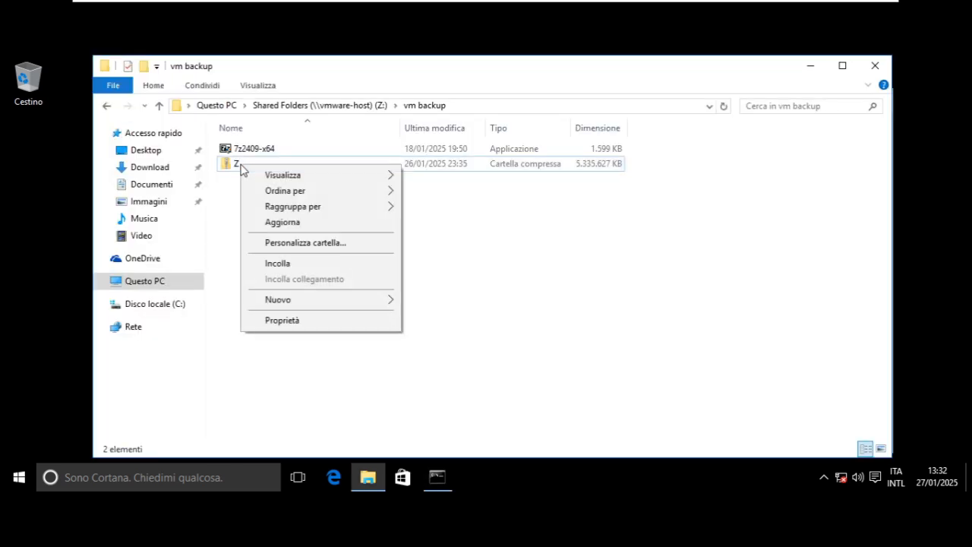
pyautogui.rightClick(235, 164)
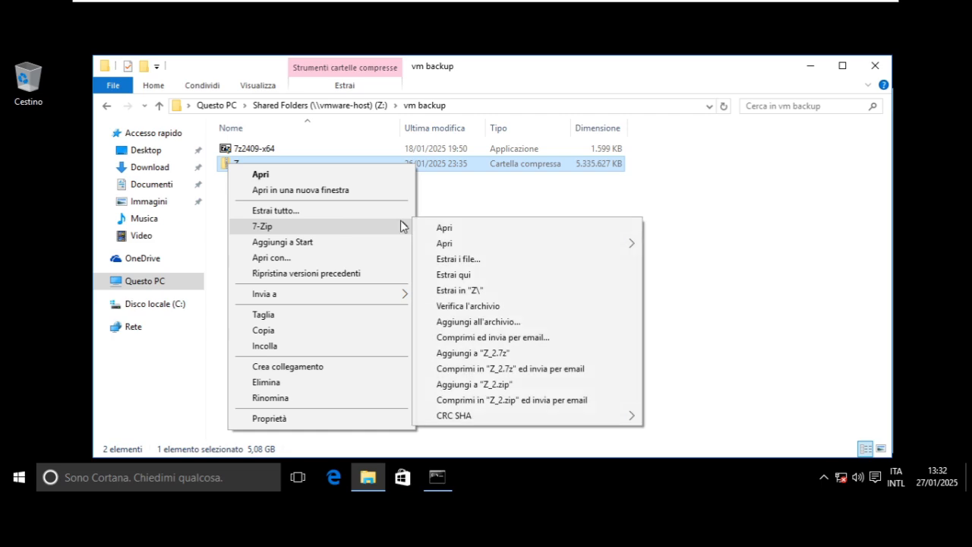
pyautogui.click(444, 227)
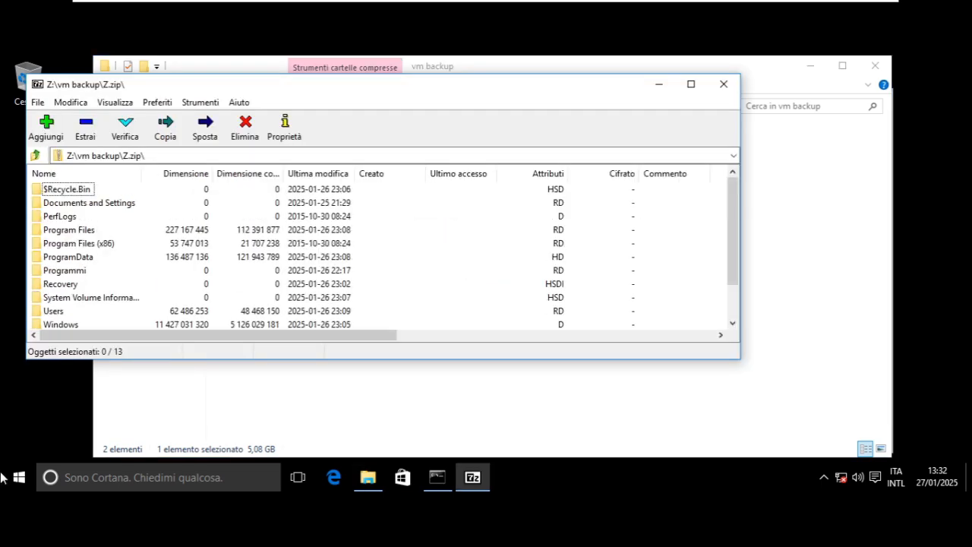
pyautogui.click(18, 477)
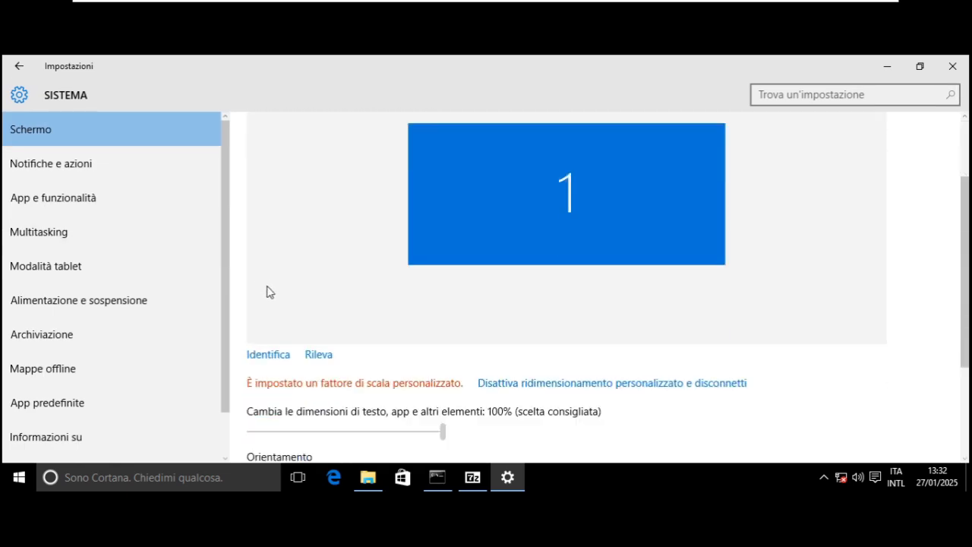
# Turn off custom scaling, apply the screen resolution and bring up the Run box.
pyautogui.scroll(-3)
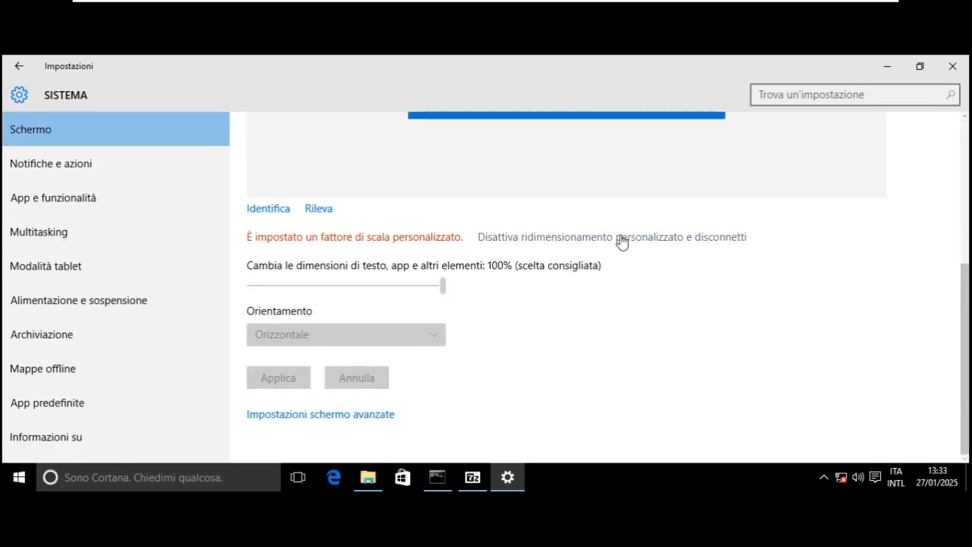
pyautogui.click(611, 237)
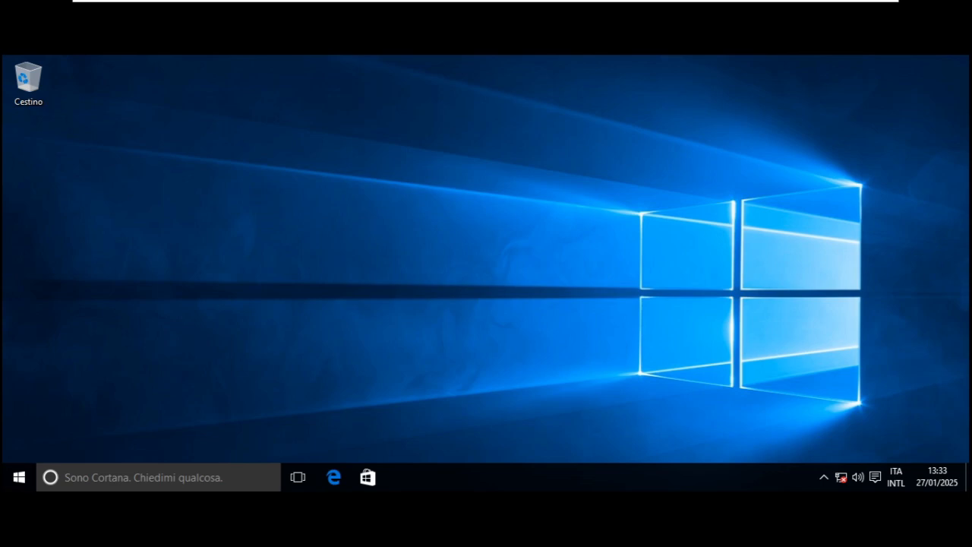
pyautogui.moveTo(437, 355)
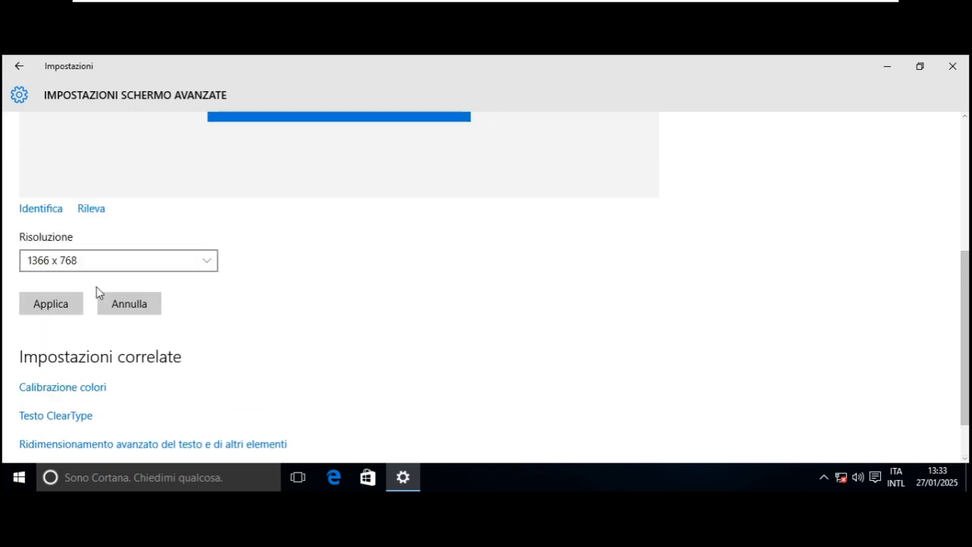
pyautogui.click(50, 304)
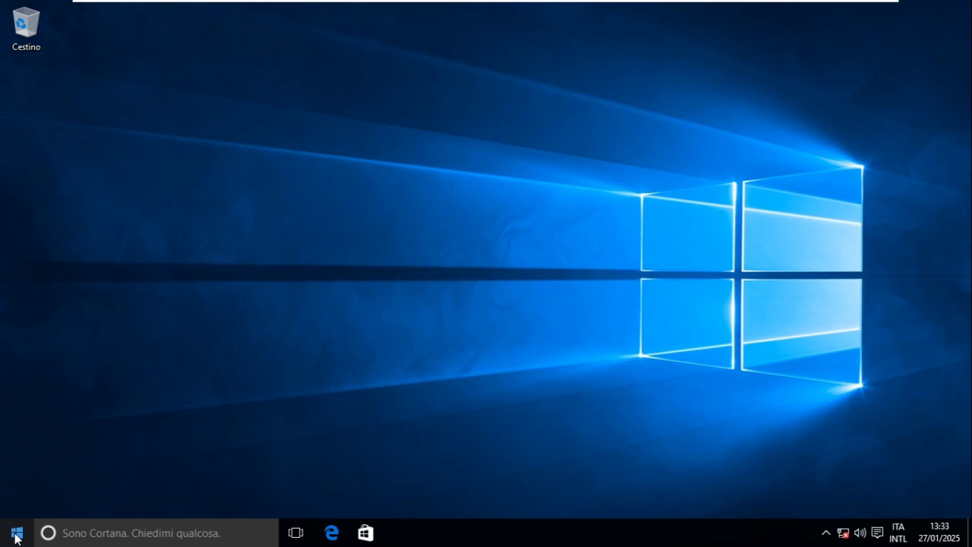
pyautogui.moveTo(446, 401)
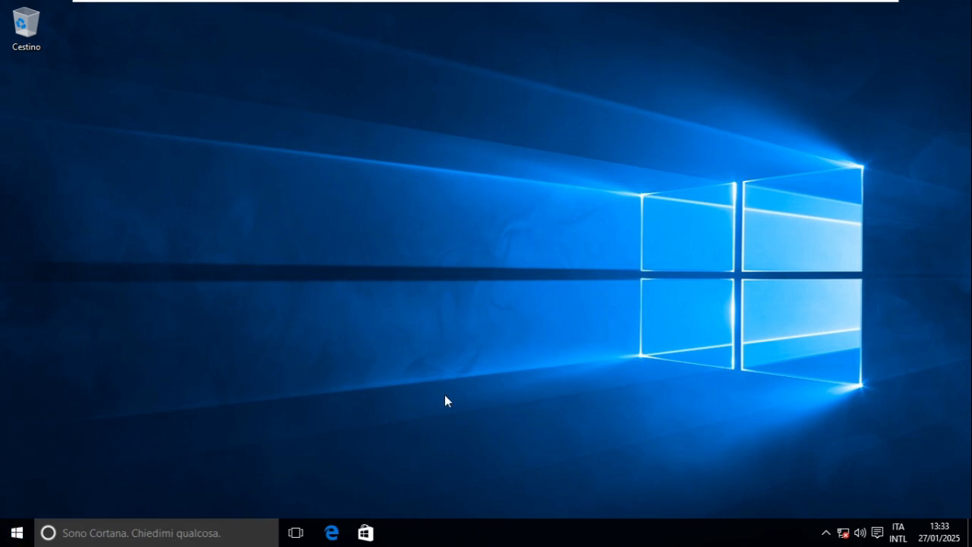
pyautogui.press('win+r')
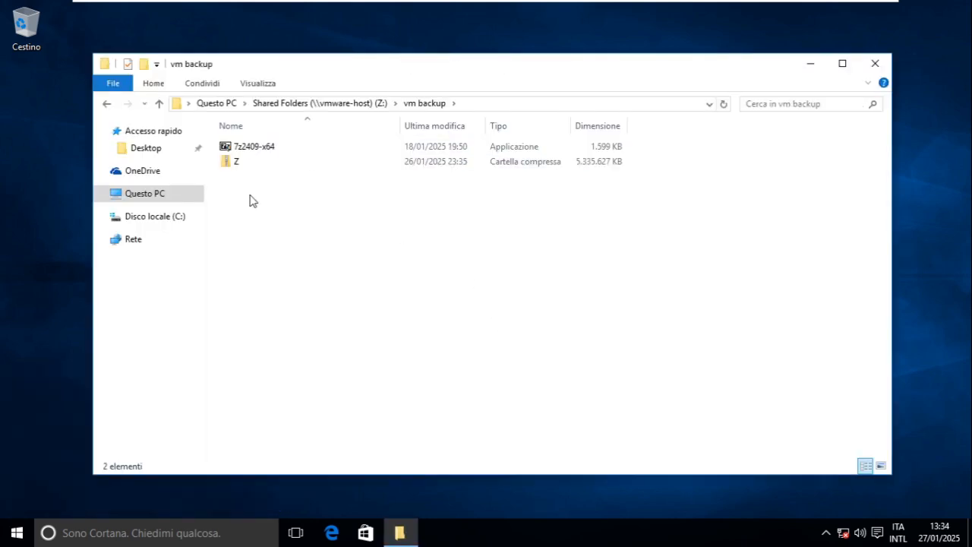
# Open the Z archive in Z:\vm backup with 7-Zip's Open archive action.
pyautogui.click(237, 161)
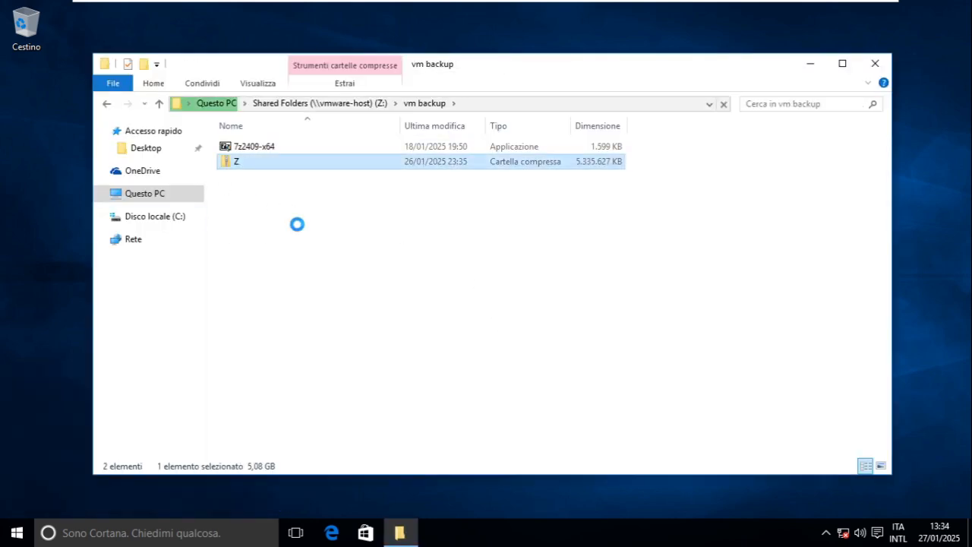
pyautogui.moveTo(251, 165)
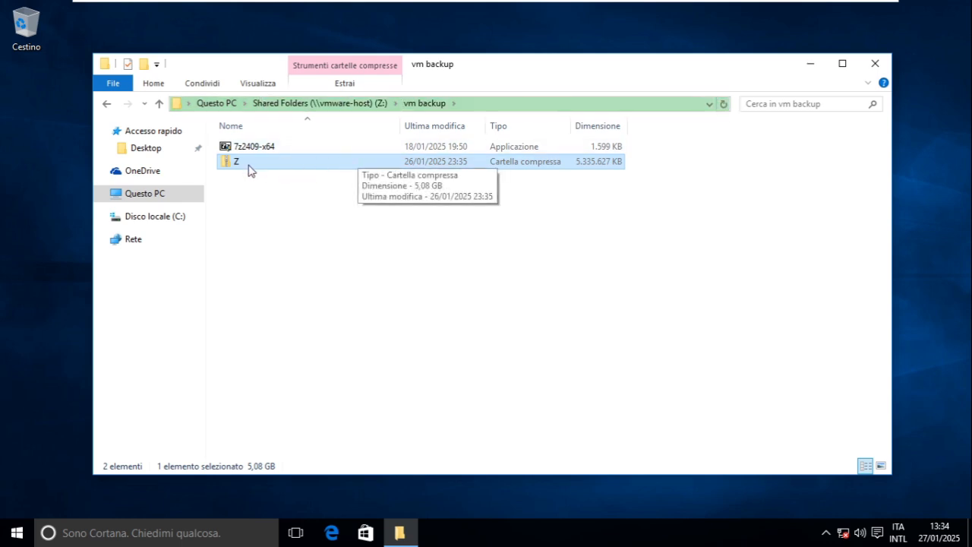
pyautogui.rightClick(237, 161)
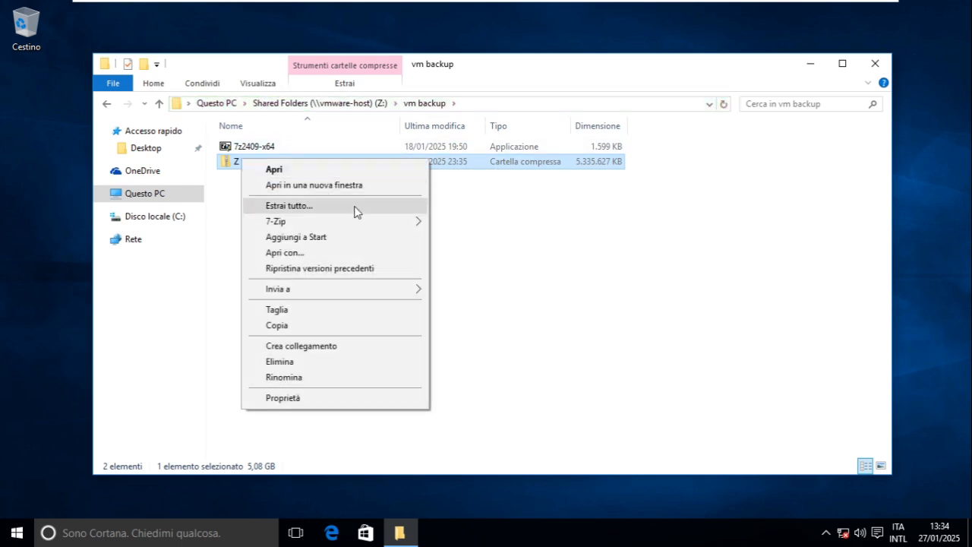
pyautogui.click(274, 169)
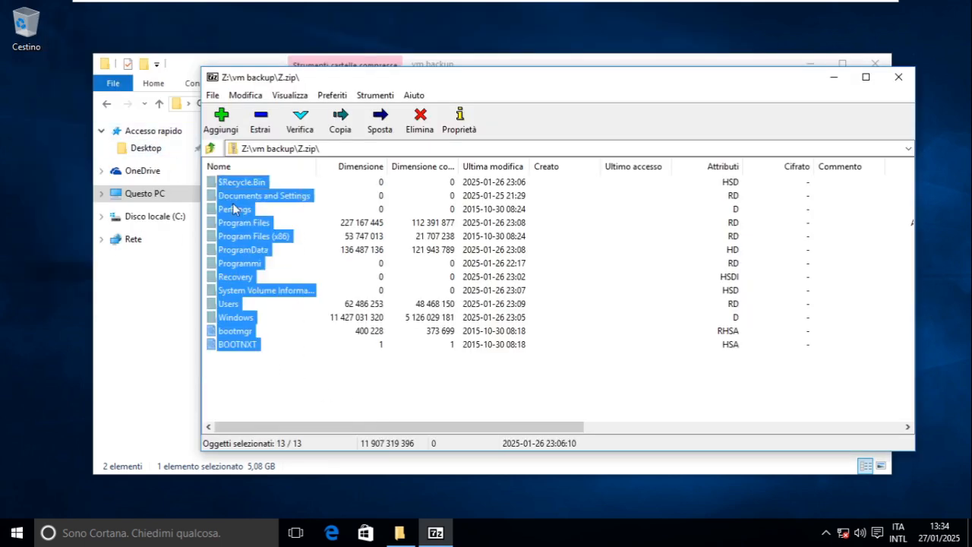
# Copy all archive items out with Copia to destination C:\.
pyautogui.click(340, 120)
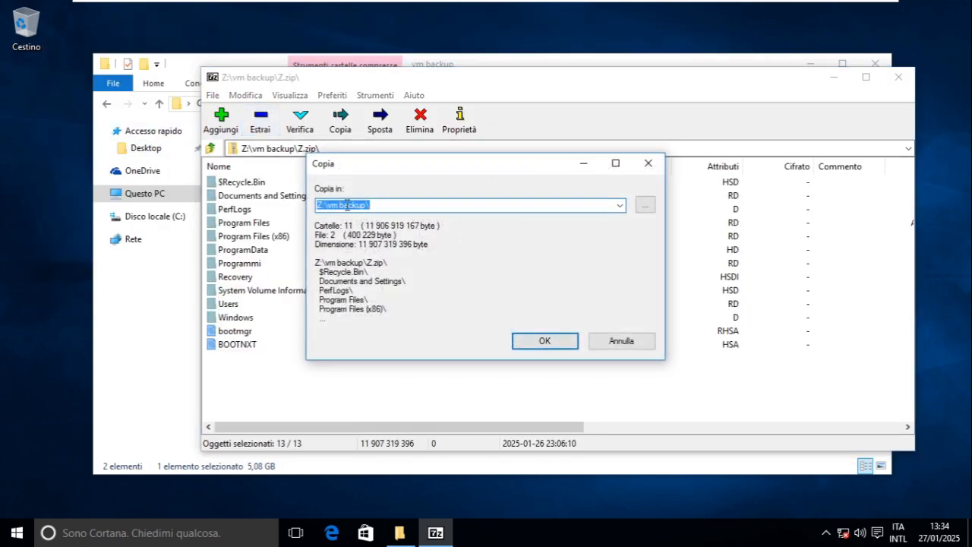
pyautogui.write('C:\\')
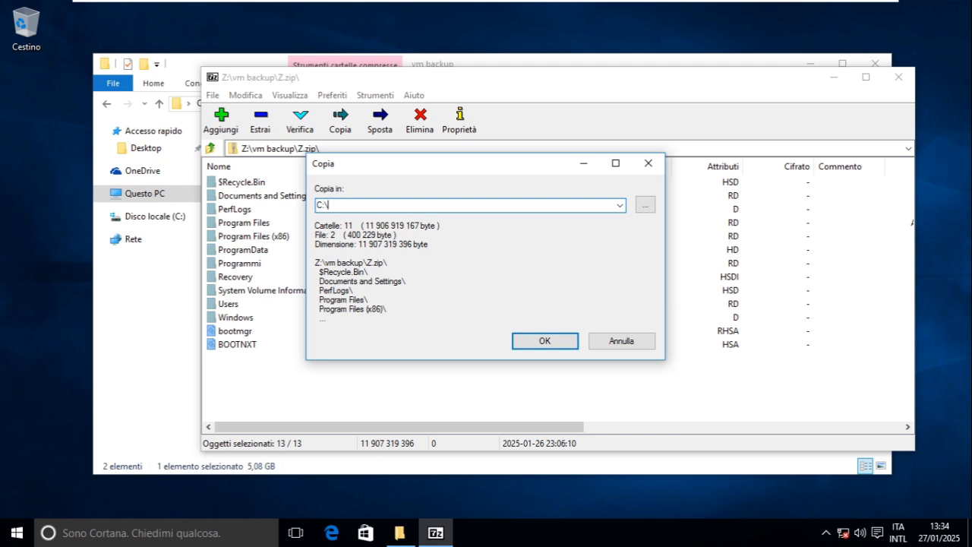
pyautogui.click(544, 340)
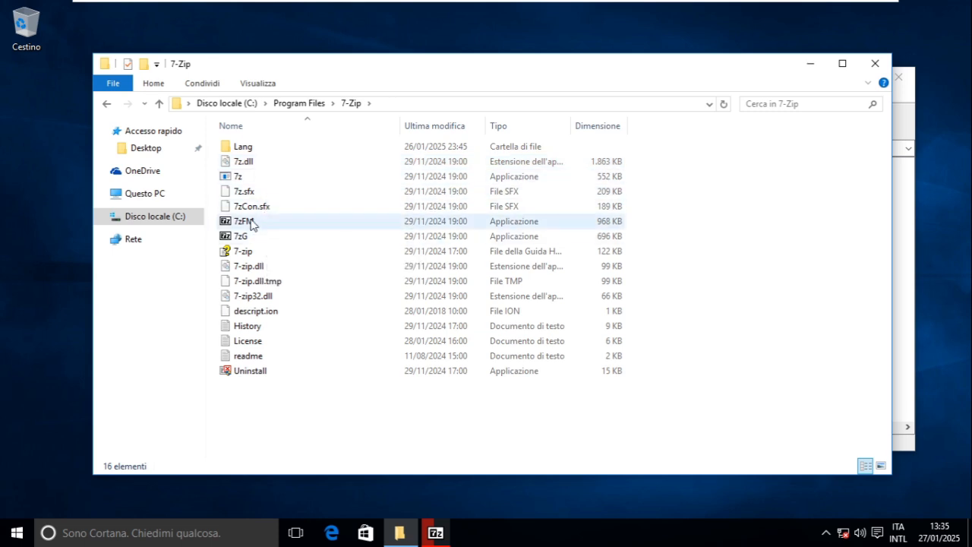
# Bring up the launch options for 7zFM in C:\Program Files\7-Zip.
pyautogui.rightClick(243, 221)
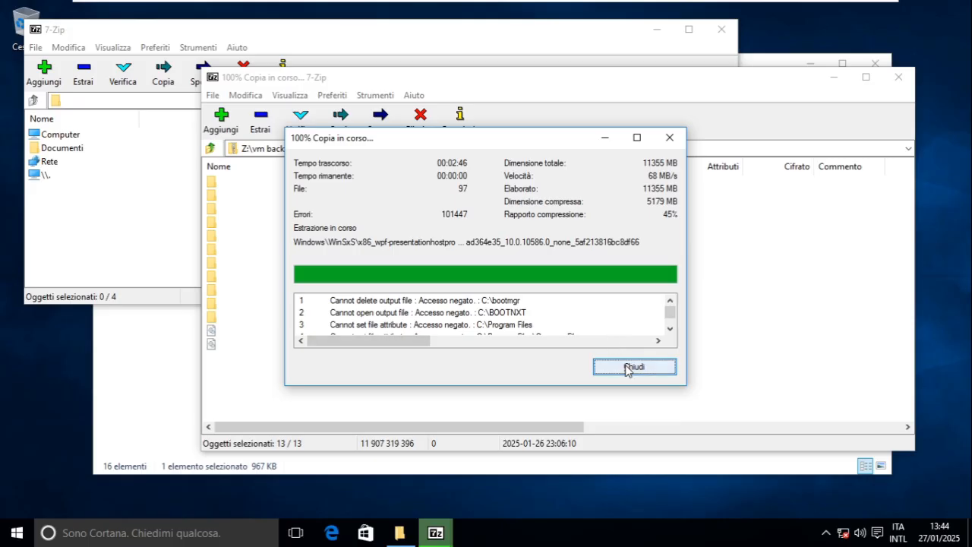
# Dismiss the old copy report, open Z.zip in the new window and copy it to C:\ again.
pyautogui.click(635, 366)
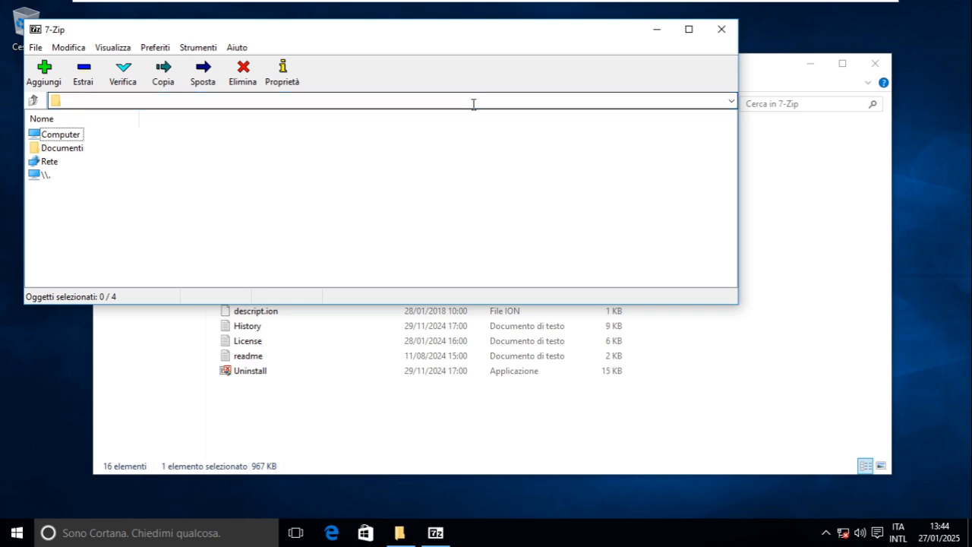
pyautogui.click(163, 73)
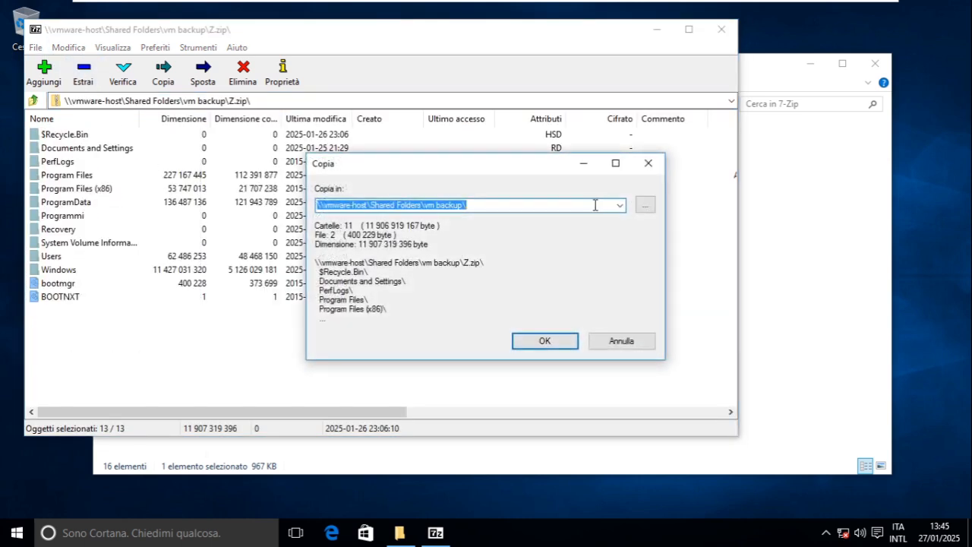
pyautogui.write('C:\\')
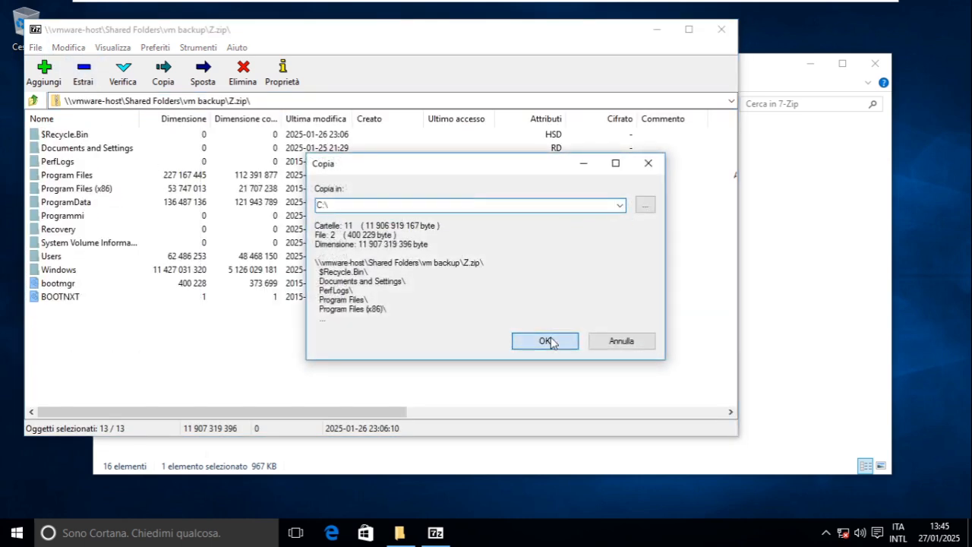
pyautogui.click(544, 341)
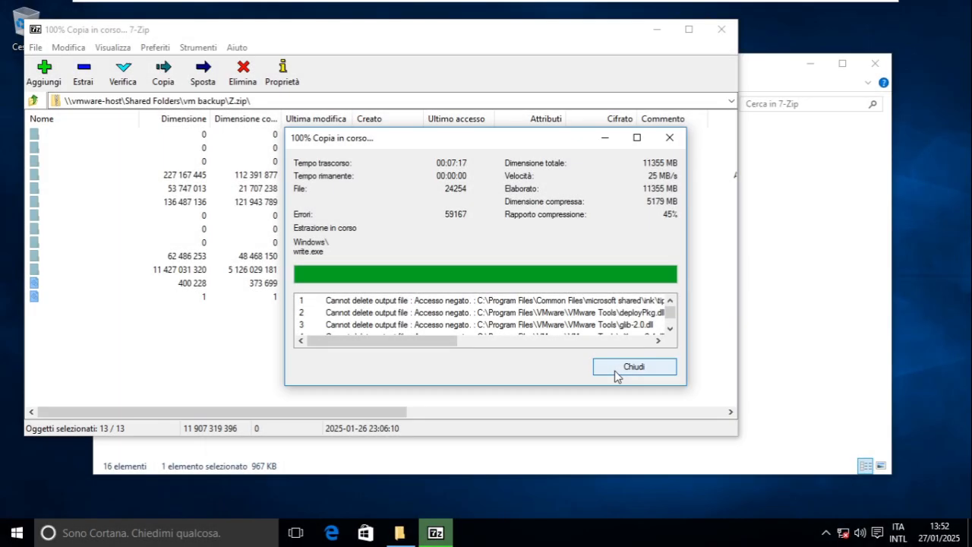
# Close the copy report and restart the guest via Riavvia il sistema.
pyautogui.click(633, 366)
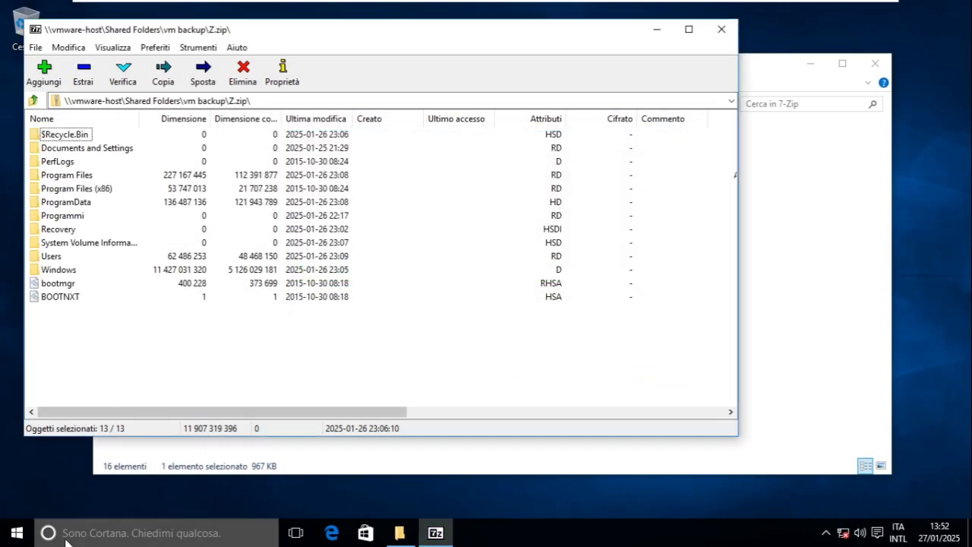
pyautogui.rightClick(16, 532)
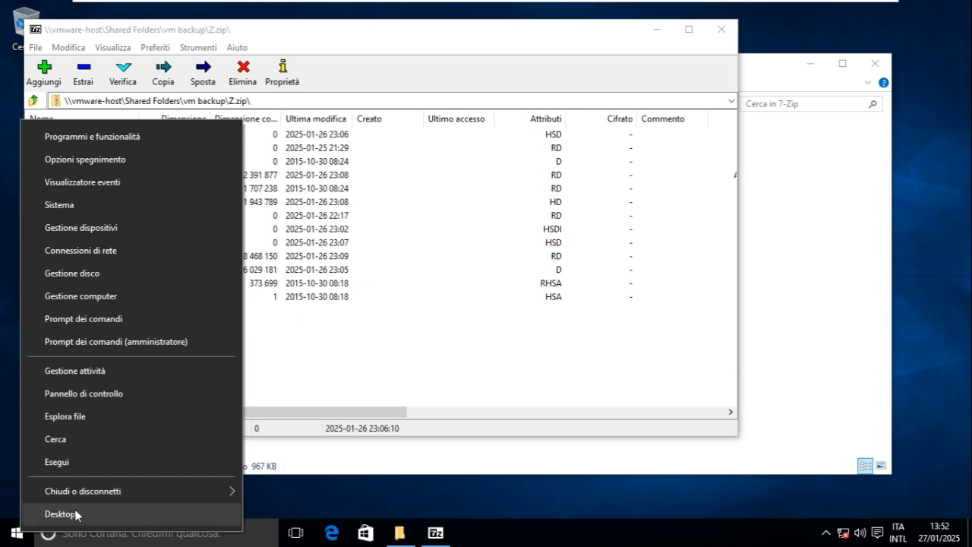
pyautogui.moveTo(82, 491)
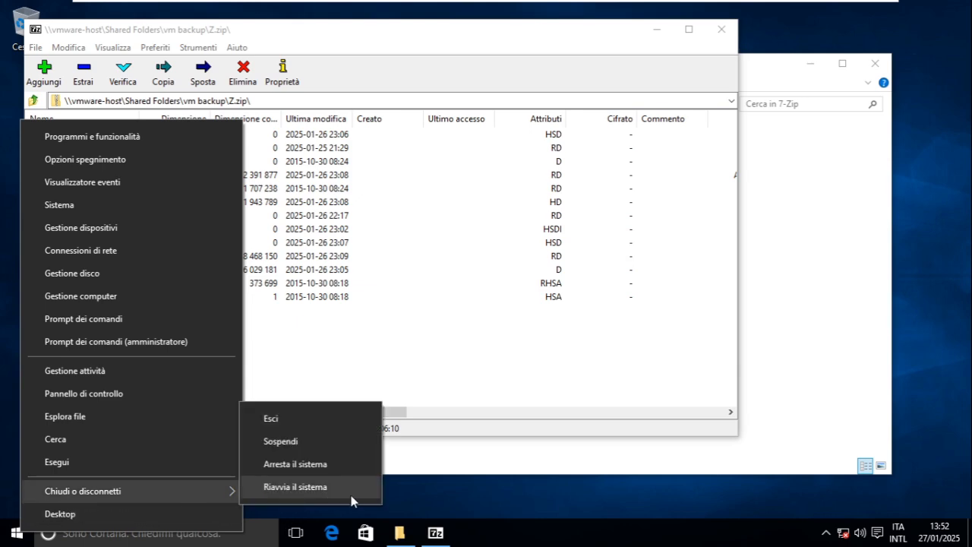
pyautogui.click(294, 486)
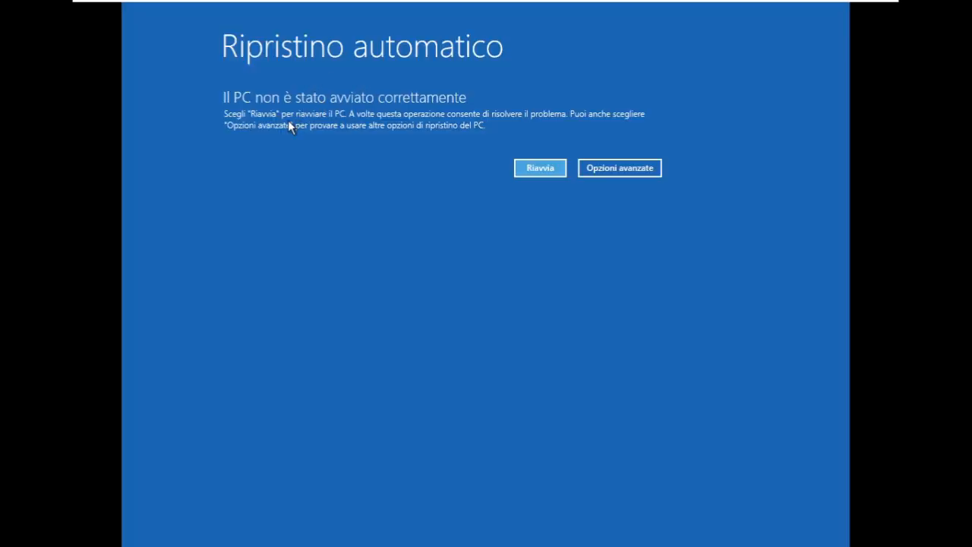
pyautogui.moveTo(325, 152)
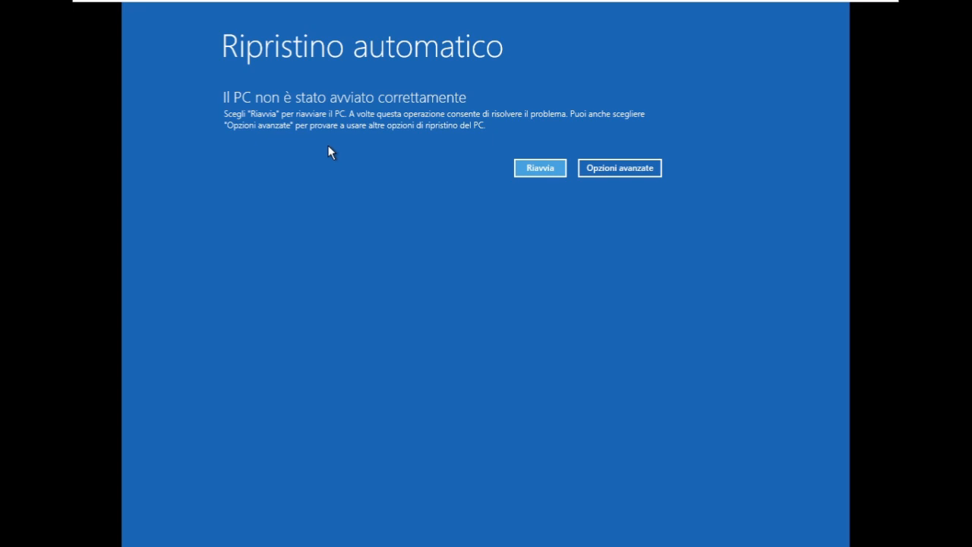
pyautogui.click(620, 167)
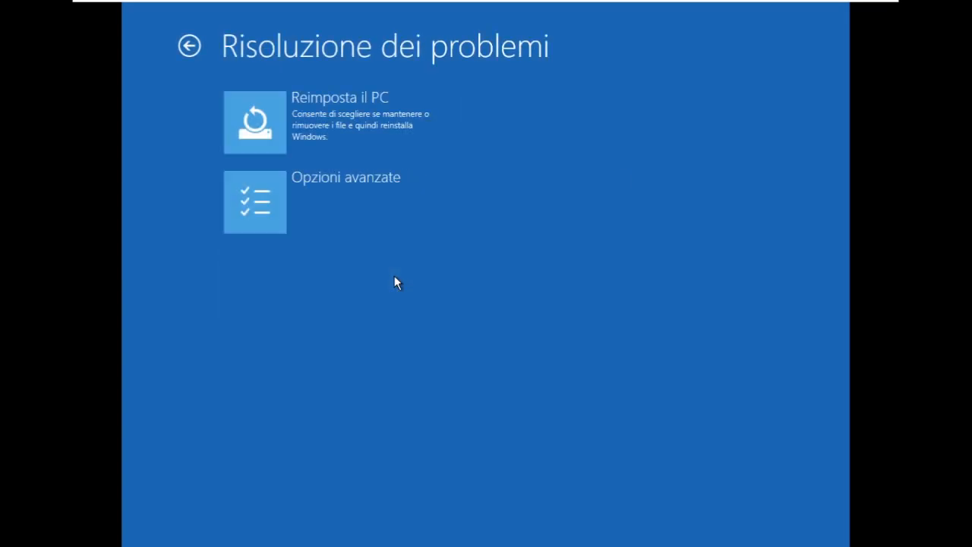
pyautogui.click(255, 200)
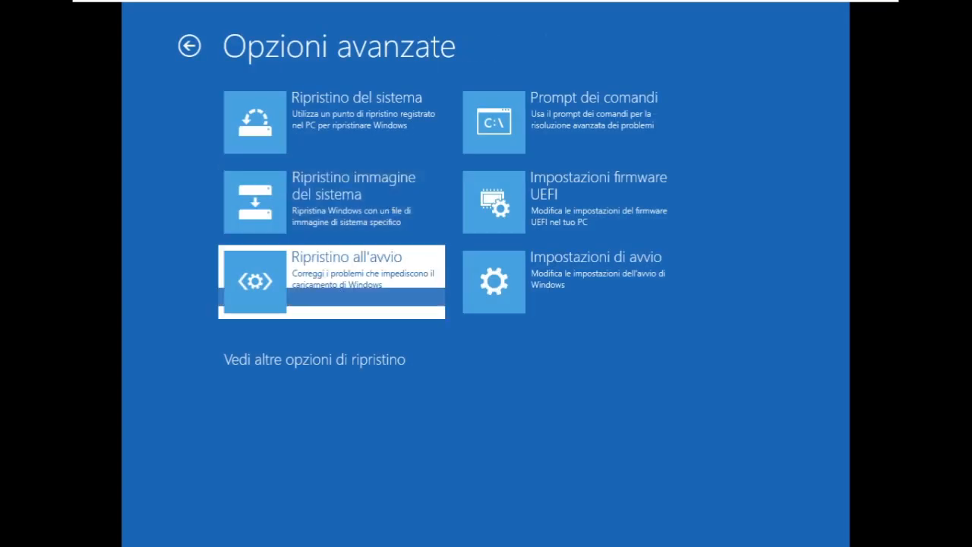
pyautogui.click(331, 281)
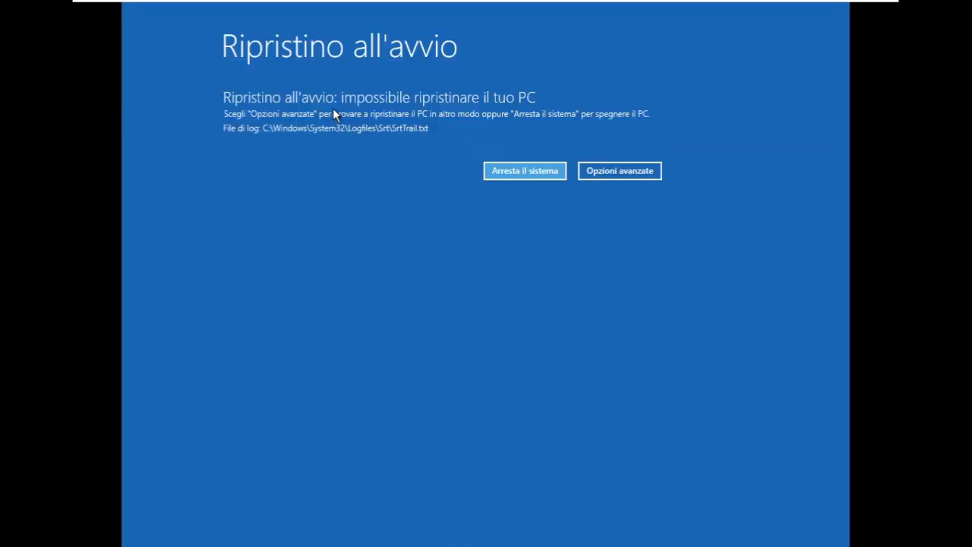
pyautogui.moveTo(327, 143)
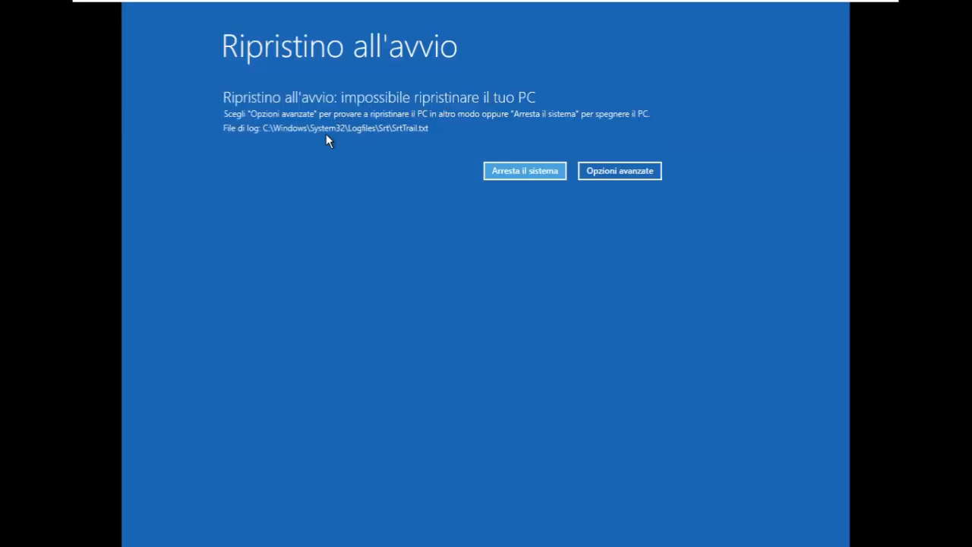
pyautogui.moveTo(644, 146)
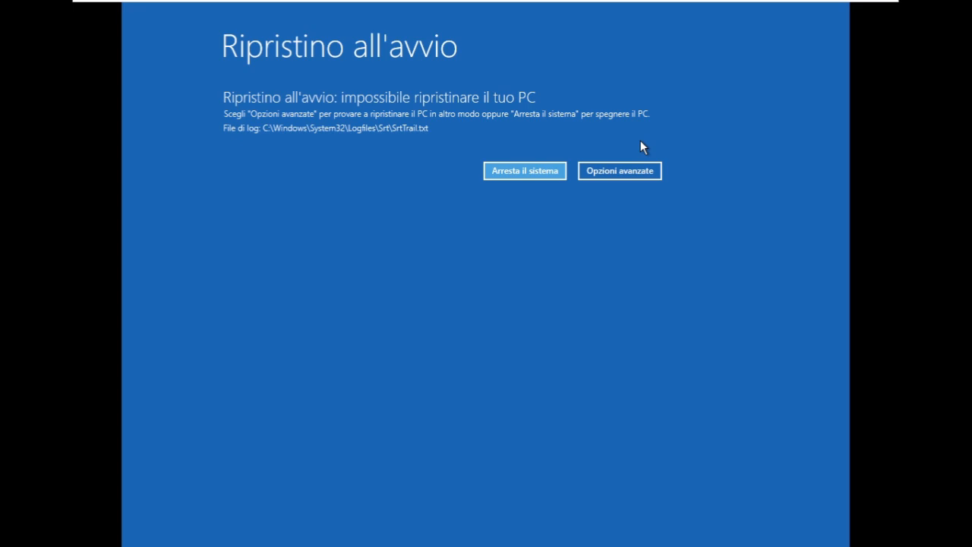
pyautogui.moveTo(638, 147)
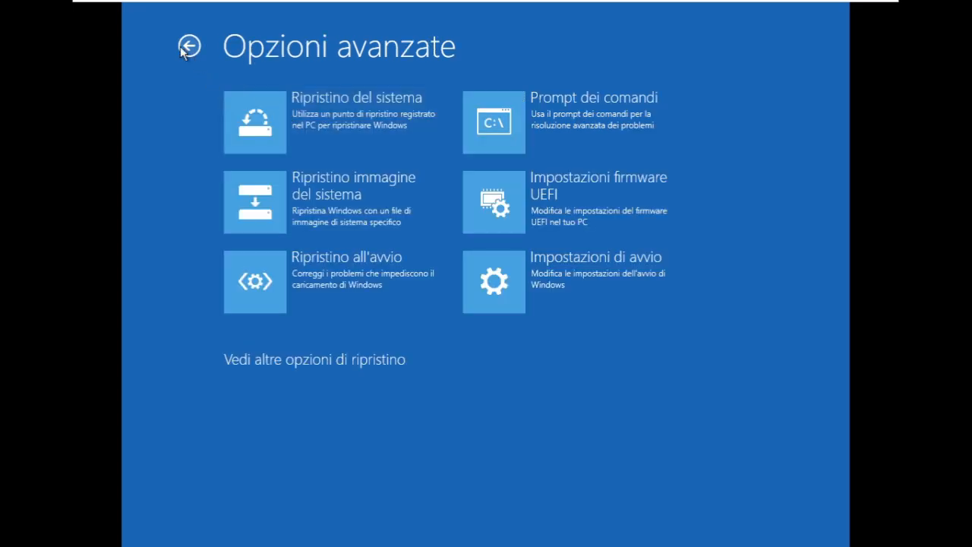
pyautogui.moveTo(402, 219)
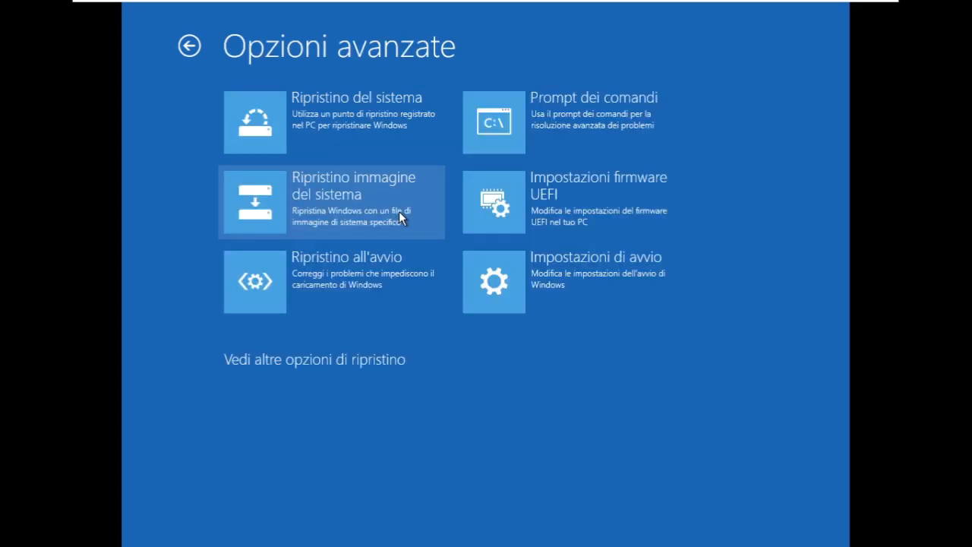
pyautogui.moveTo(513, 271)
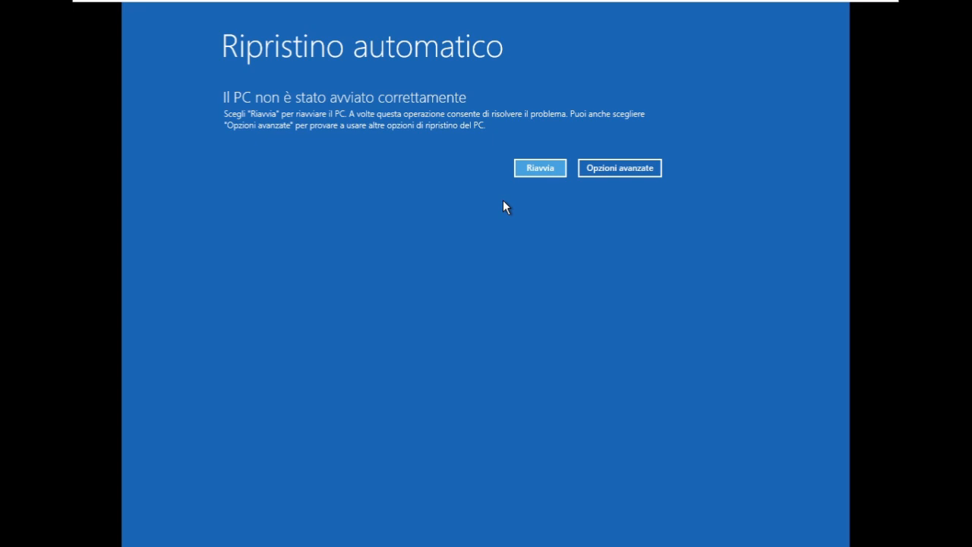
pyautogui.moveTo(524, 206)
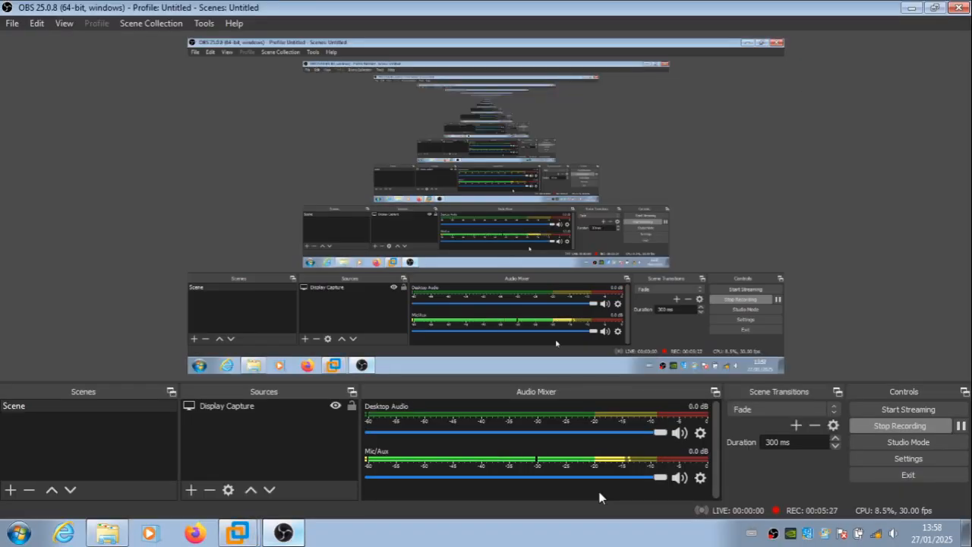
# Launch Kdenlive from the All Programs list and return to the desktop.
pyautogui.click(18, 532)
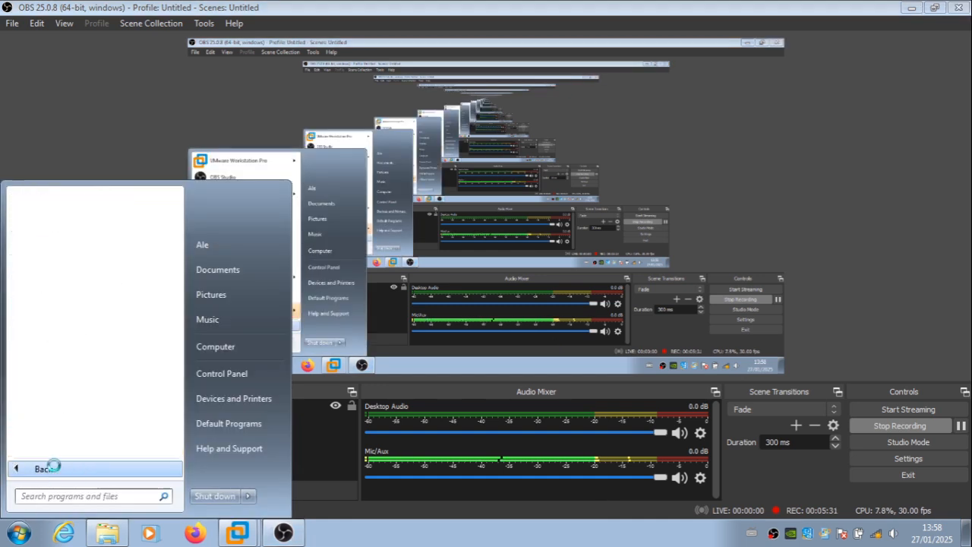
pyautogui.click(42, 468)
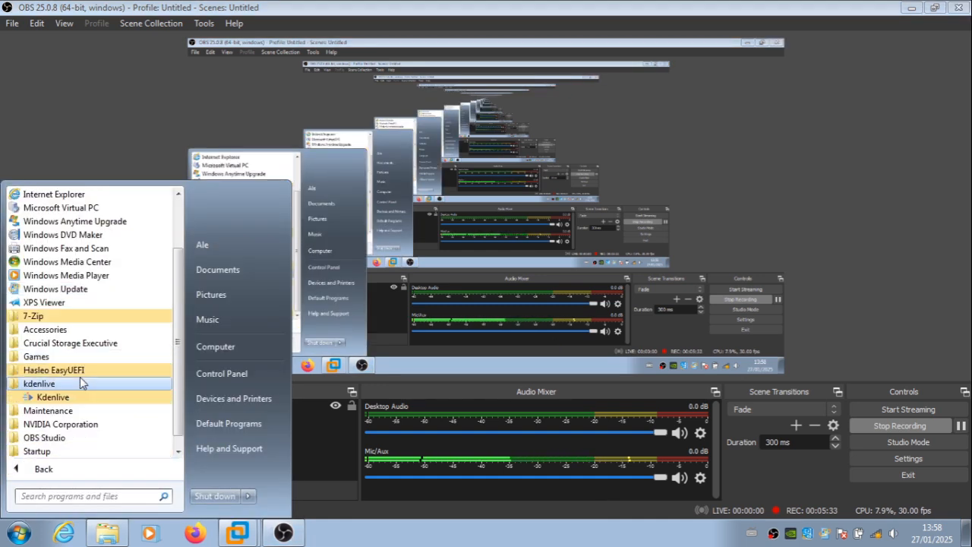
pyautogui.click(52, 396)
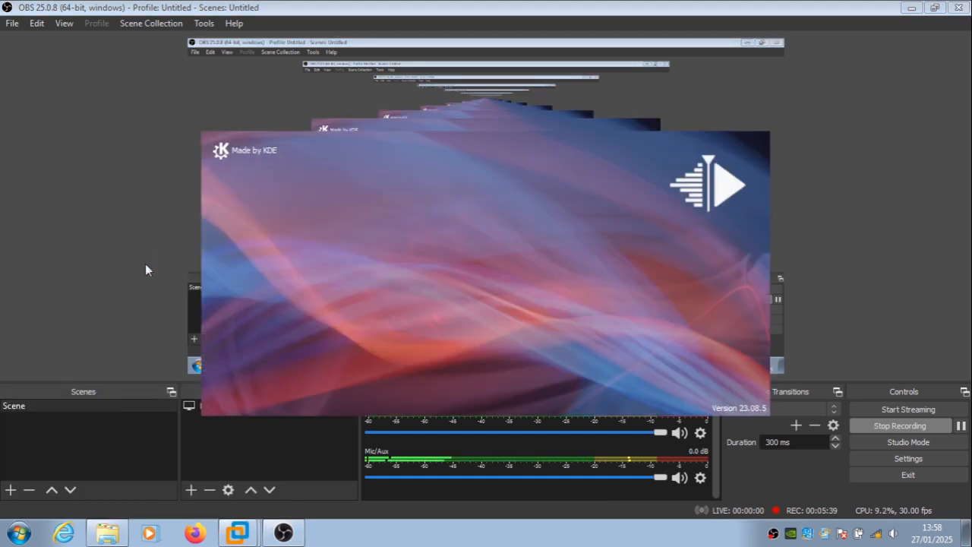
pyautogui.click(326, 532)
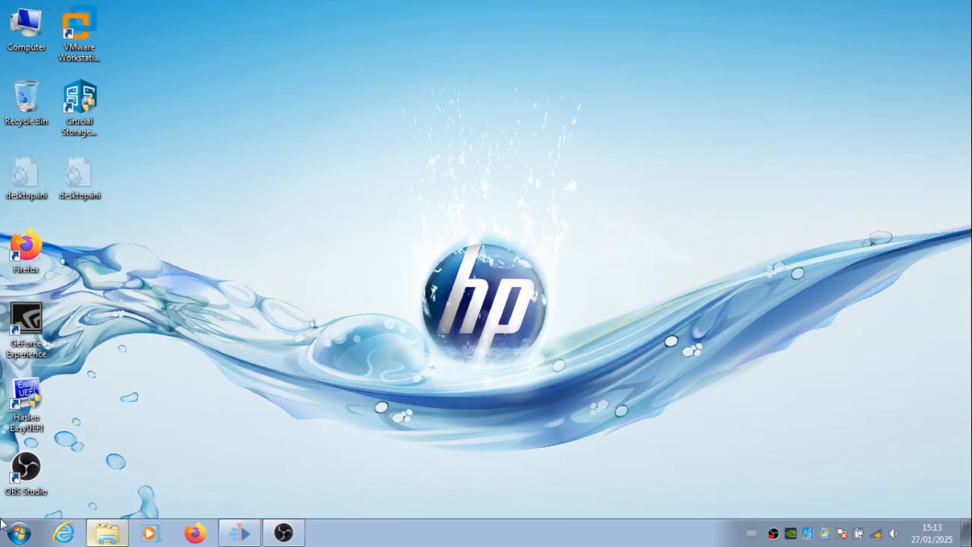
pyautogui.moveTo(215, 185)
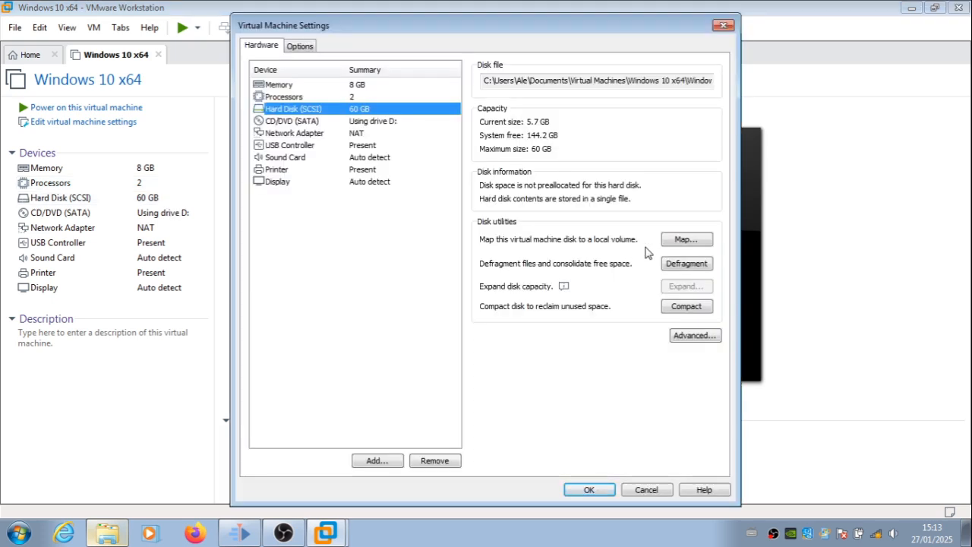
# Start mapping the Windows 10 x64 virtual disk to a local drive from the Hard Disk settings.
pyautogui.click(687, 240)
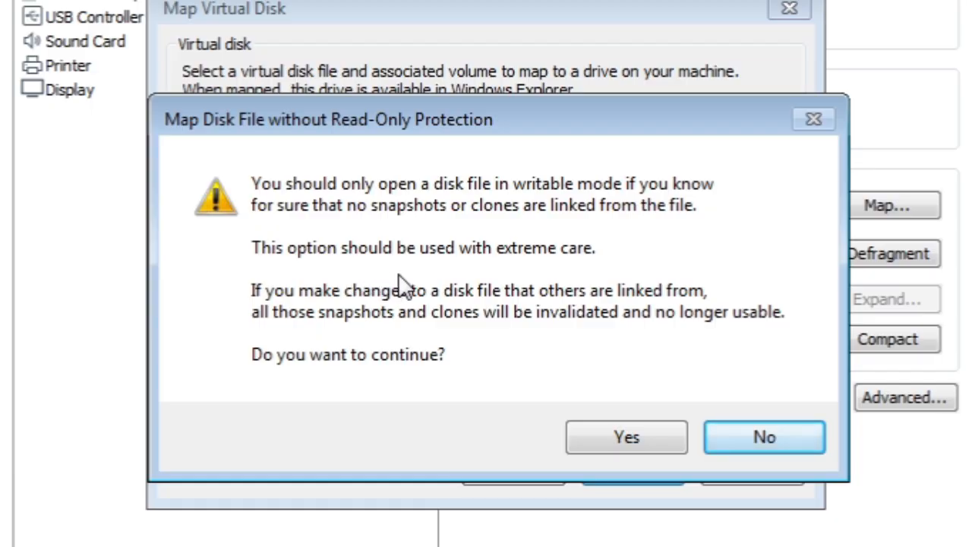
pyautogui.moveTo(398, 273)
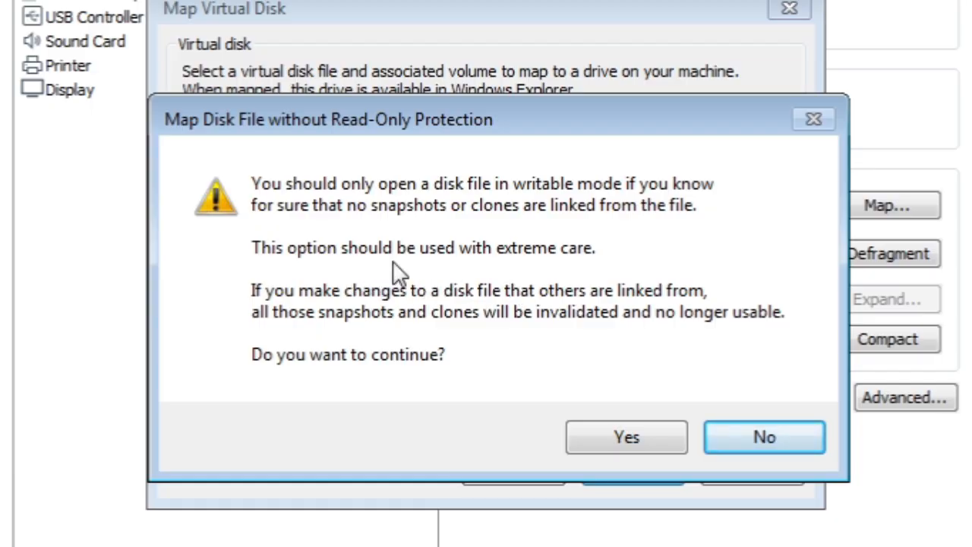
pyautogui.moveTo(453, 276)
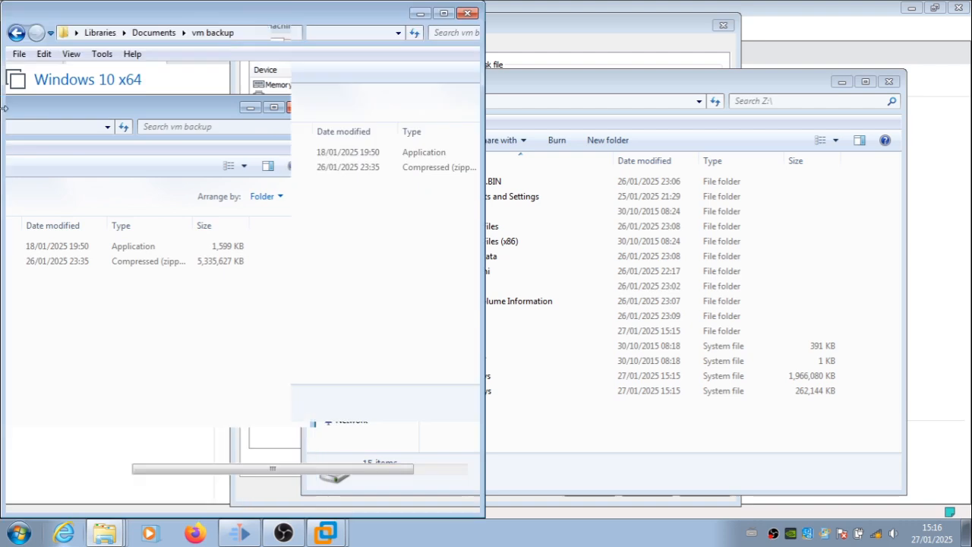
# Copy Z.zip's contents via 7-Zip onto Z:\, skipping all denied folders and applying one choice to all conflicts.
pyautogui.rightClick(155, 165)
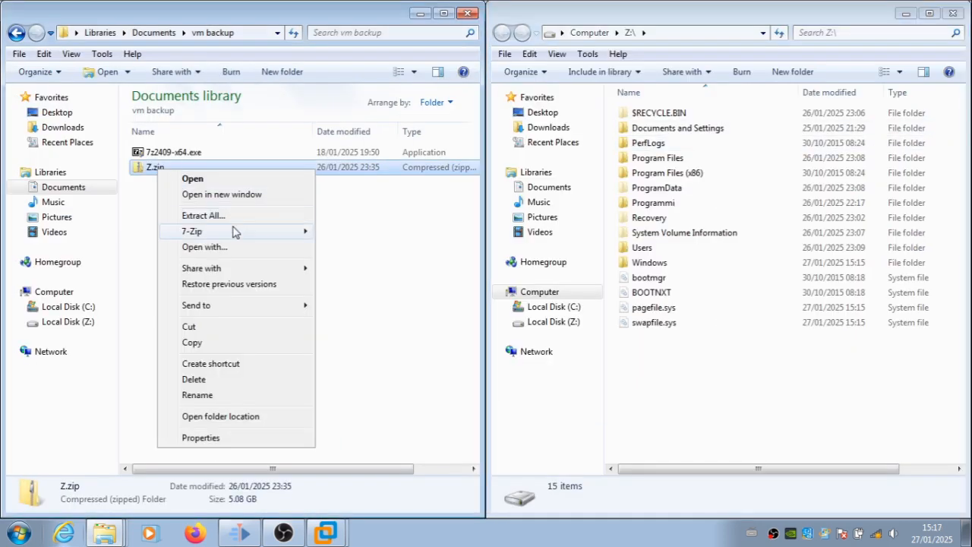
pyautogui.click(192, 179)
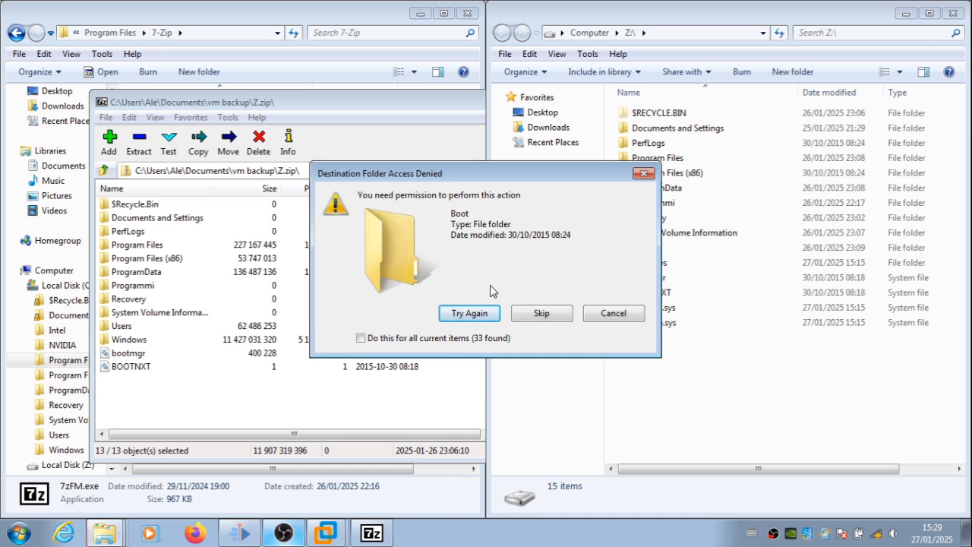
pyautogui.moveTo(463, 295)
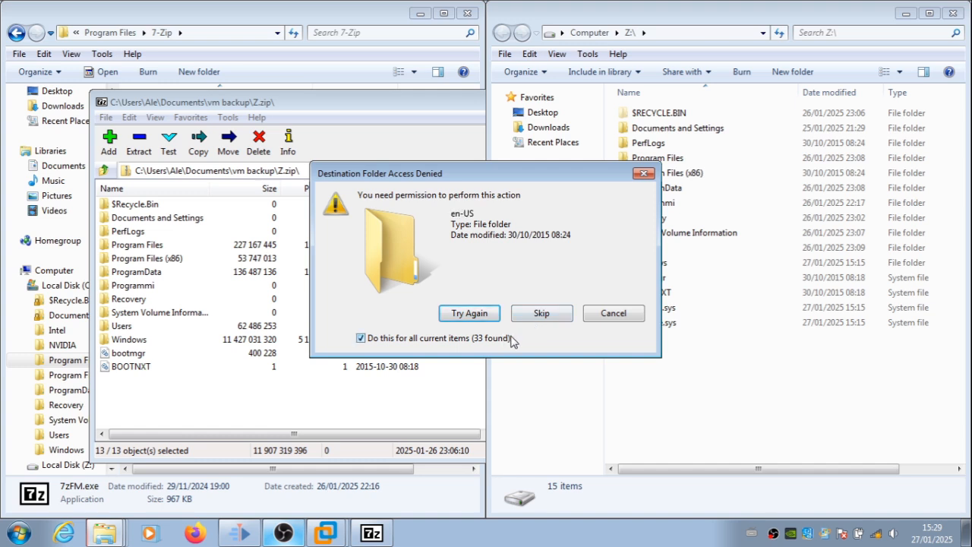
pyautogui.click(468, 313)
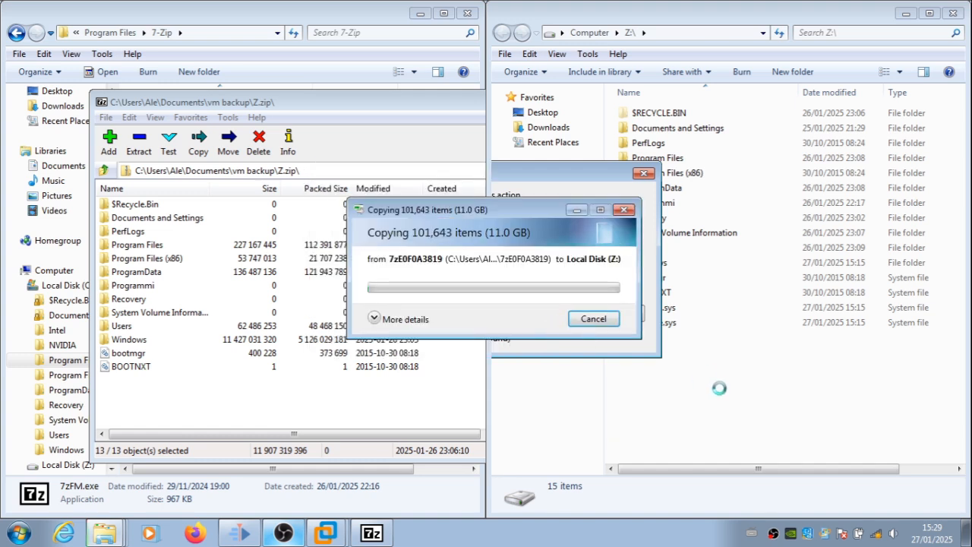
pyautogui.click(398, 319)
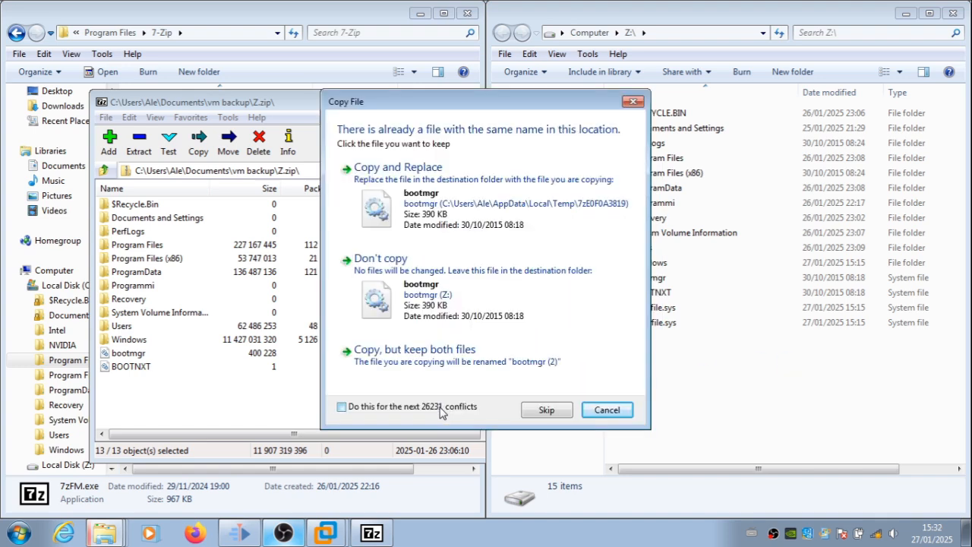
pyautogui.click(398, 165)
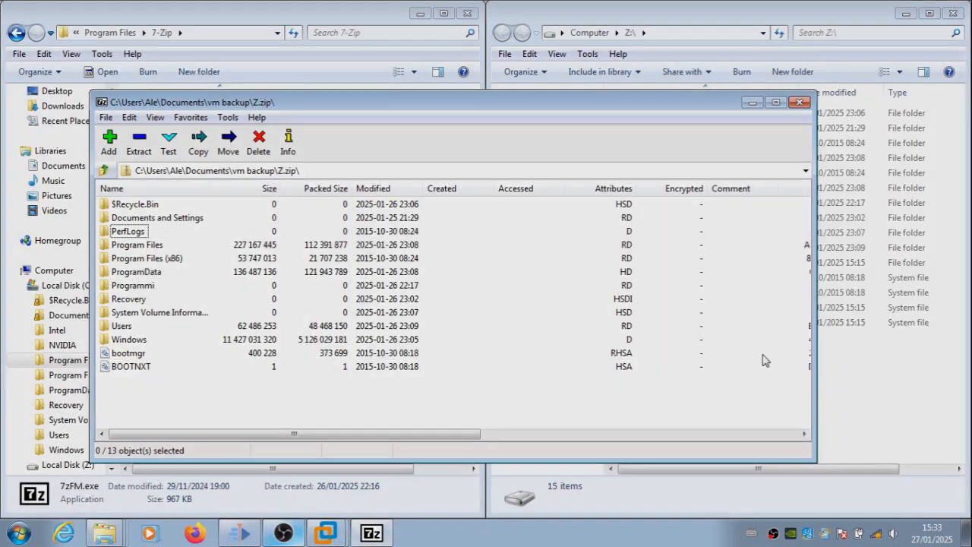
pyautogui.moveTo(757, 379)
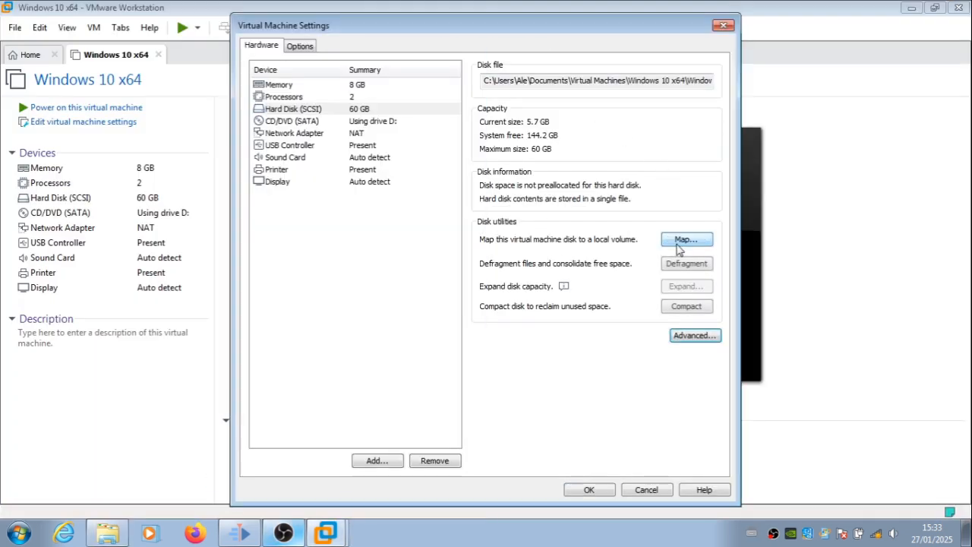
pyautogui.moveTo(590, 489)
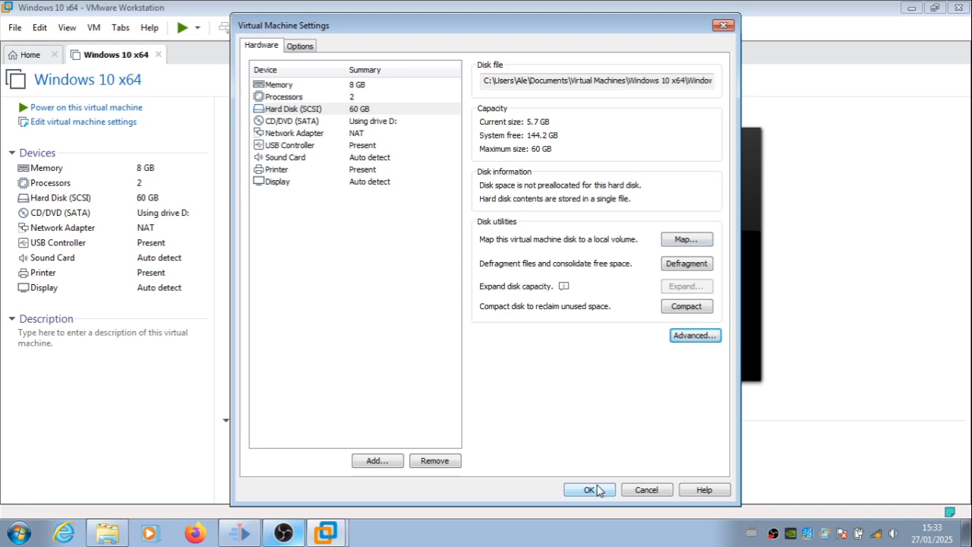
# Confirm the Virtual Machine Settings so the Windows 10 VM can boot into Startup Repair.
pyautogui.click(589, 489)
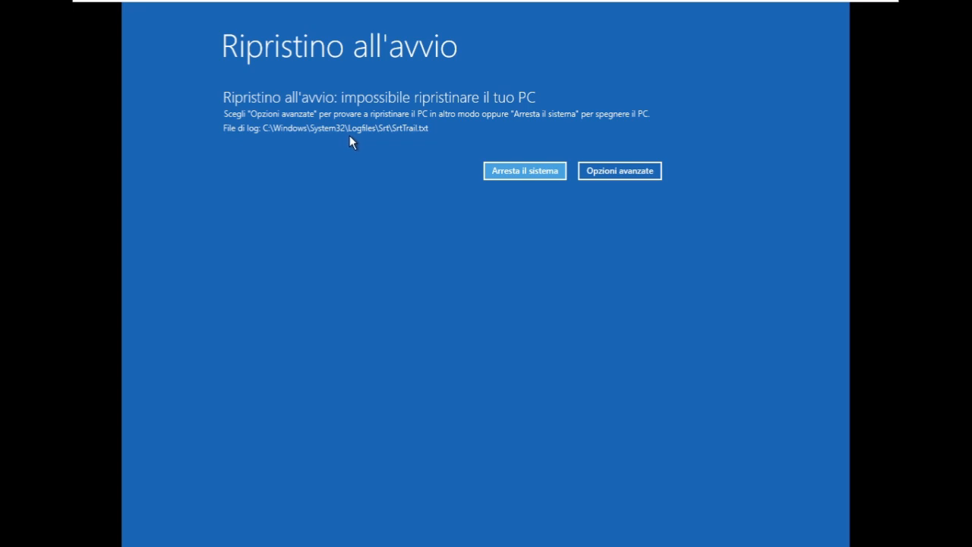
pyautogui.moveTo(353, 142)
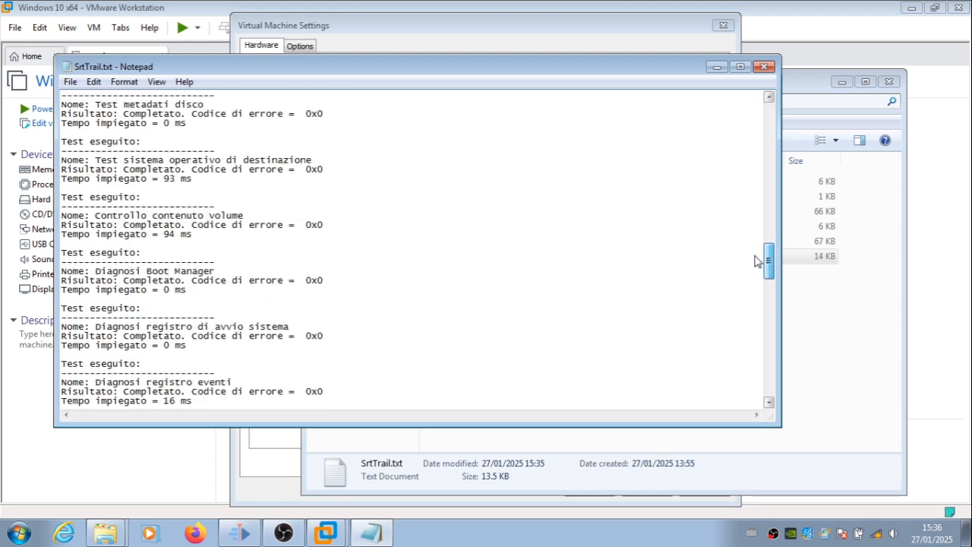
# Read SrtTrail.txt to its corrupted-registry root cause, then attempt Z:\Windows\System32\config and dismiss the denial.
pyautogui.scroll(-3)
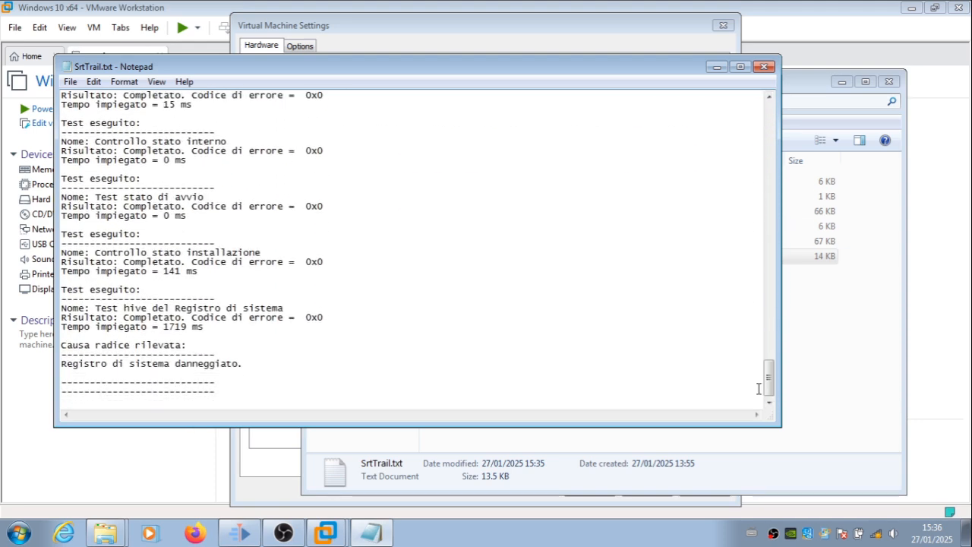
pyautogui.moveTo(280, 364)
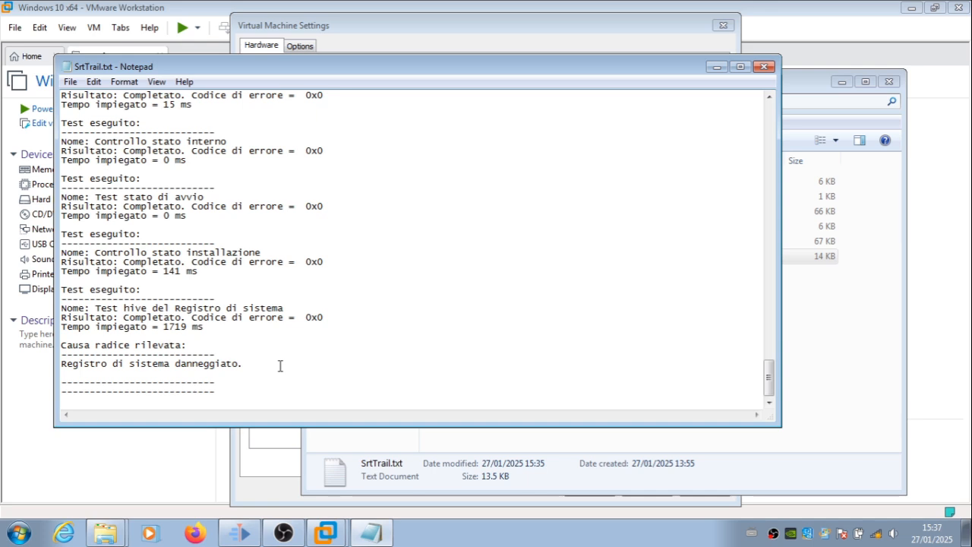
pyautogui.moveTo(219, 374)
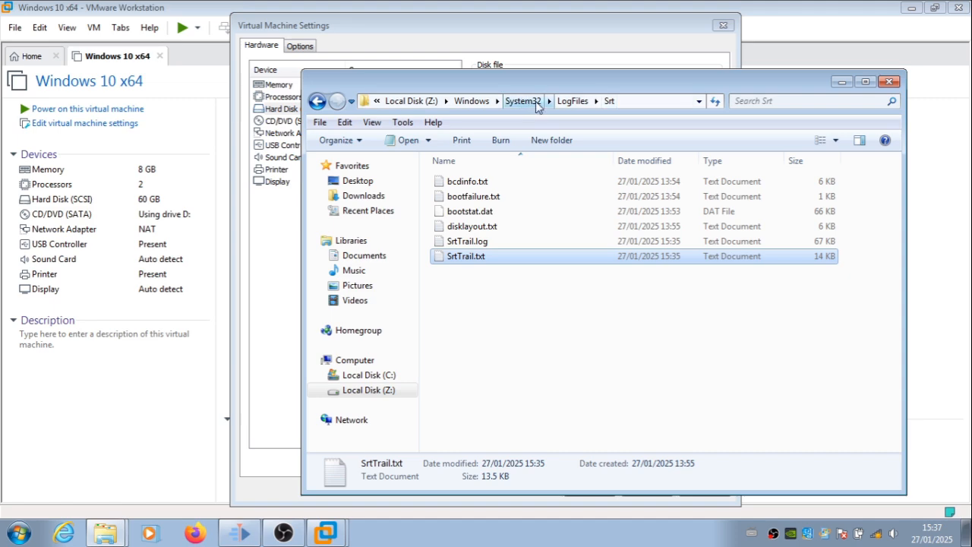
pyautogui.click(522, 100)
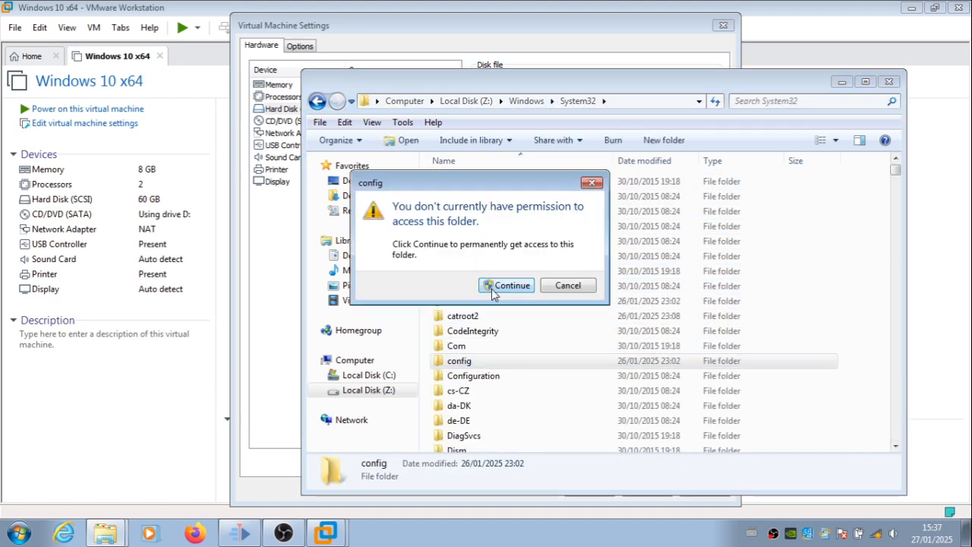
pyautogui.click(514, 286)
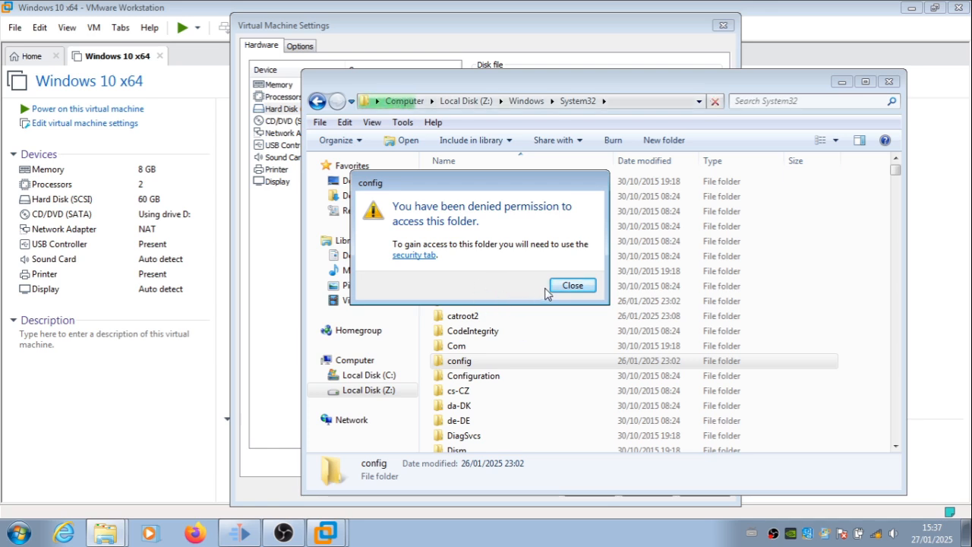
pyautogui.moveTo(522, 285)
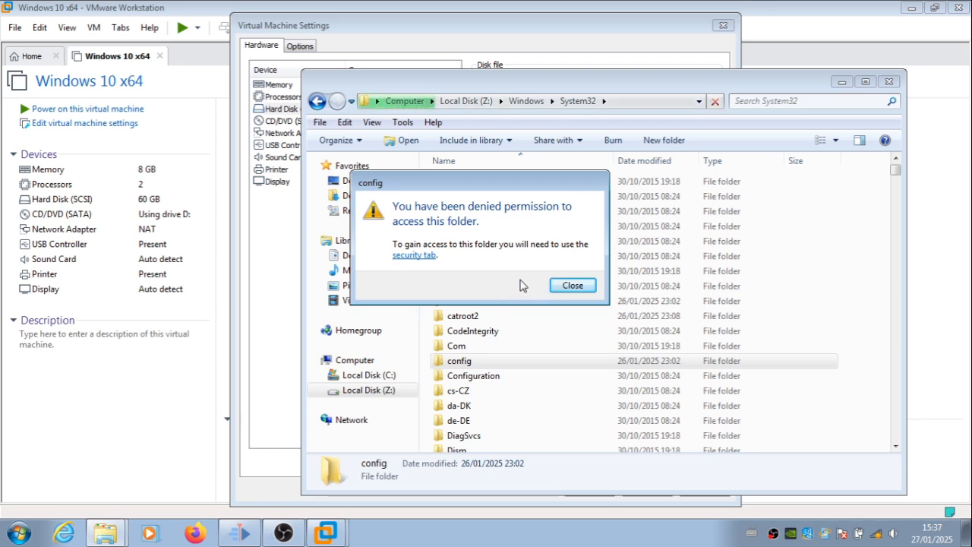
pyautogui.click(573, 286)
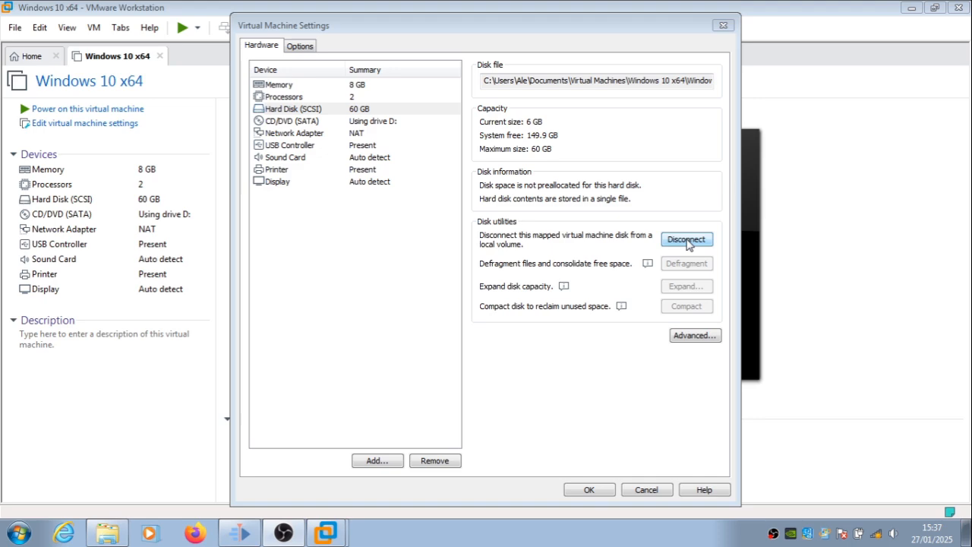
# Disconnect the Windows 10 x64 virtual disk from its Z: drive mapping.
pyautogui.click(687, 240)
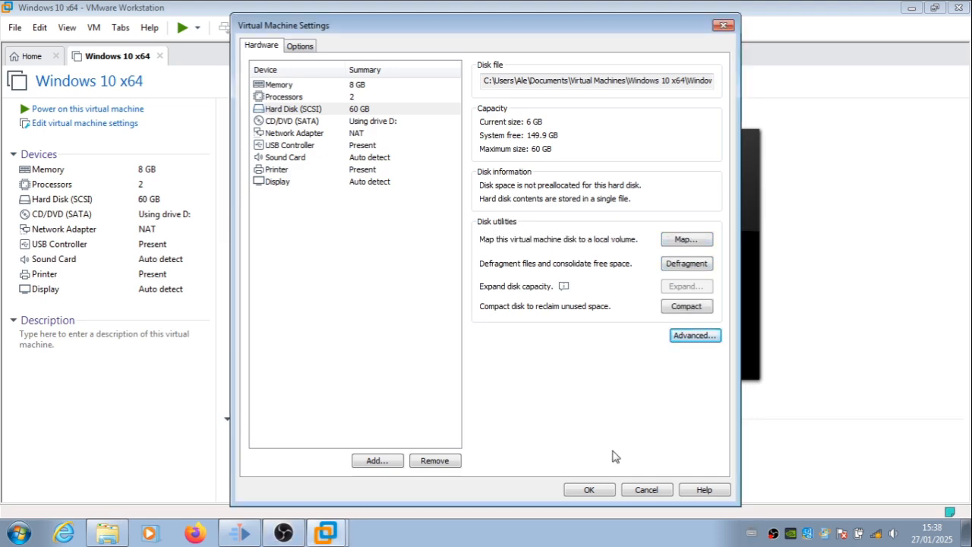